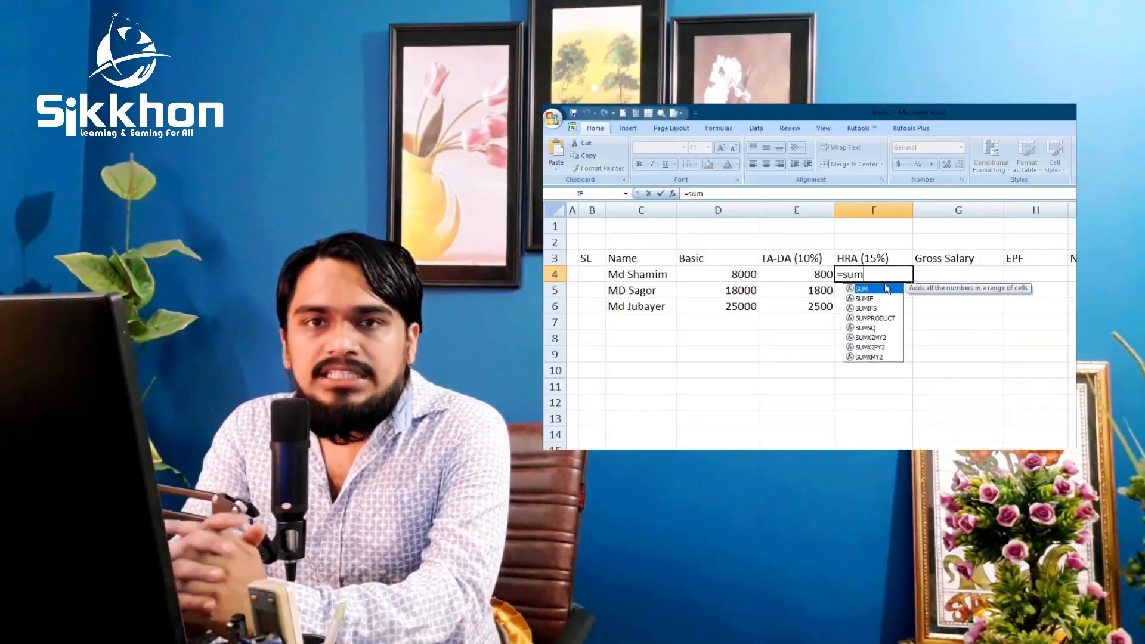
- Enter the HRA formula on D4's Basic salary and fill it down to row 6 for 1200, 2700, 3750
key(Enter)
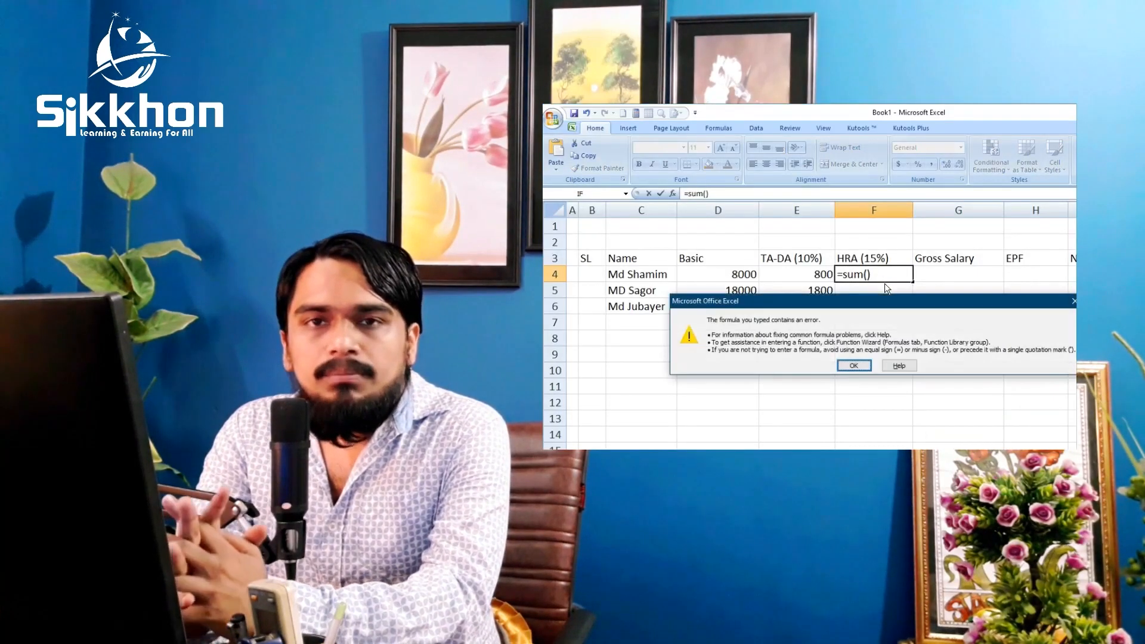
click(854, 366)
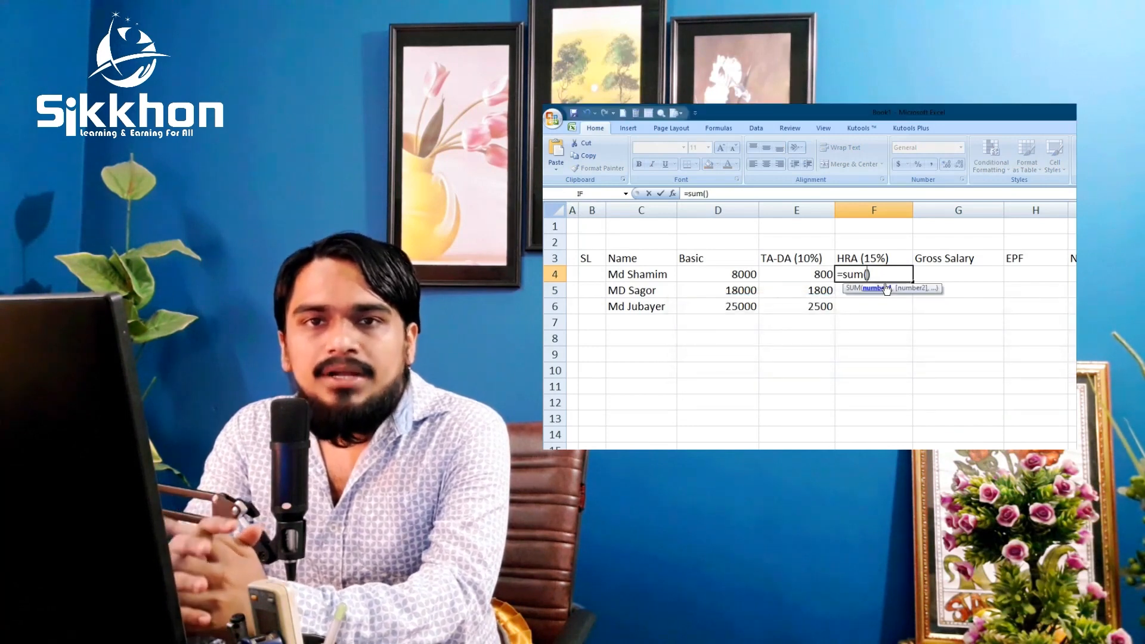
click(717, 274)
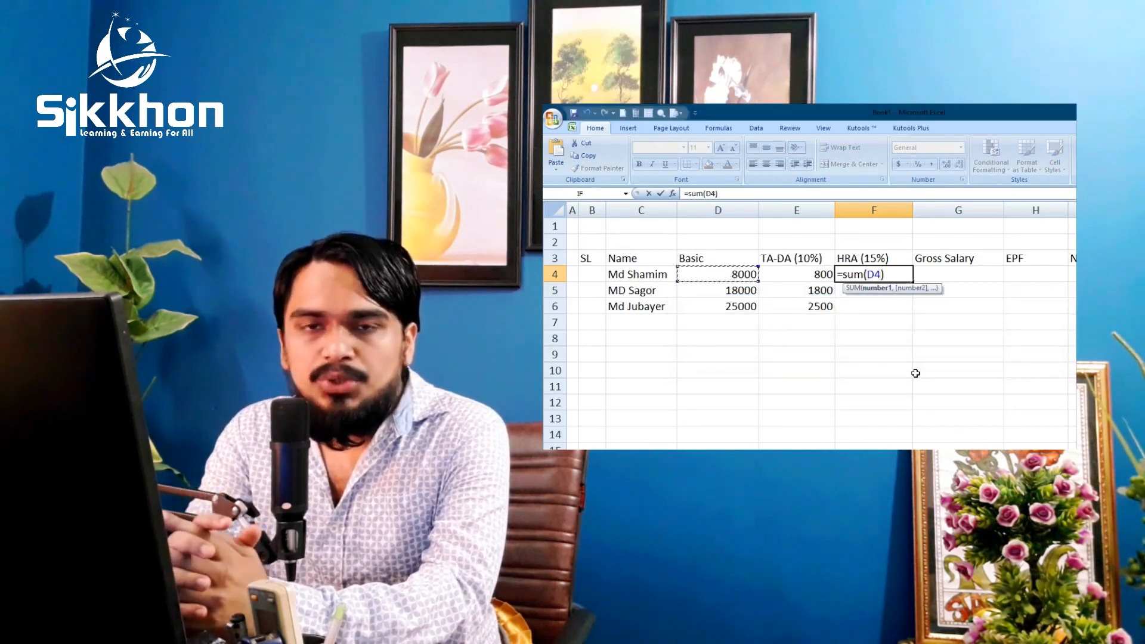
text(/100*15)
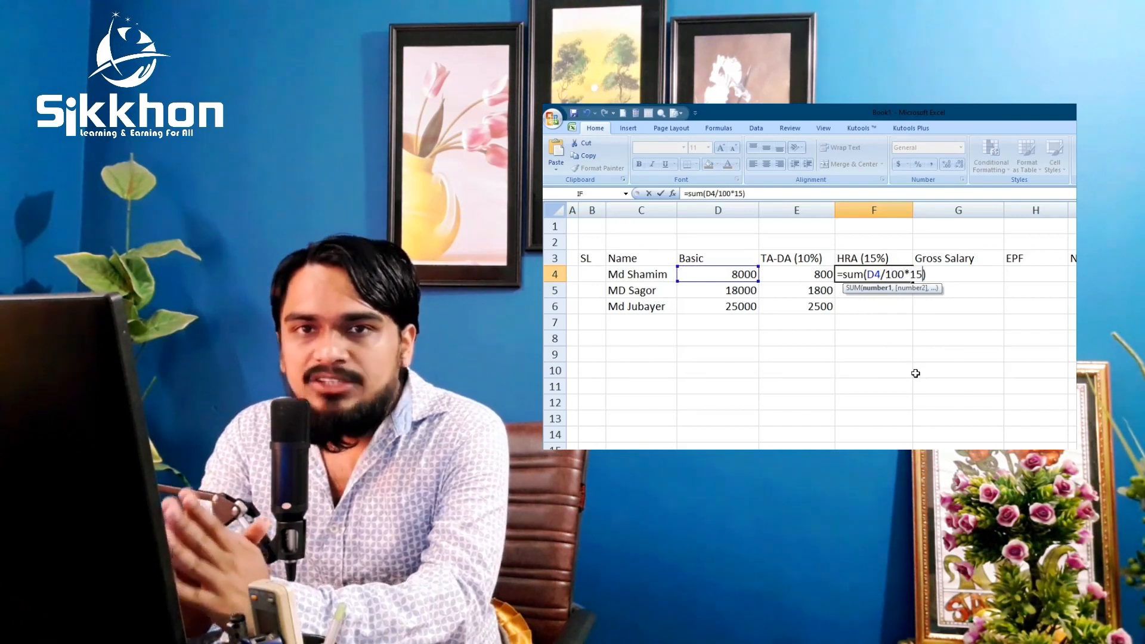
key(Enter)
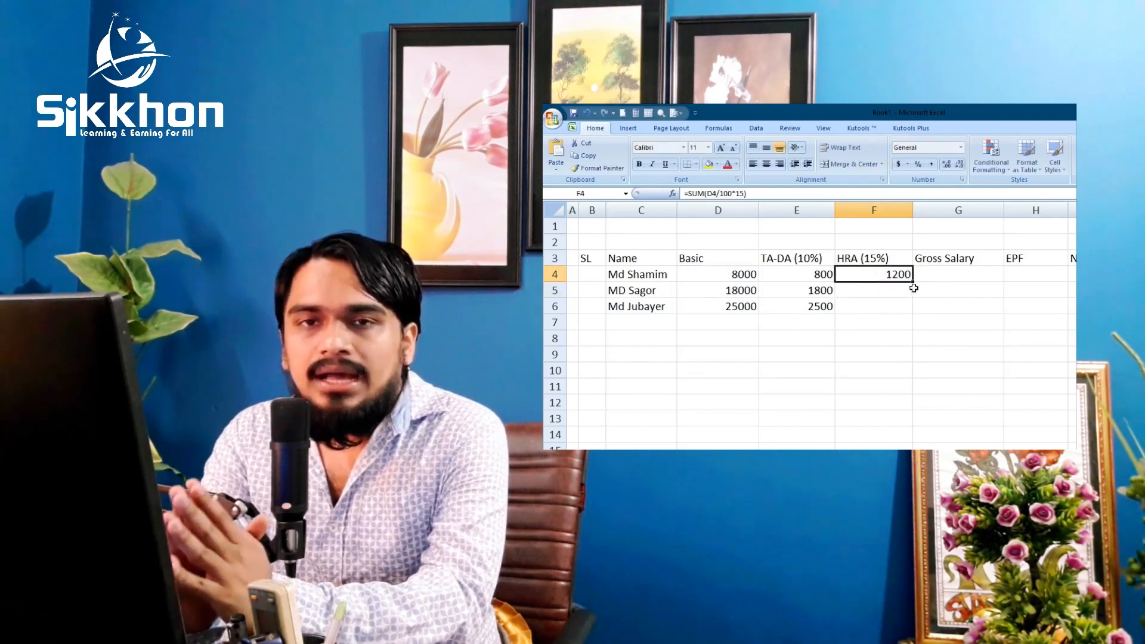
drag(913, 281, 913, 307)
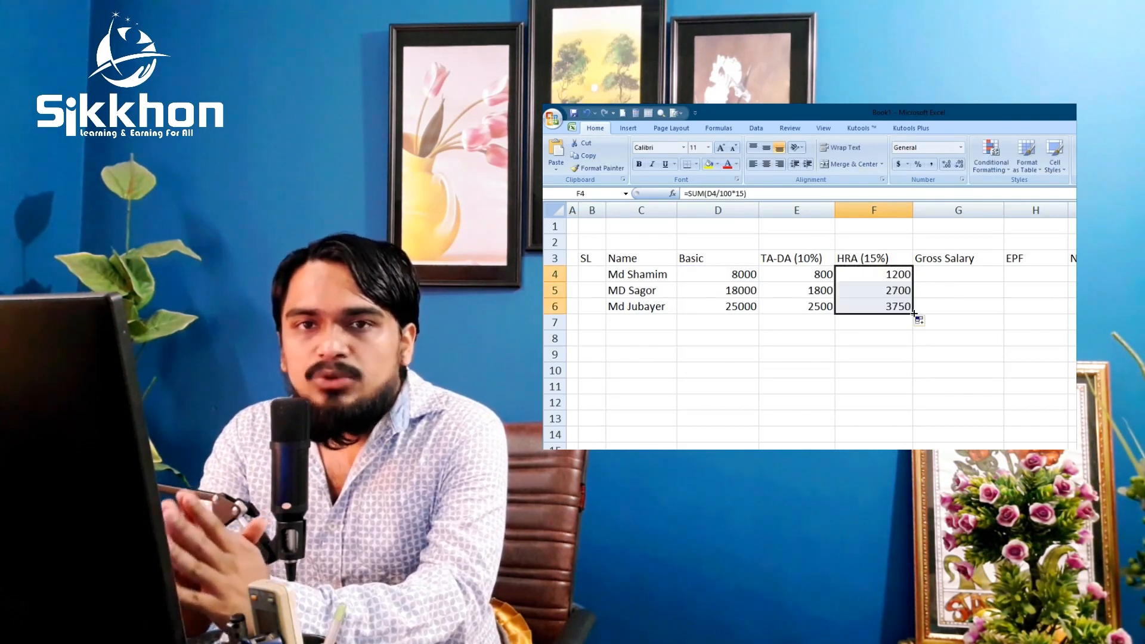
click(873, 290)
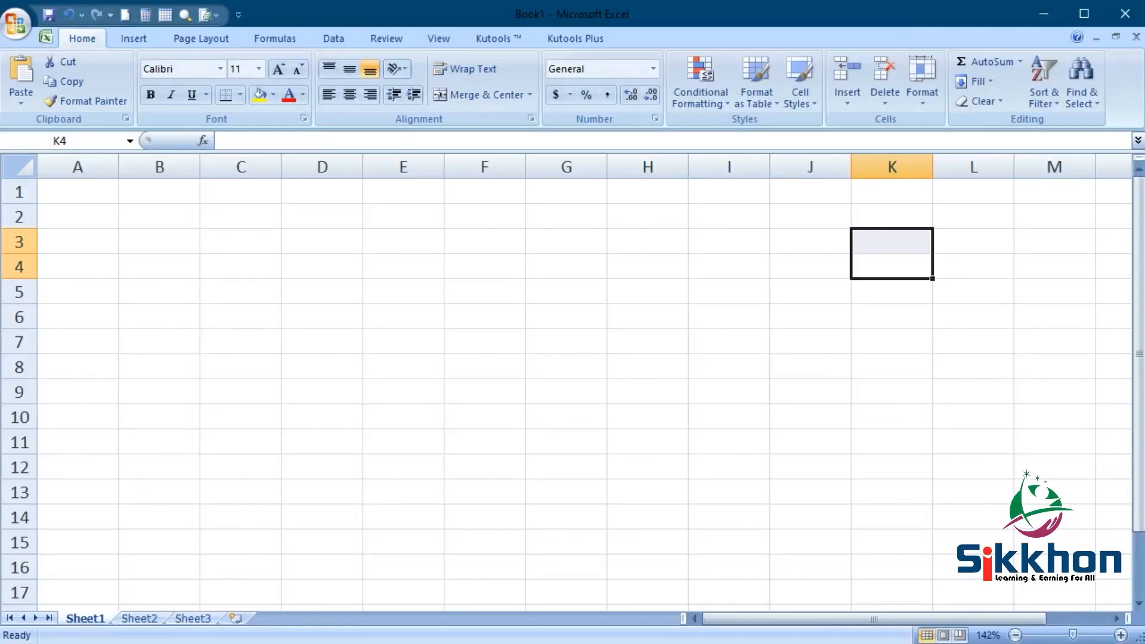
mouse_move(794, 284)
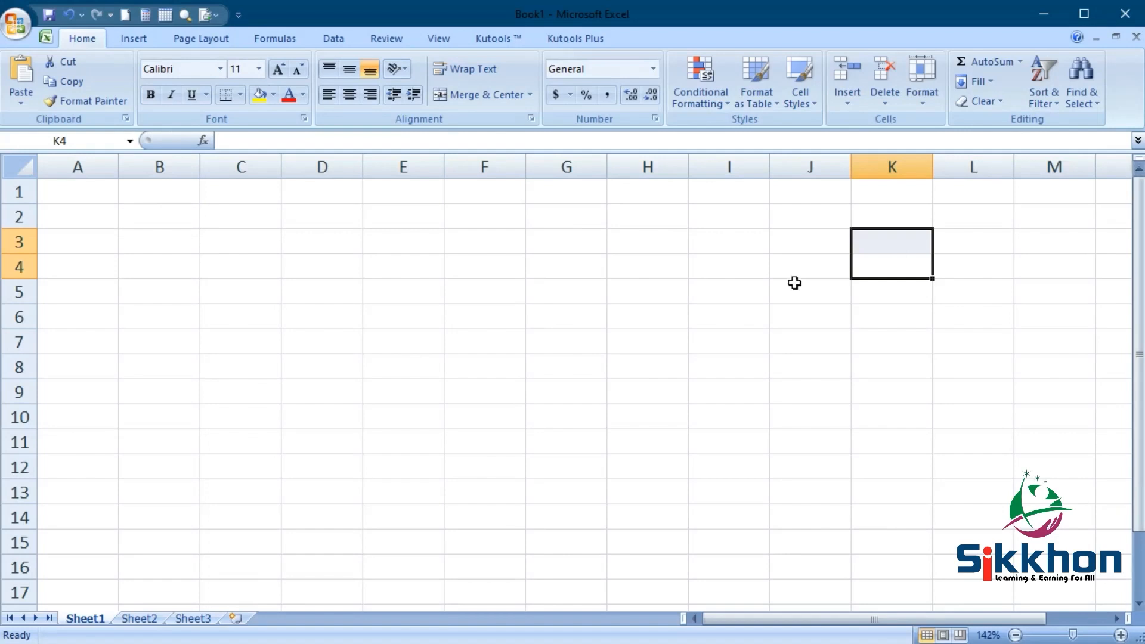
mouse_move(391, 319)
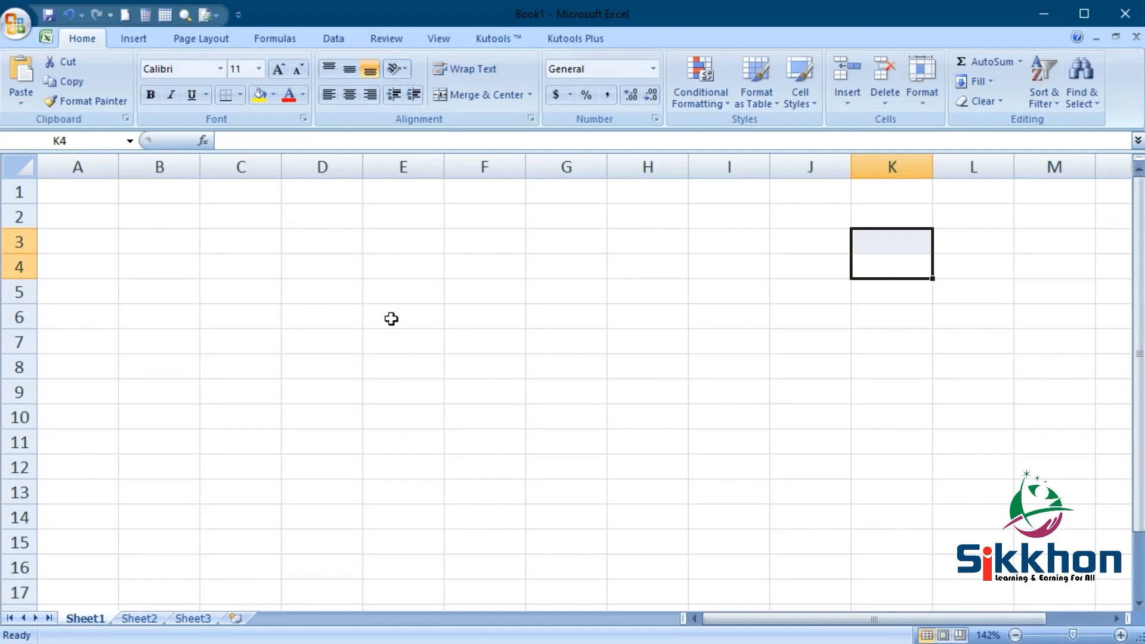
mouse_move(161, 258)
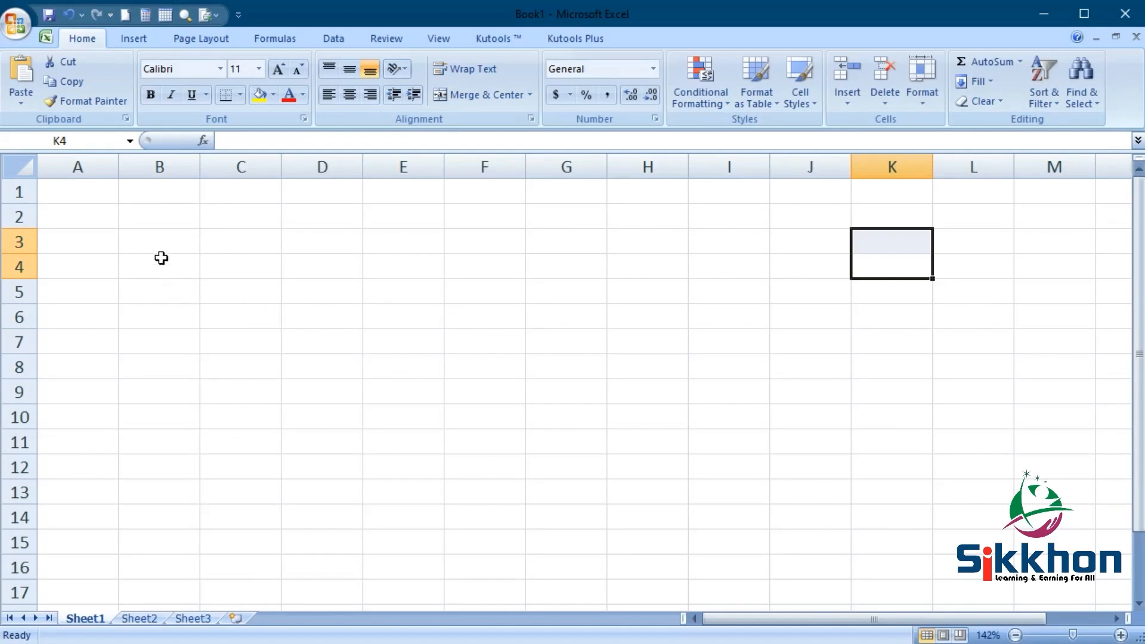
- Type the headings SL, Name, Basic, TA-DA and HRA across B3:F3
click(159, 241)
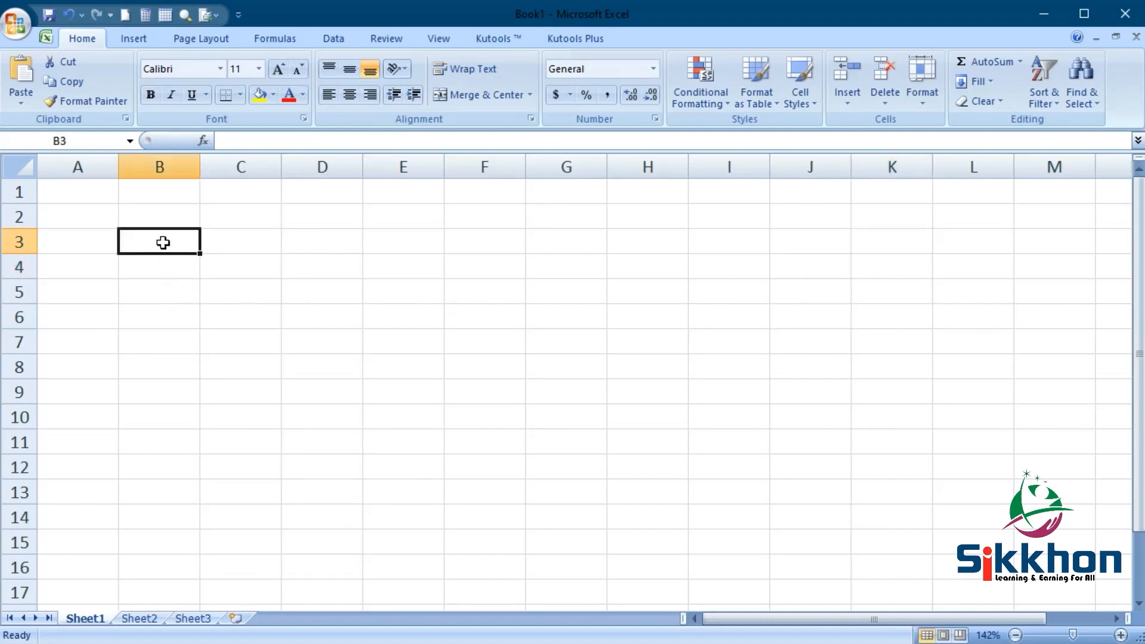
text(SL)
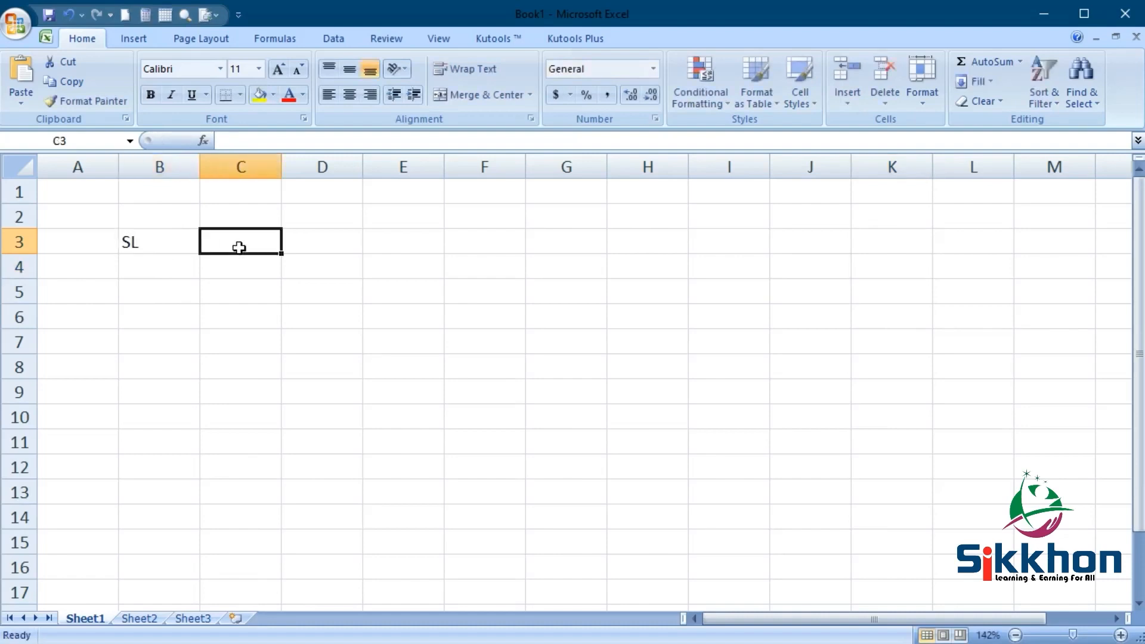
text(Name)
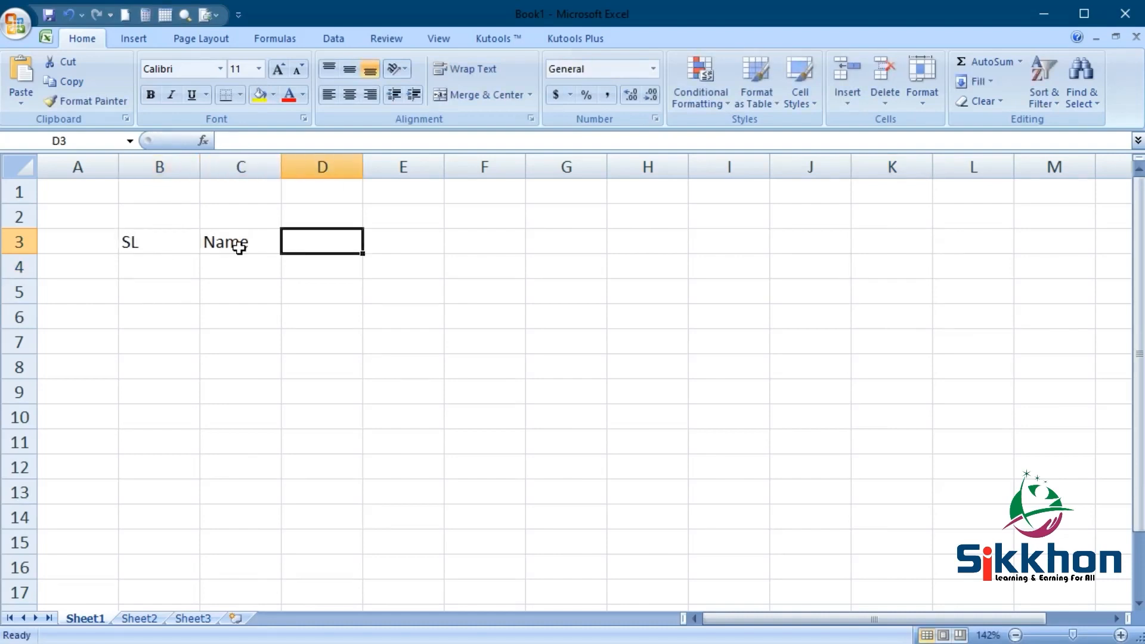
text(B)
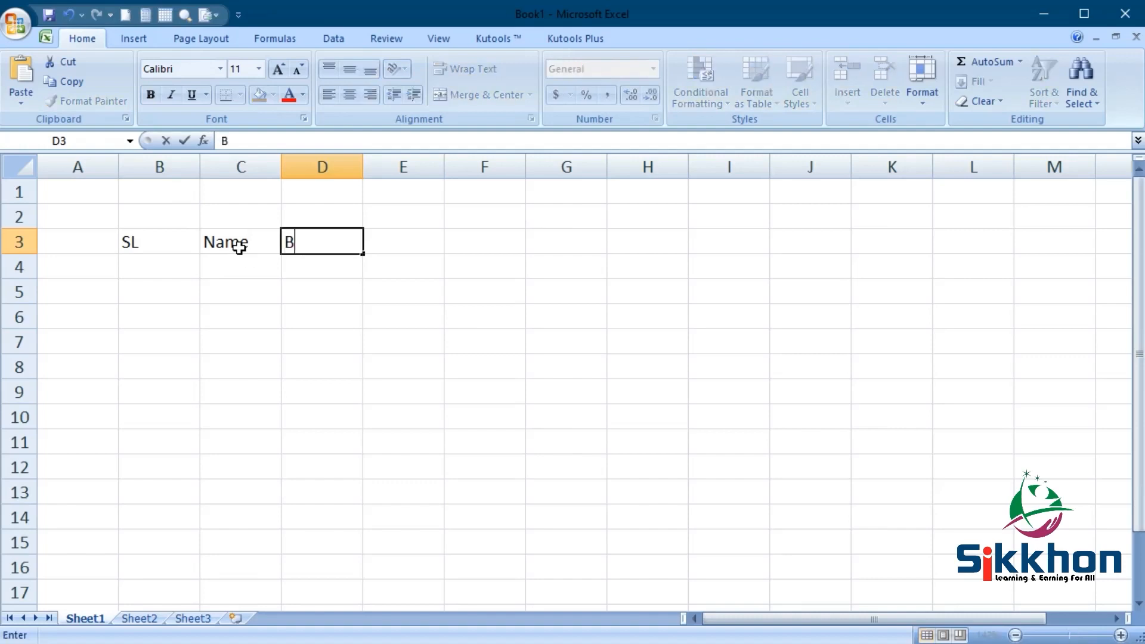
text(asic)
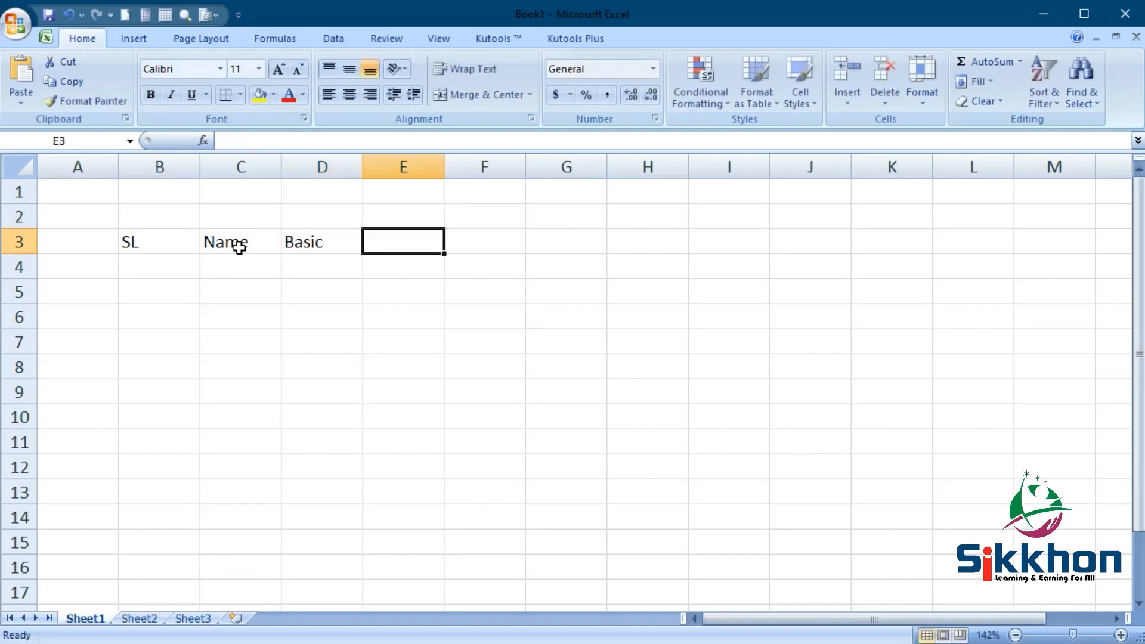
text(TA-DA)
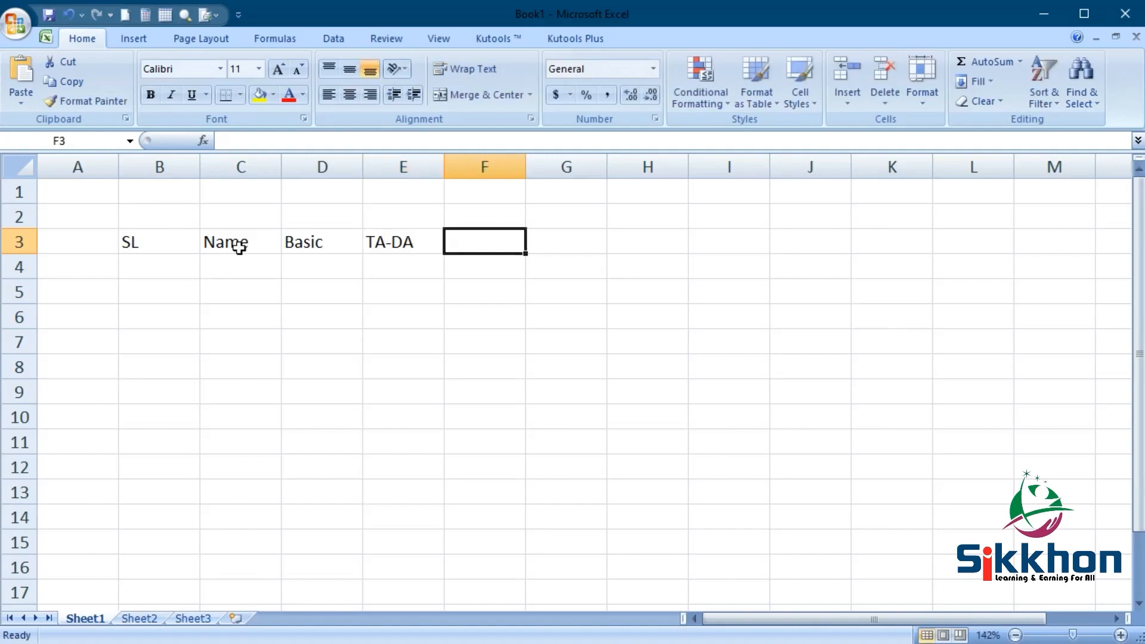
text(HRA)
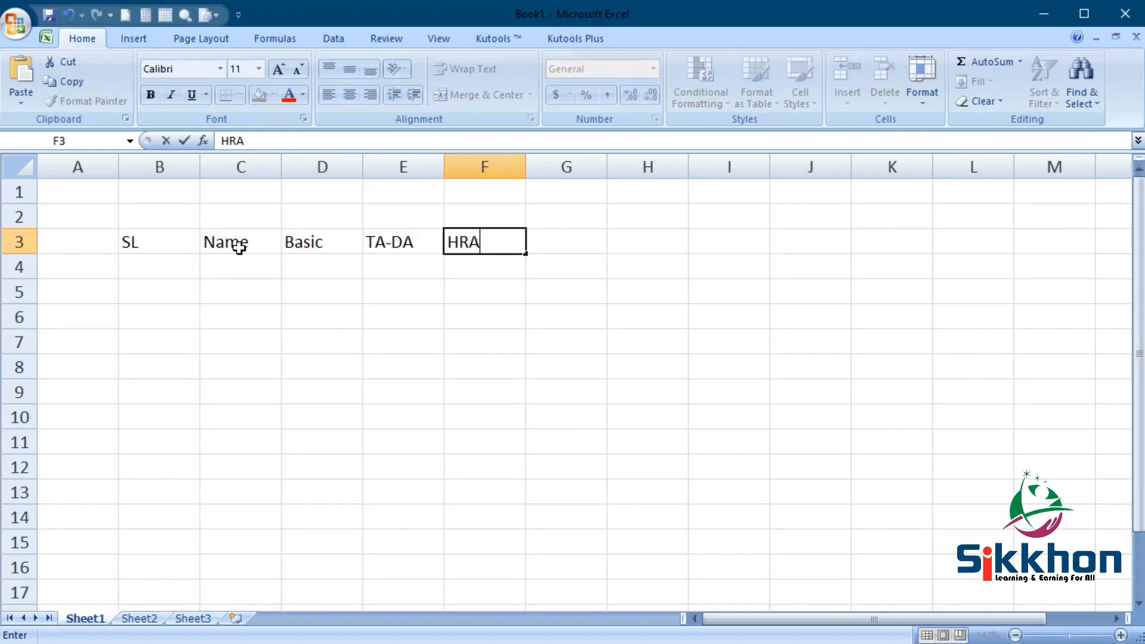
mouse_move(599, 253)
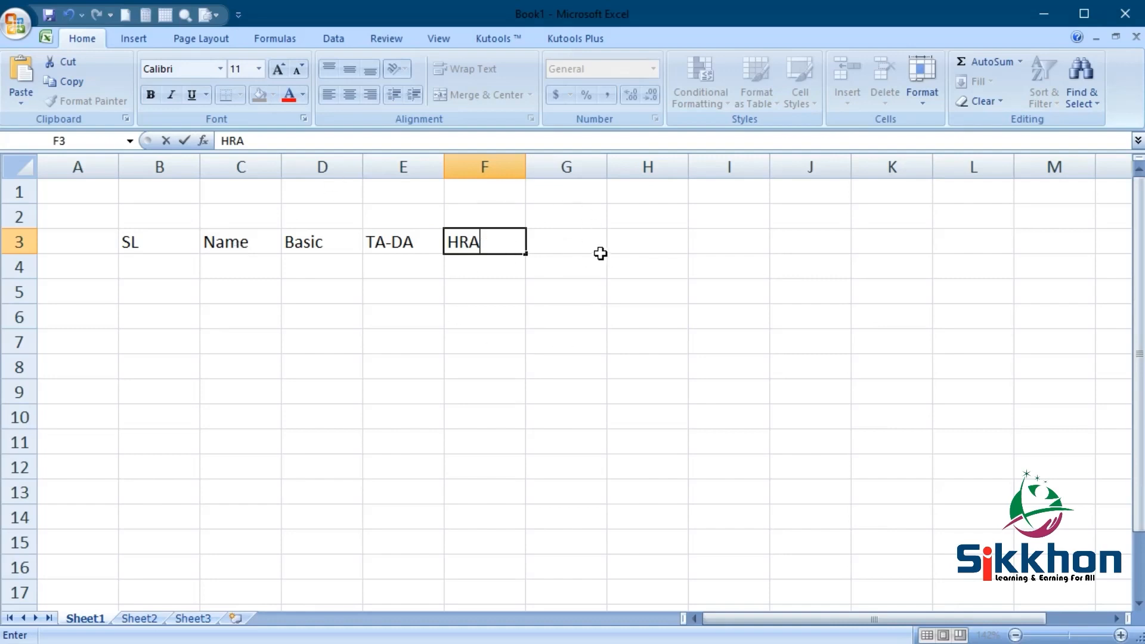
- Widen column G and enter the Gross Salary and EPF headings in G3 and H3
click(566, 166)
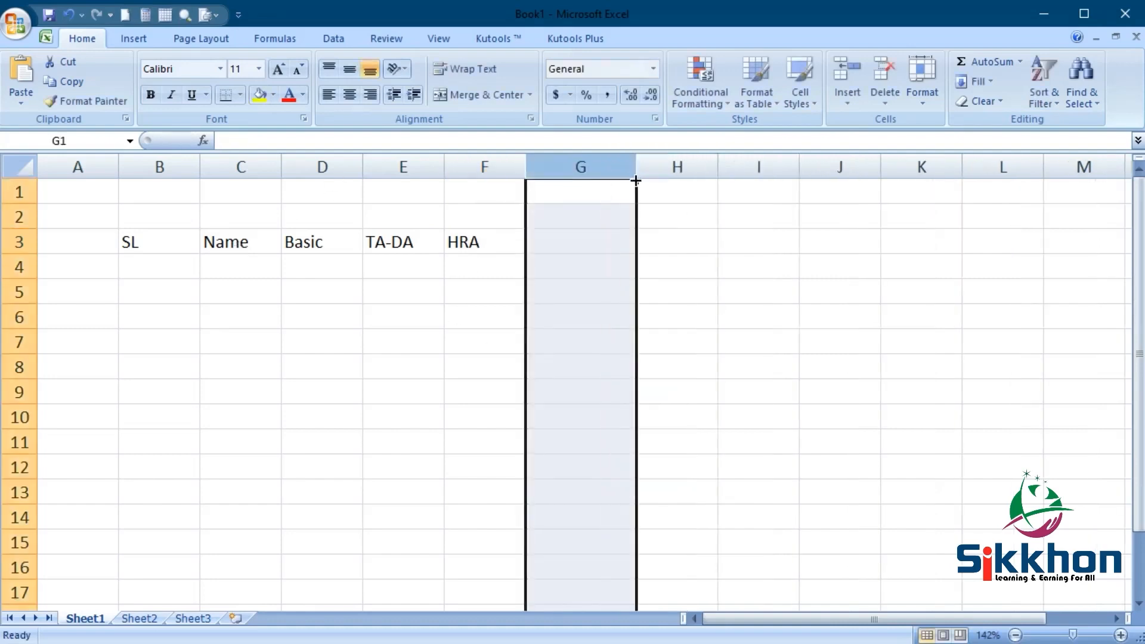
text(G)
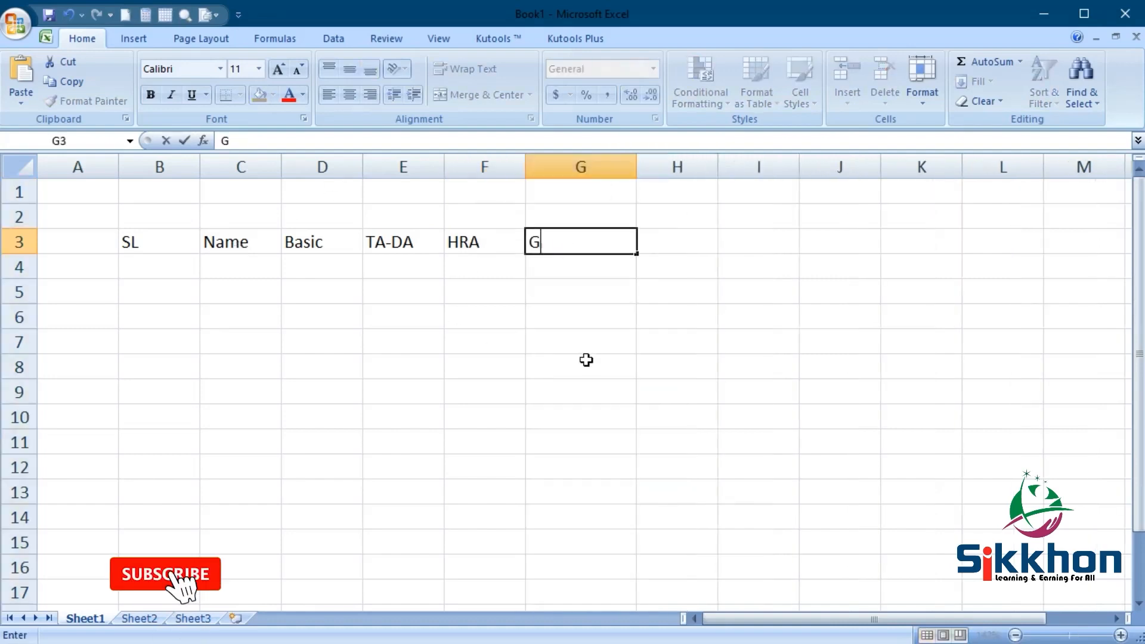
text(ross D)
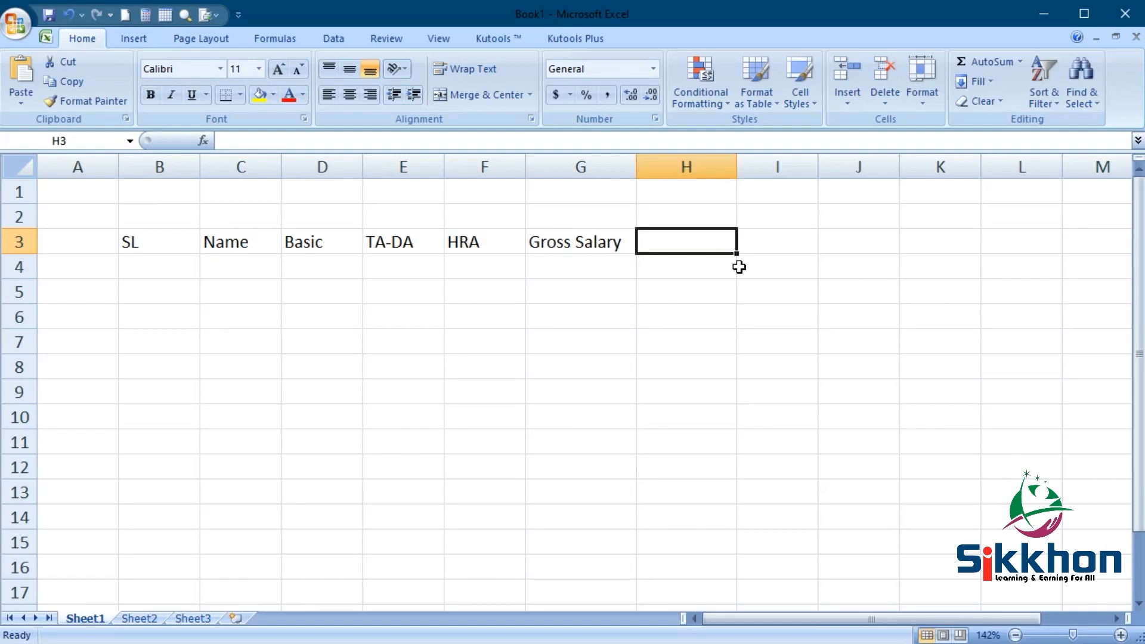
text(E)
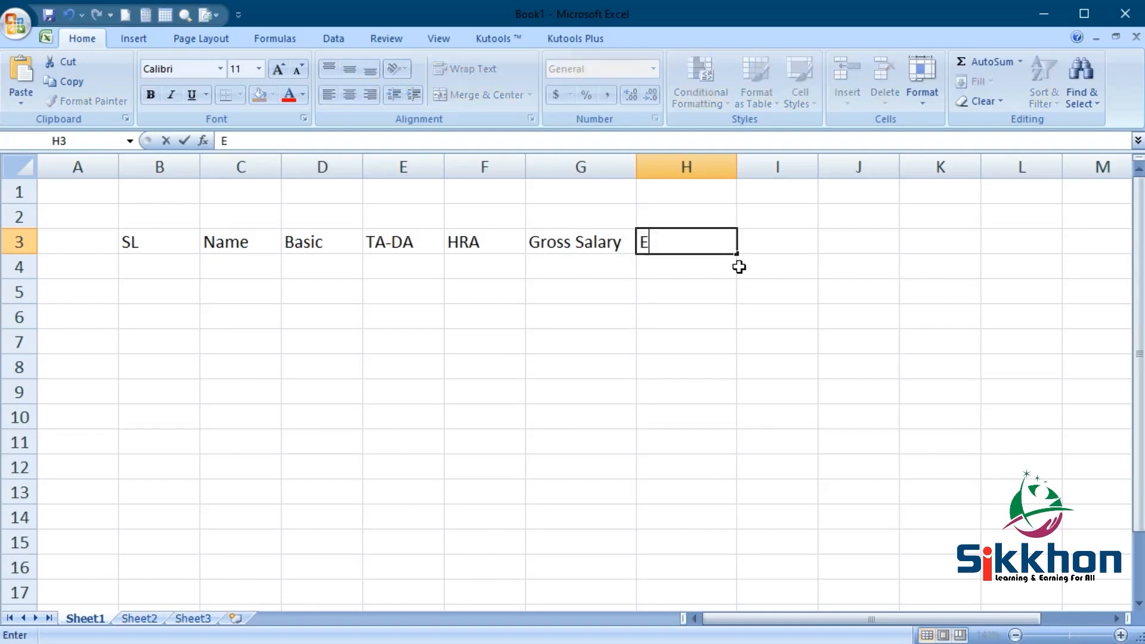
text(P)
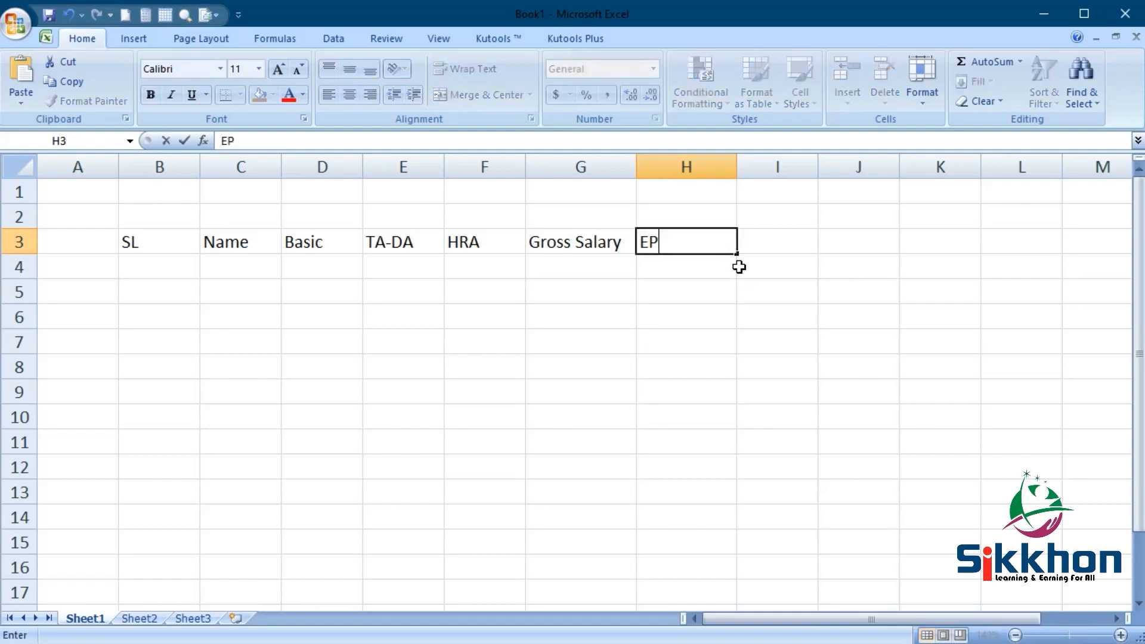
text(F)
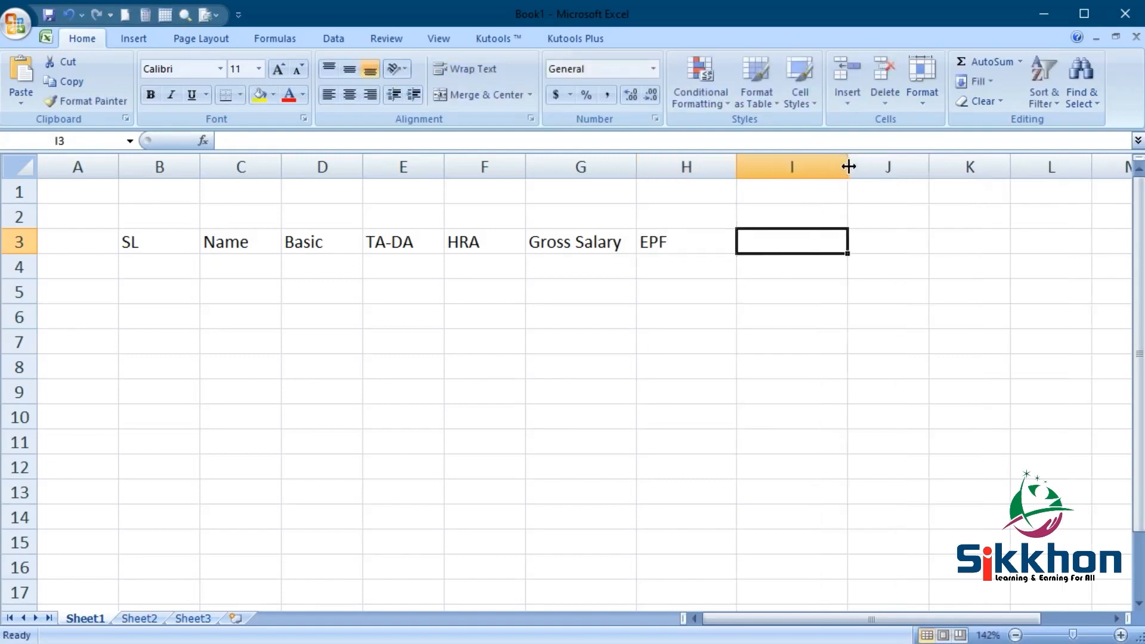
mouse_move(340, 242)
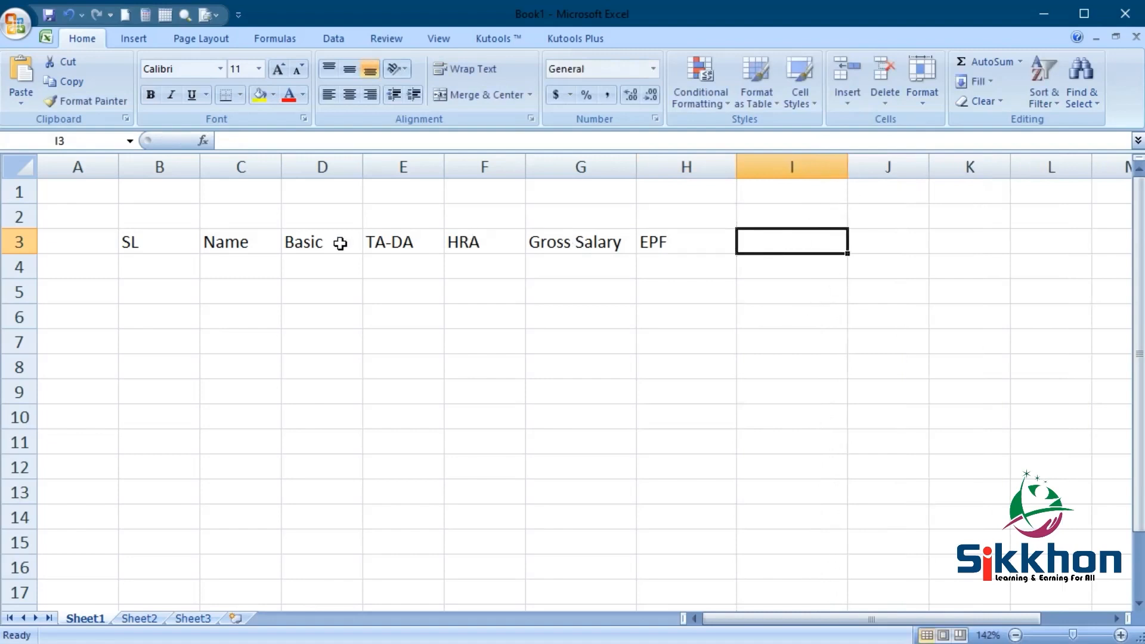
mouse_move(460, 246)
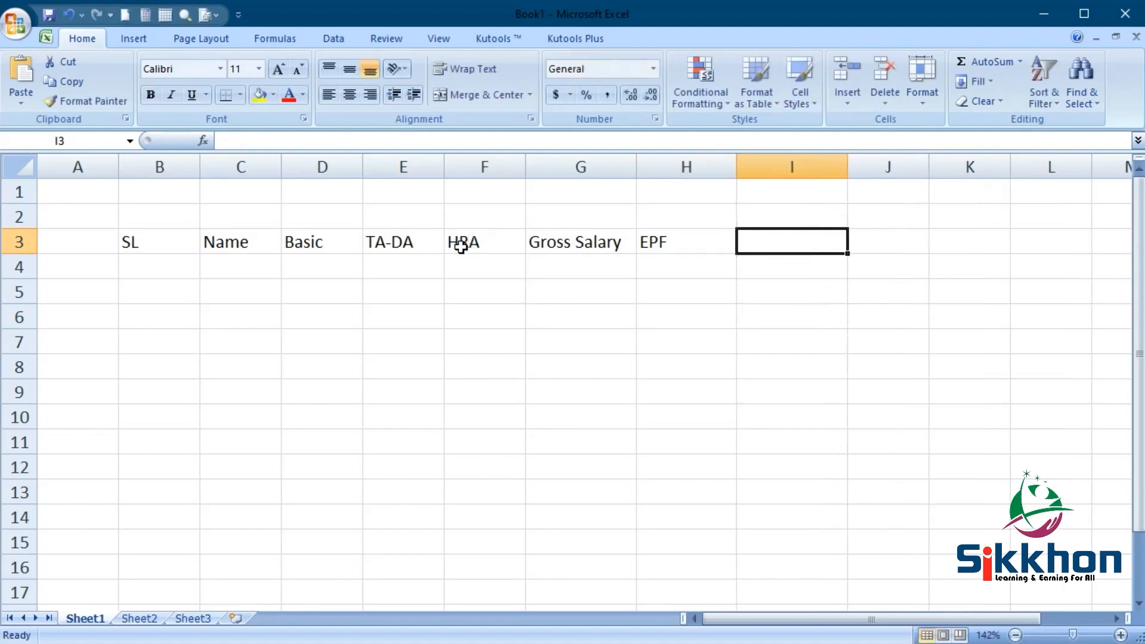
mouse_move(336, 298)
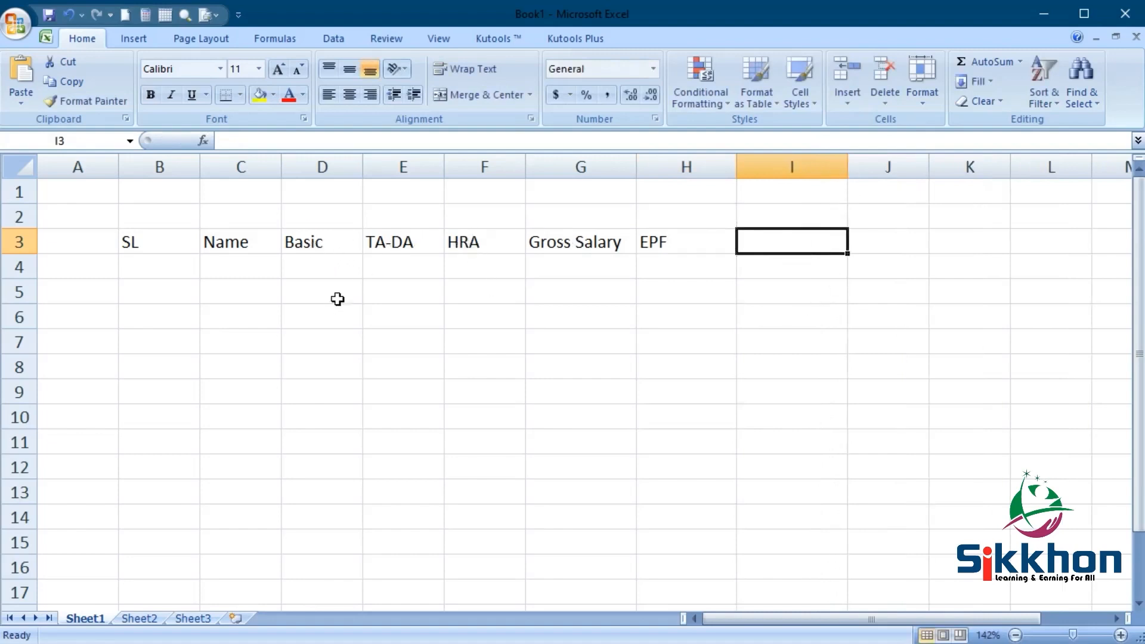
mouse_move(492, 286)
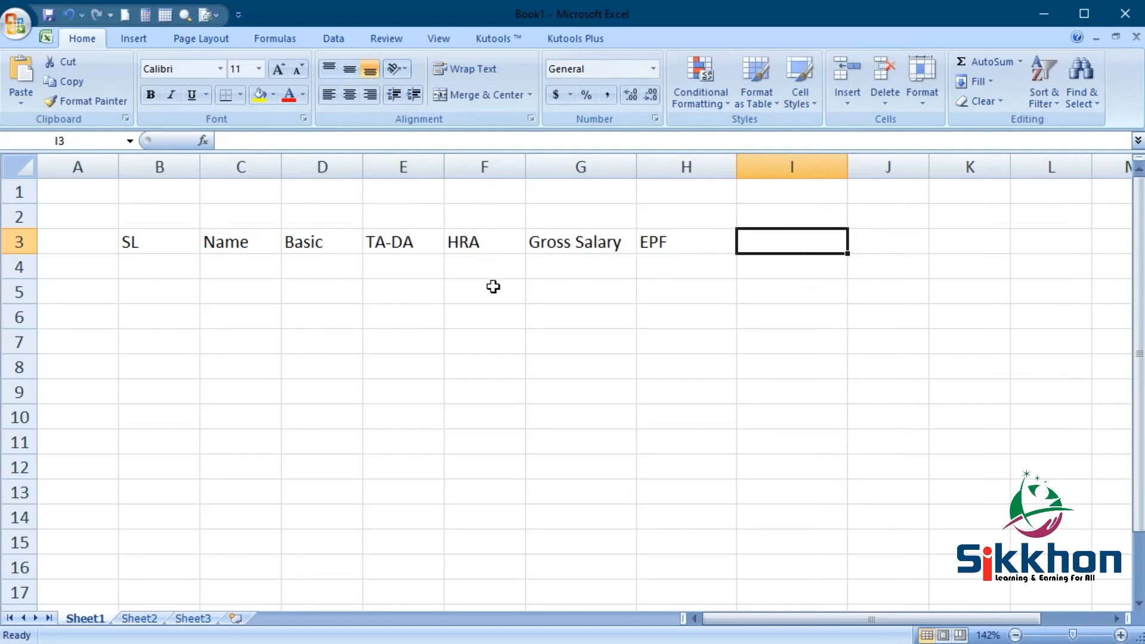
mouse_move(523, 173)
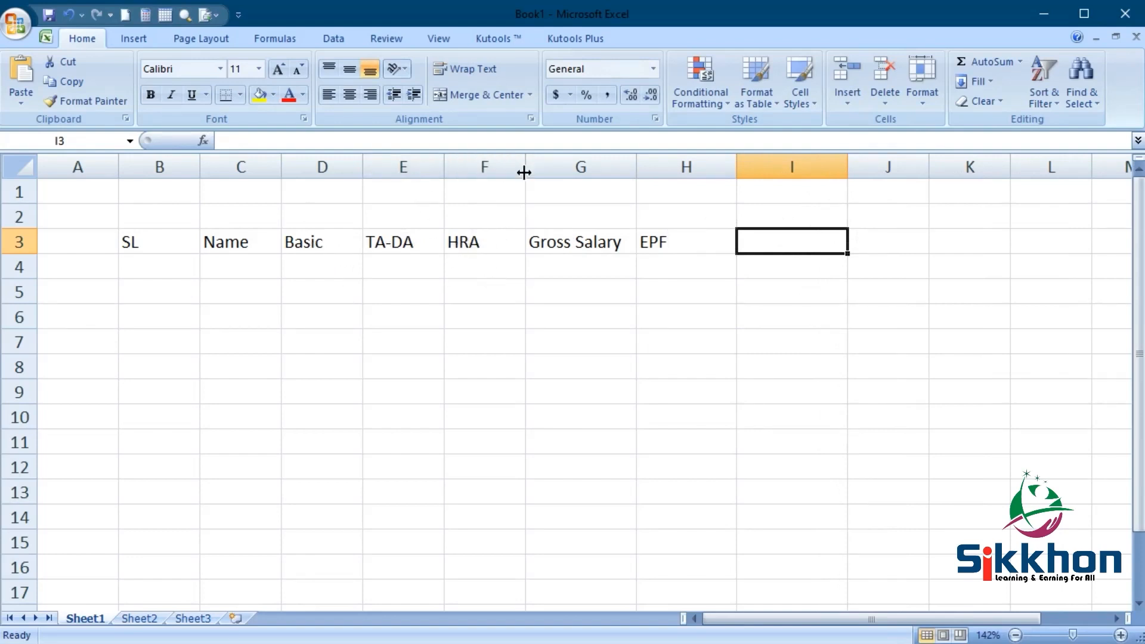
mouse_move(443, 291)
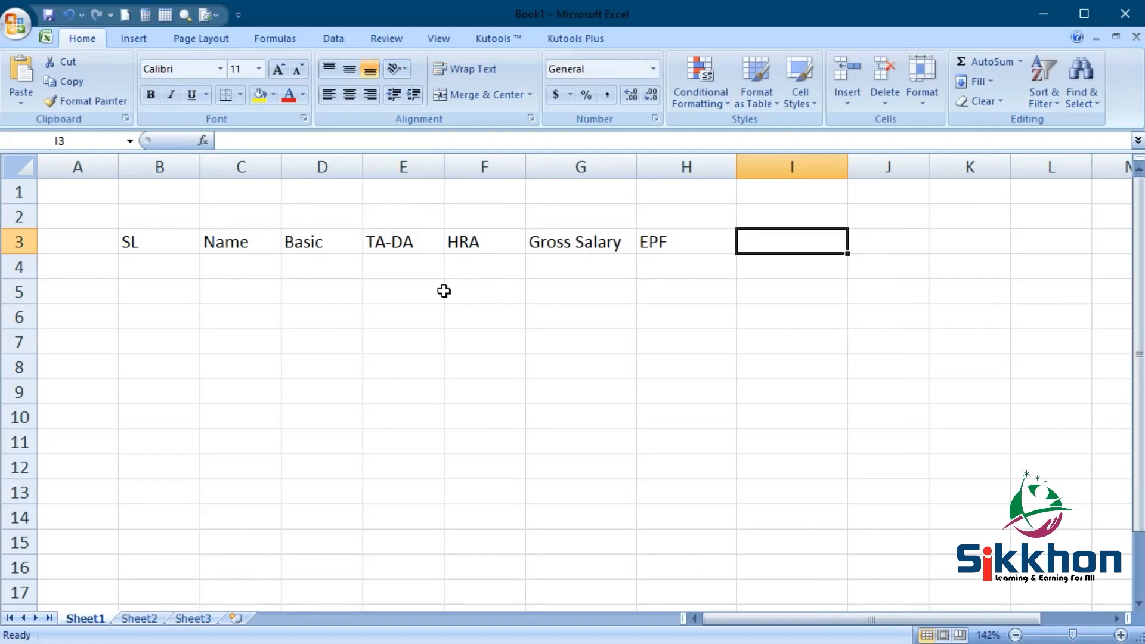
mouse_move(558, 281)
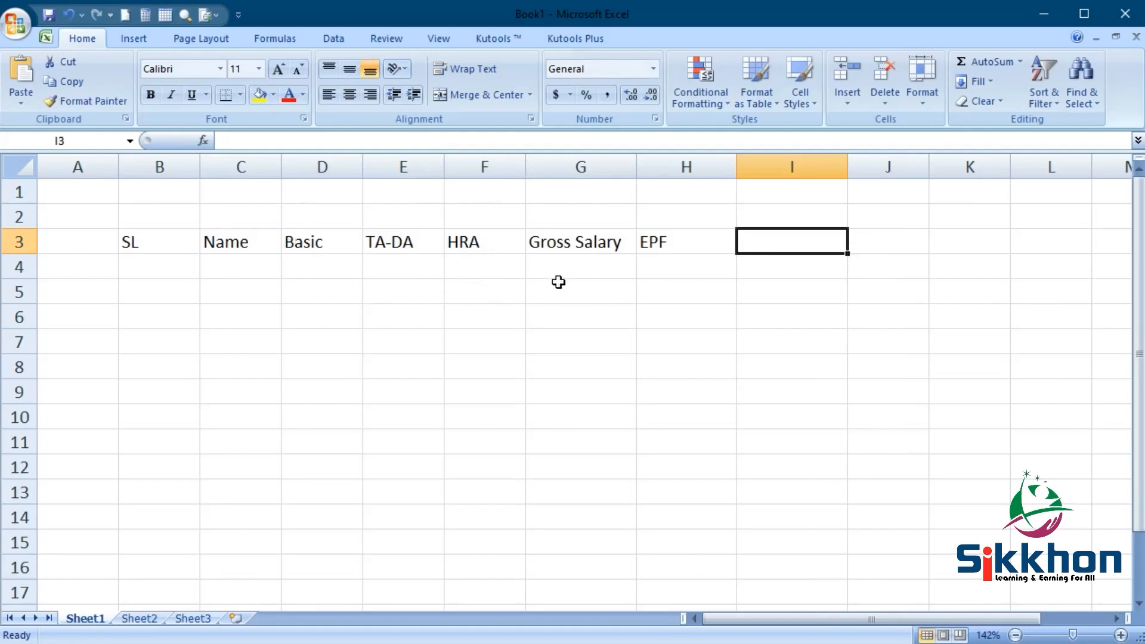
mouse_move(782, 282)
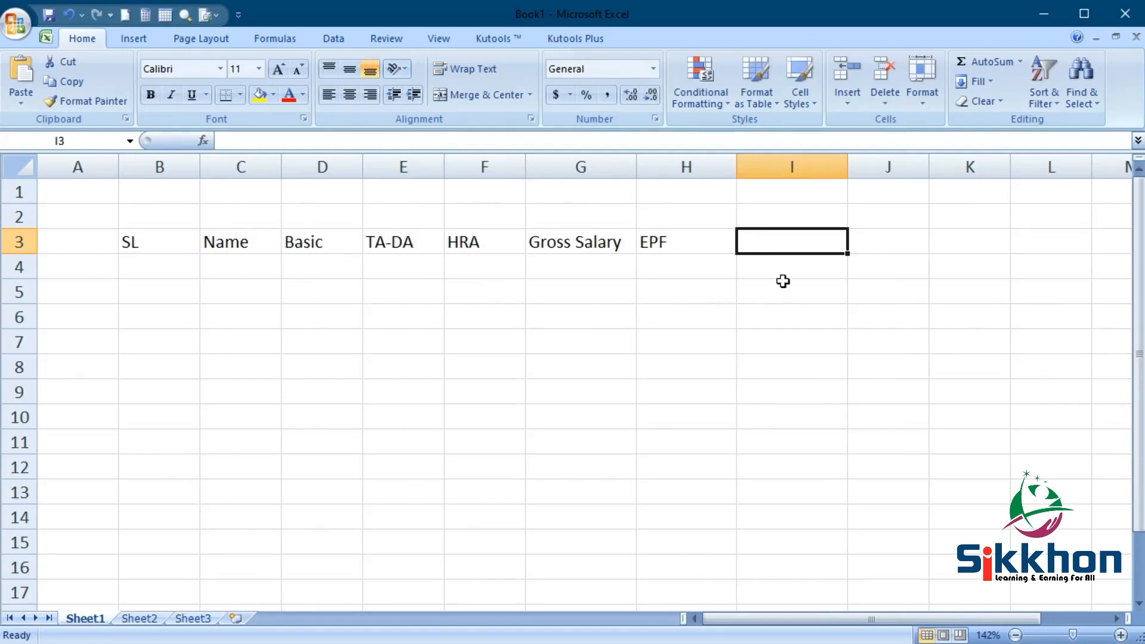
mouse_move(562, 282)
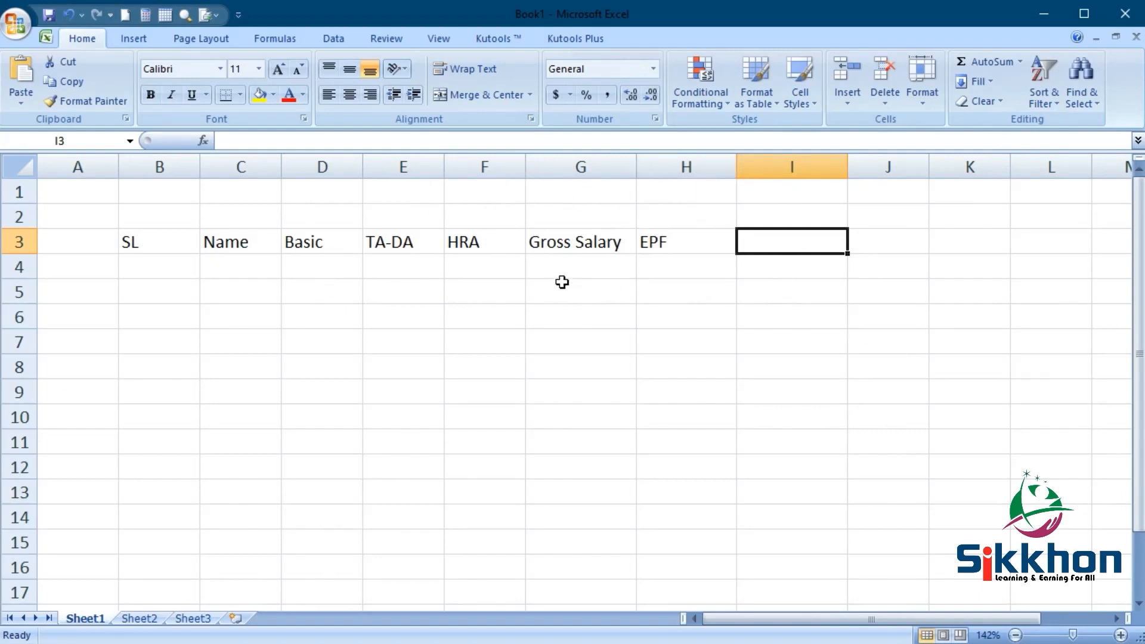
mouse_move(695, 310)
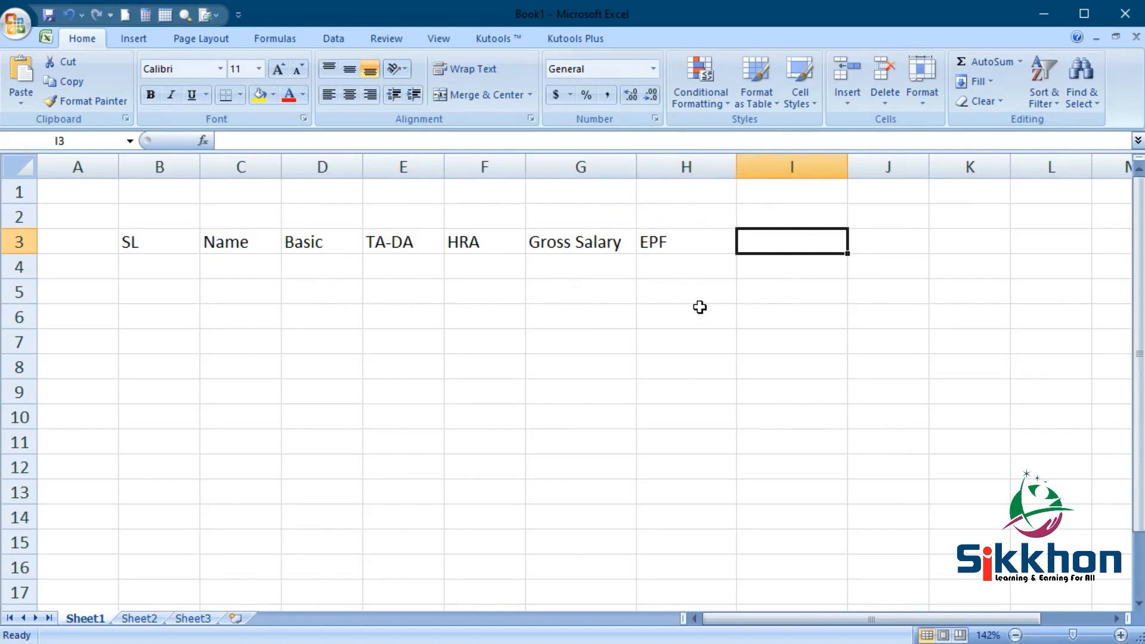
mouse_move(692, 314)
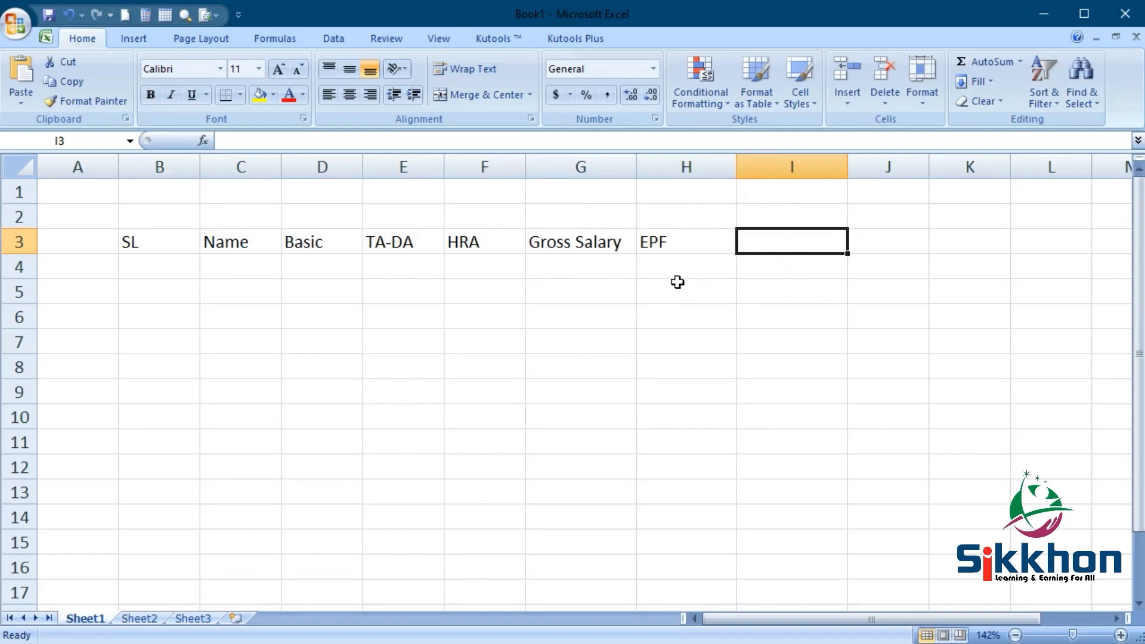
mouse_move(782, 232)
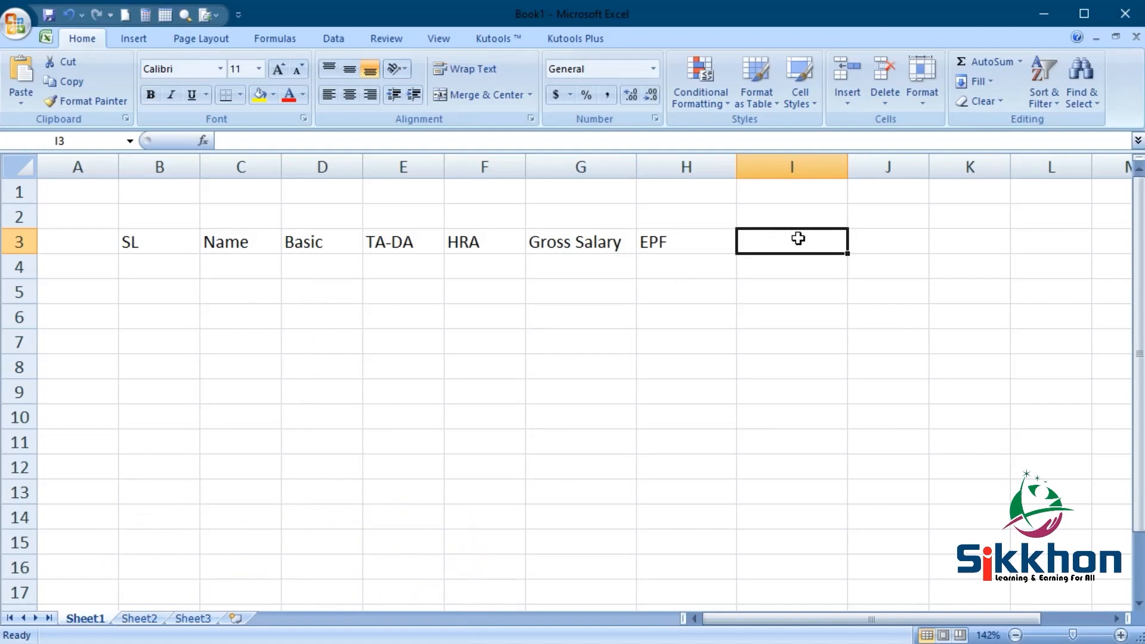
mouse_move(785, 243)
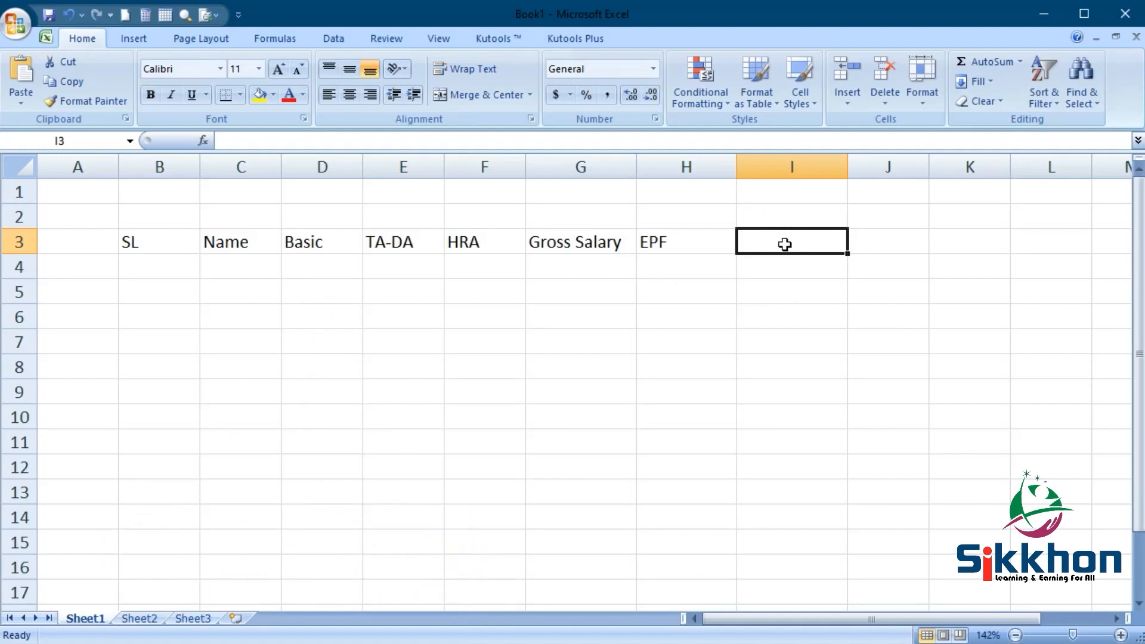
- Enter the Net Salary heading in I3 to close the header row
text(Net Salary)
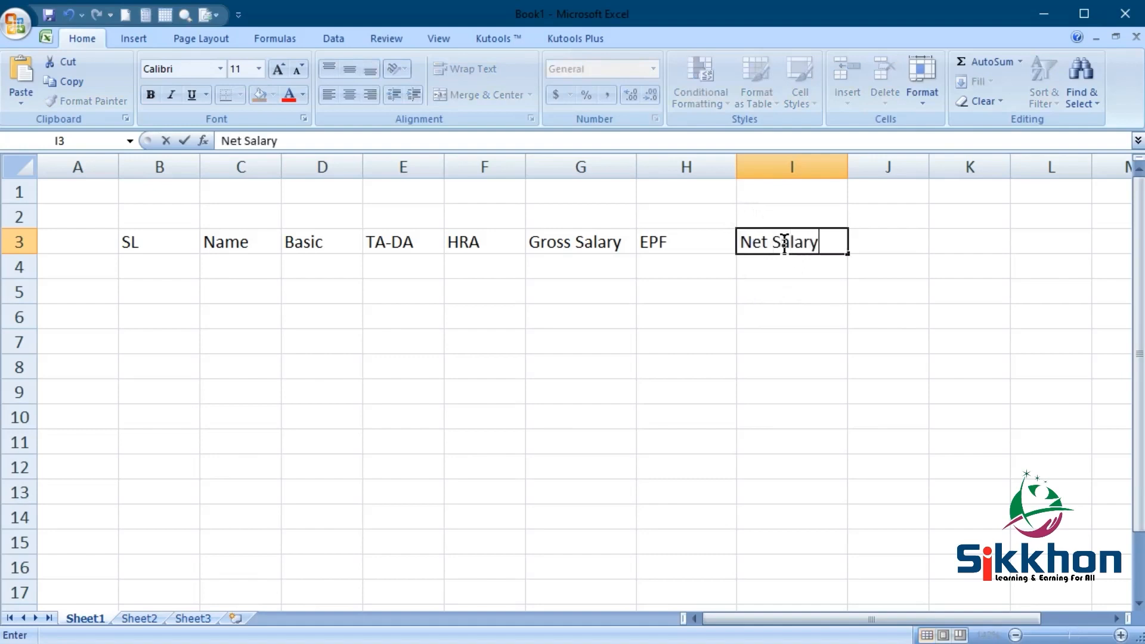
key(Enter)
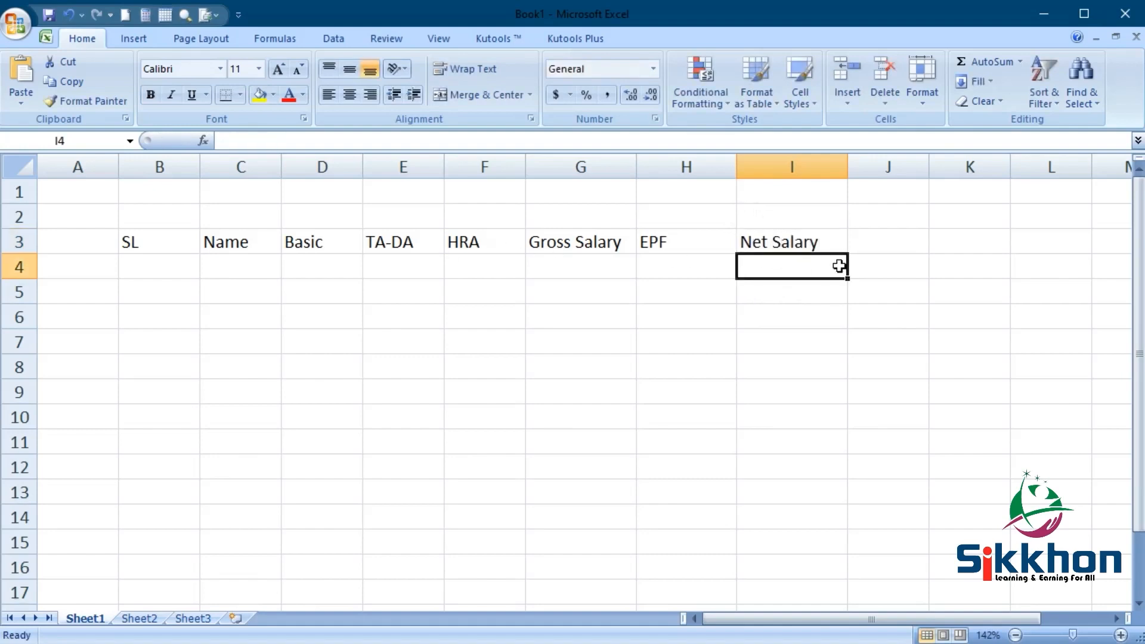
mouse_move(780, 243)
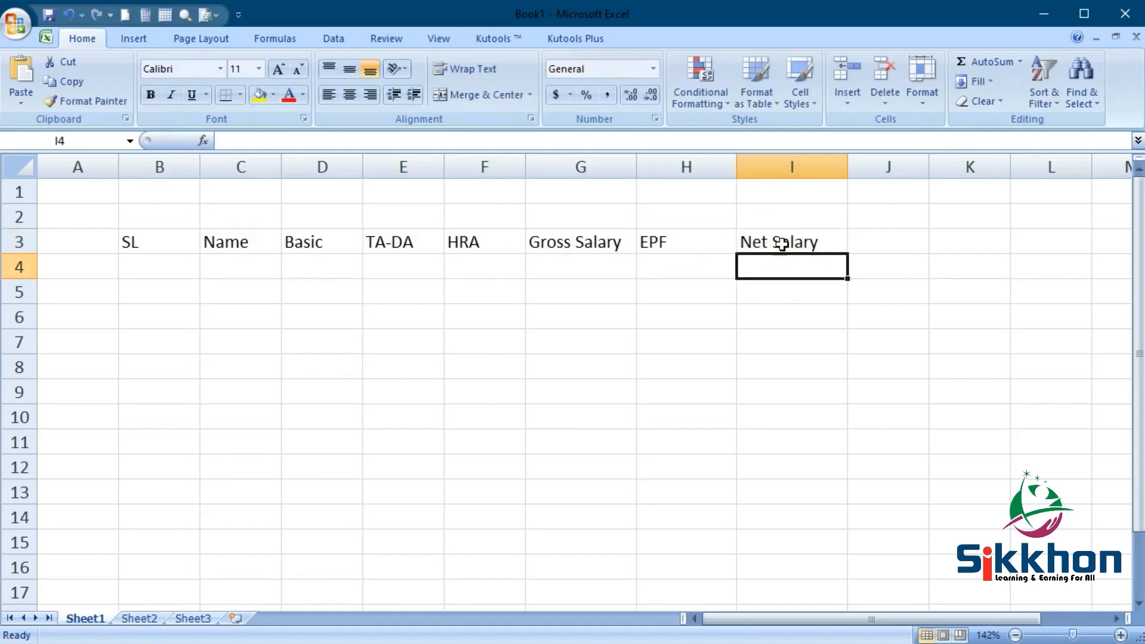
mouse_move(205, 165)
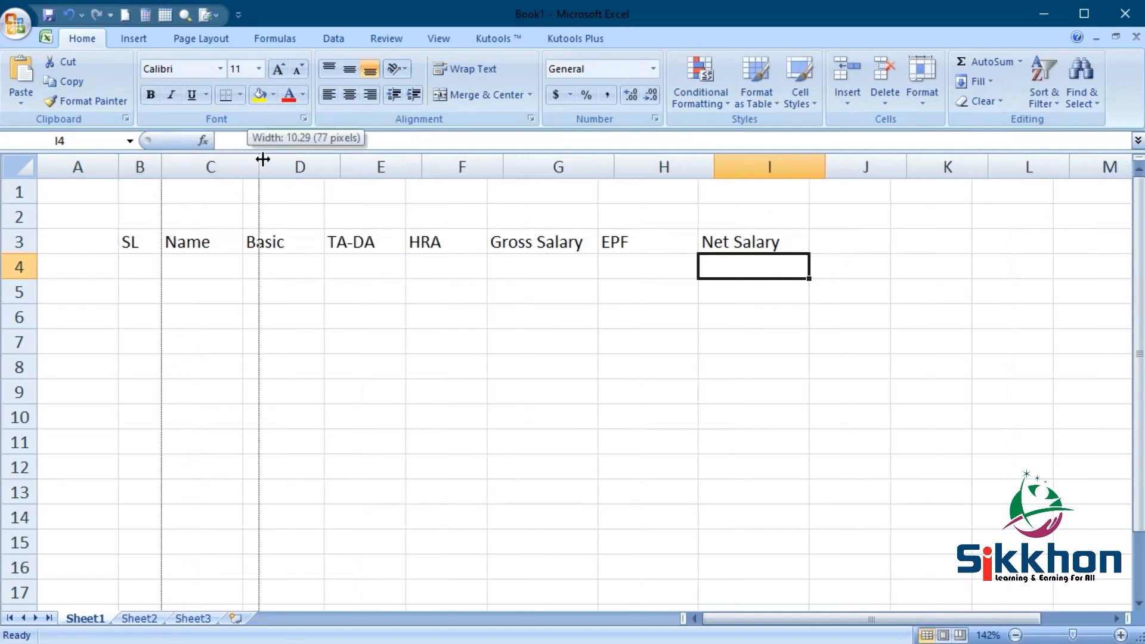
- List the employees Md Shamim, MD Sagor and Md Jubayer in the Name column C4:C6
text(Md Shamim)
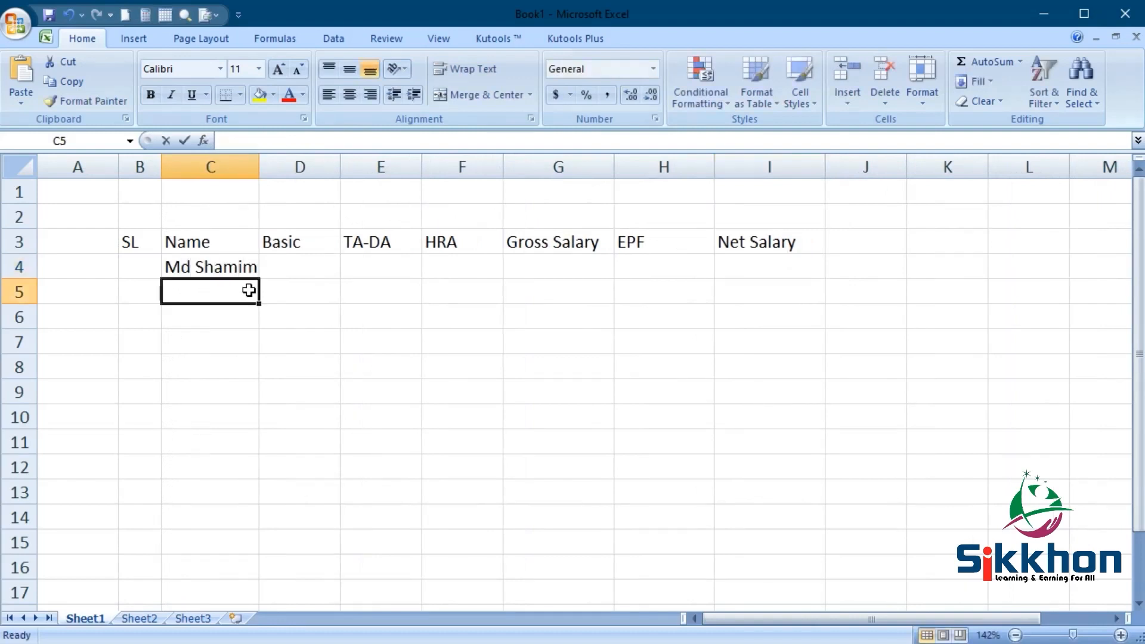
text(MD Sagor)
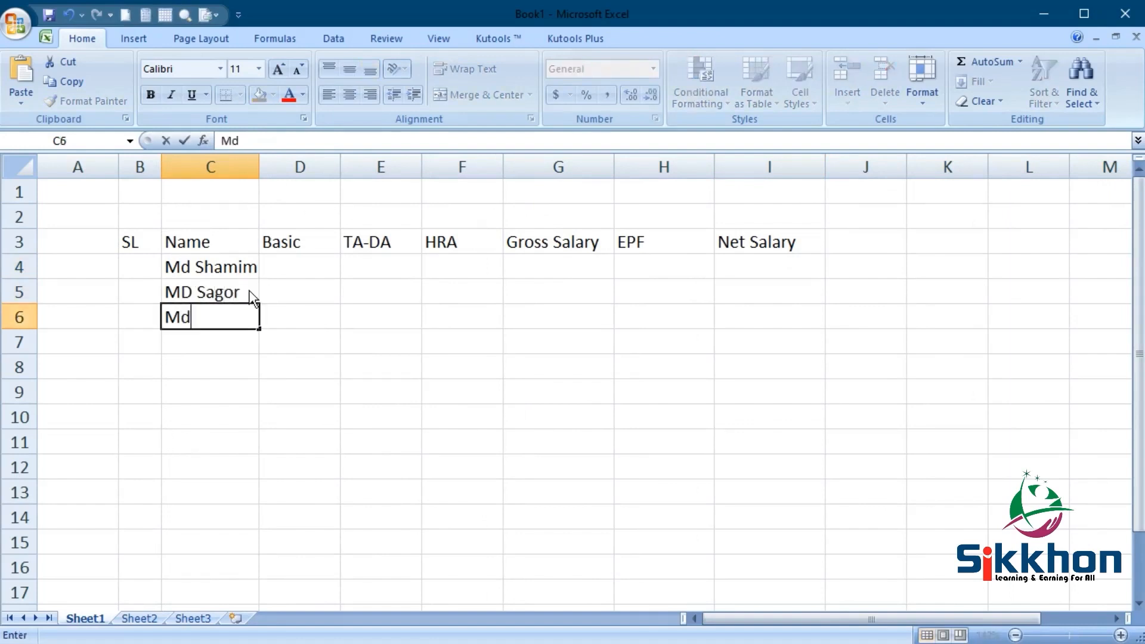
text(Ju)
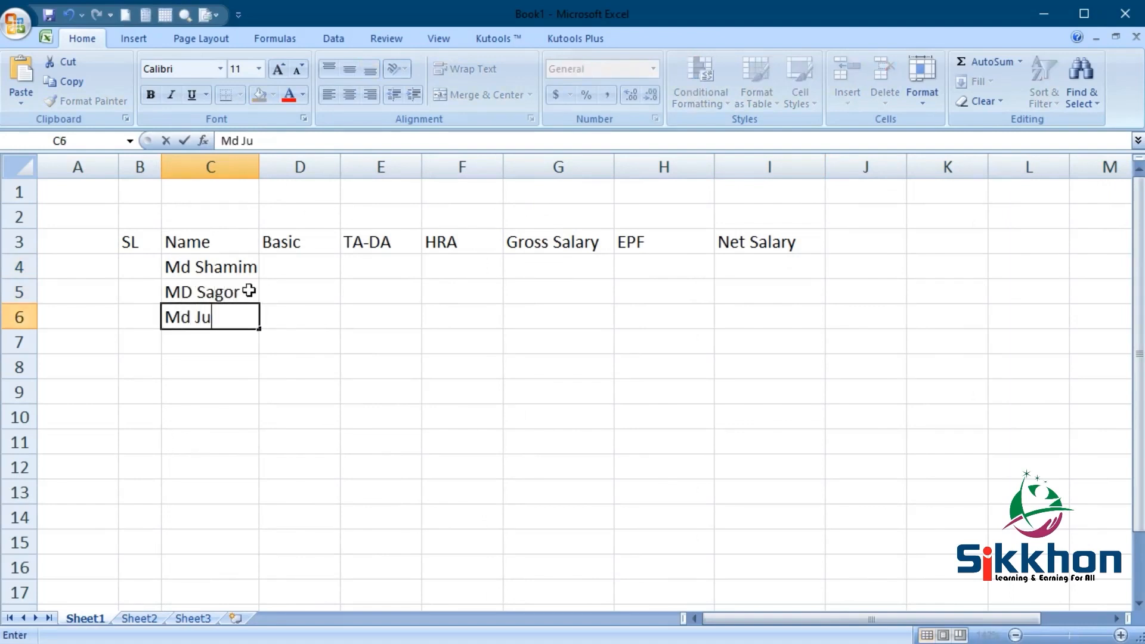
text(bayer)
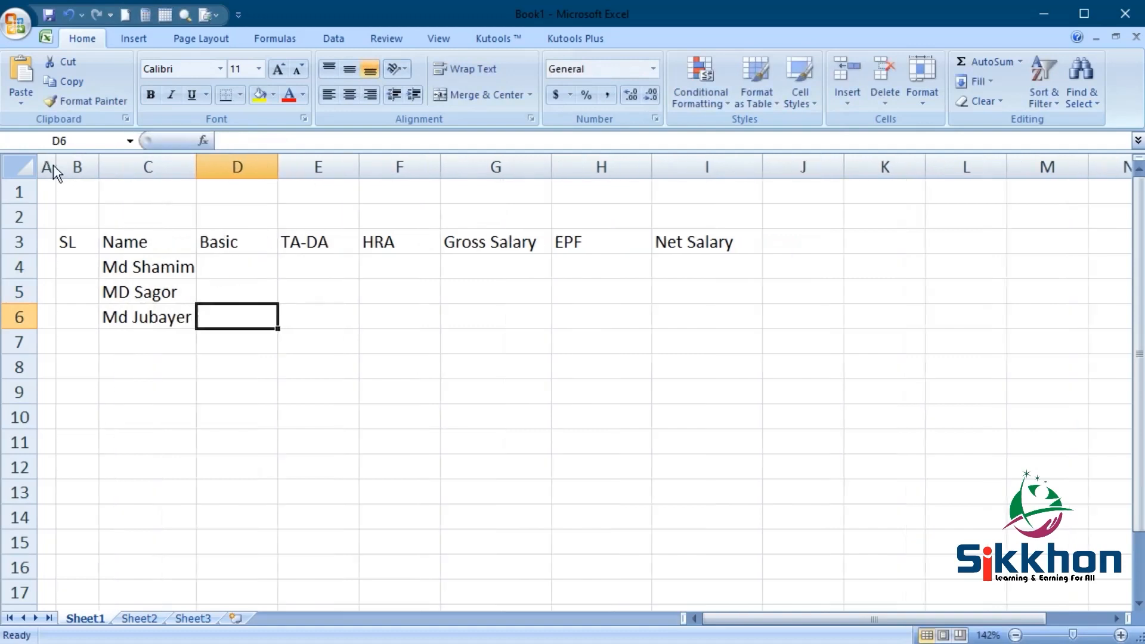
mouse_move(279, 167)
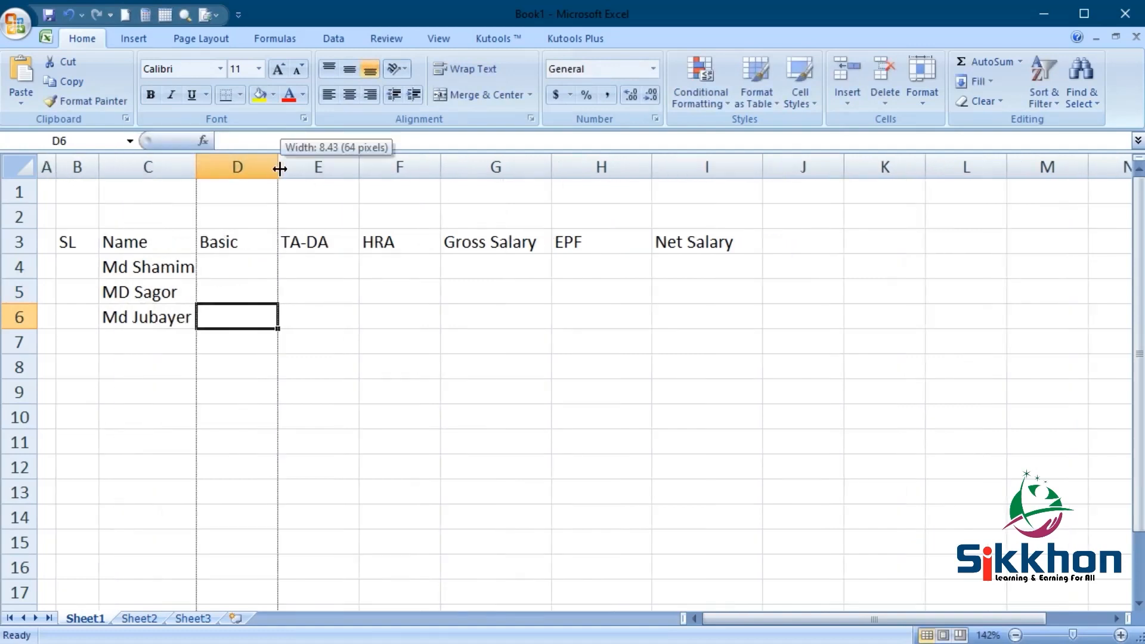
- Widen the Basic column and enter basic pay 8000, 15000 and 25000 in D4:D6
drag(278, 167, 306, 167)
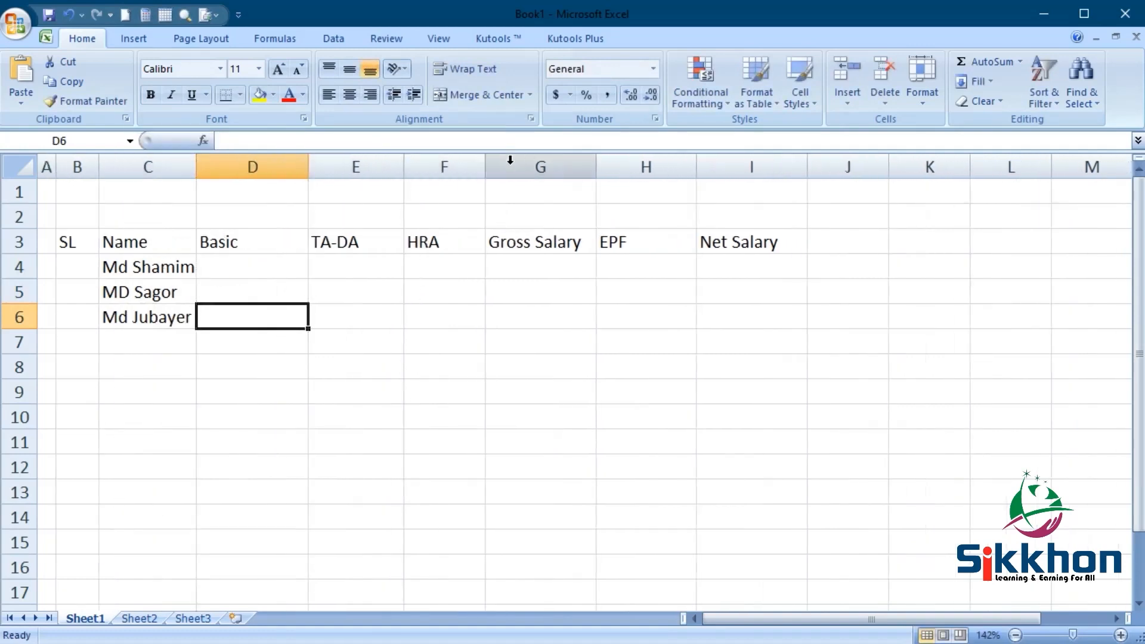
mouse_move(803, 171)
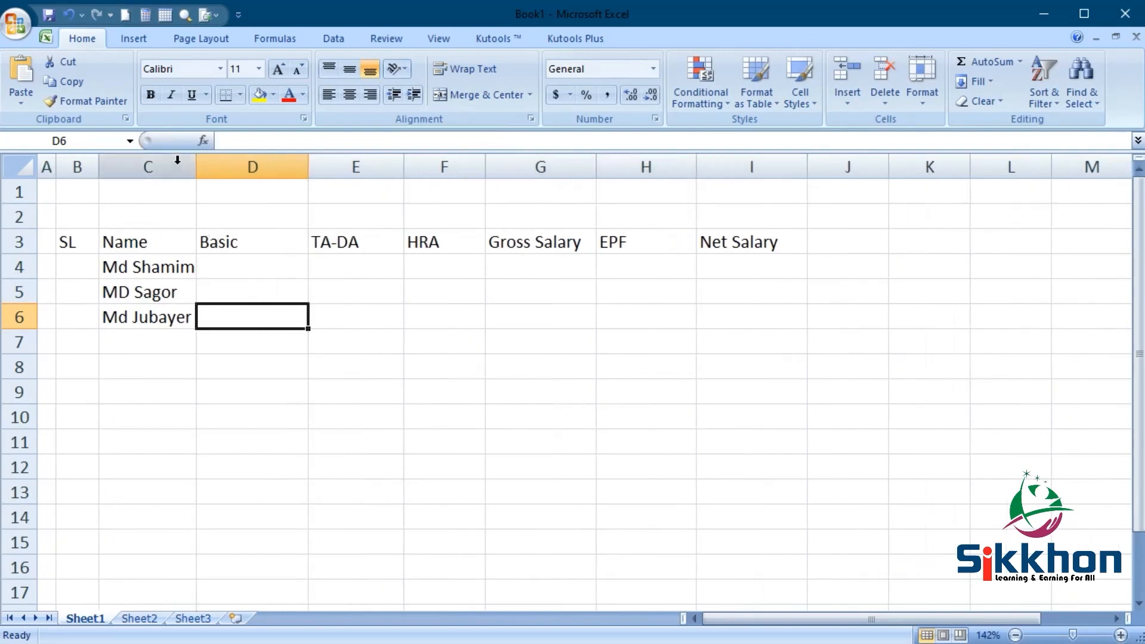
click(267, 264)
text(8000)
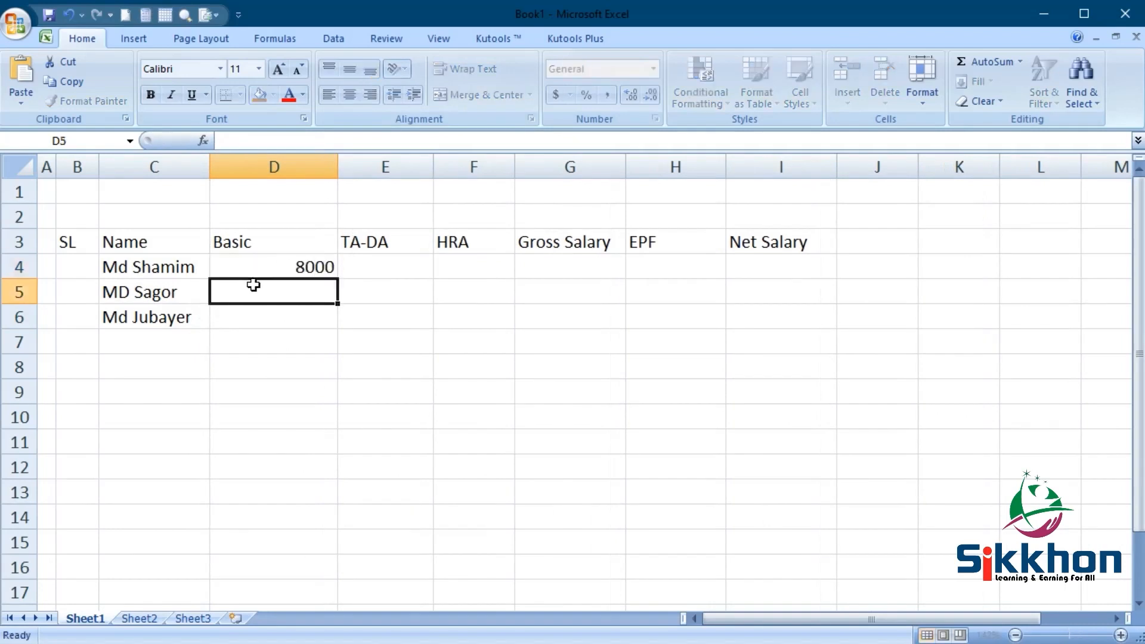
text(15000)
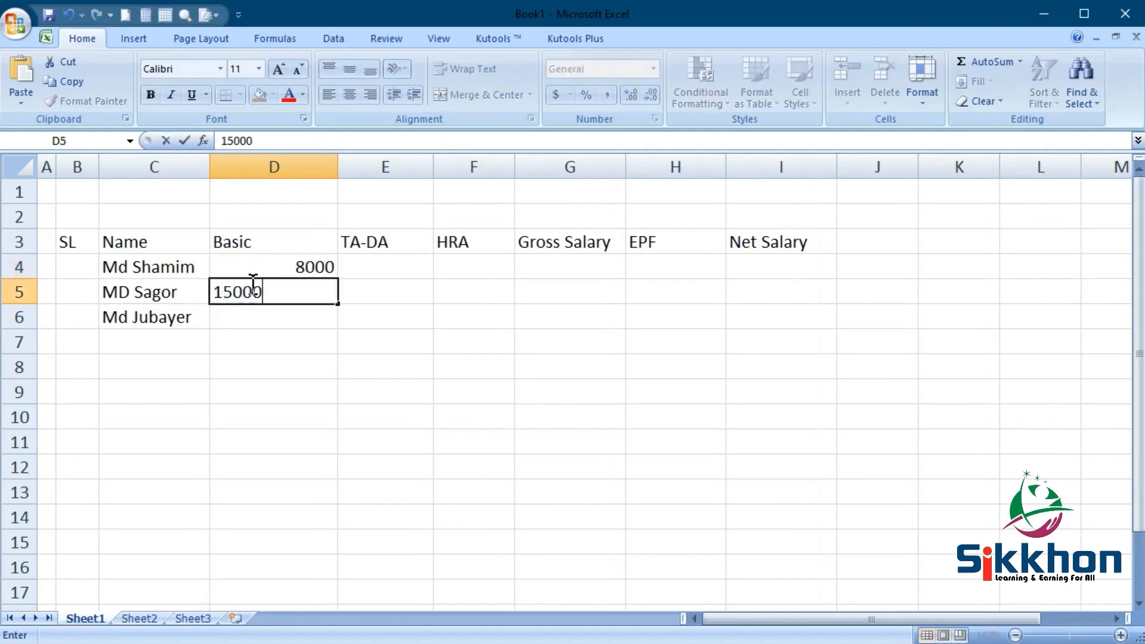
text(25000)
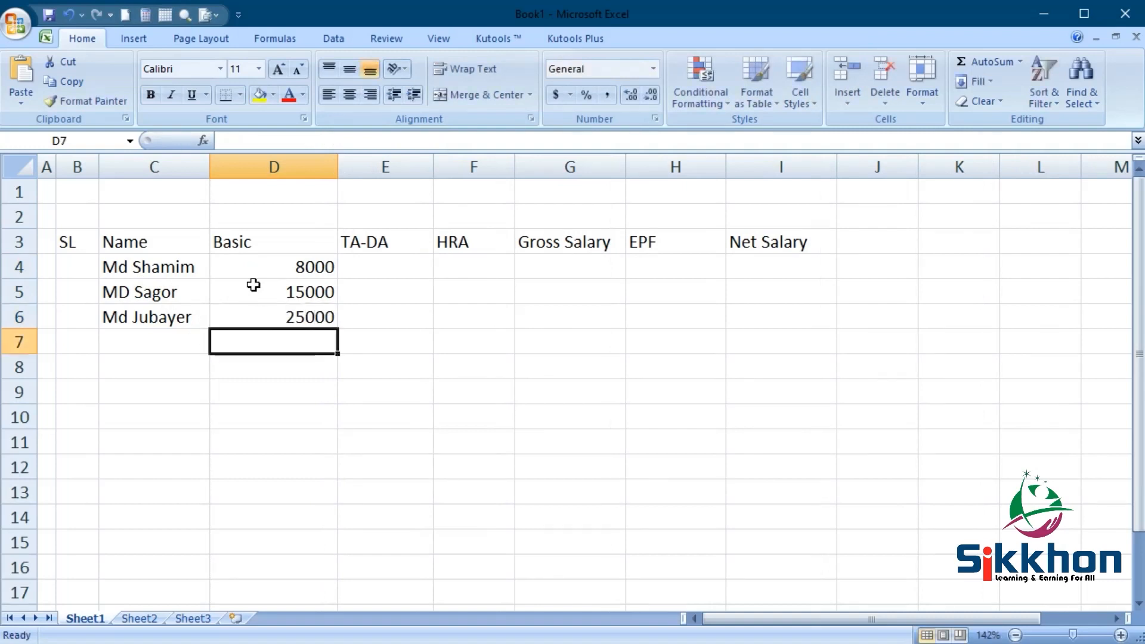
mouse_move(313, 293)
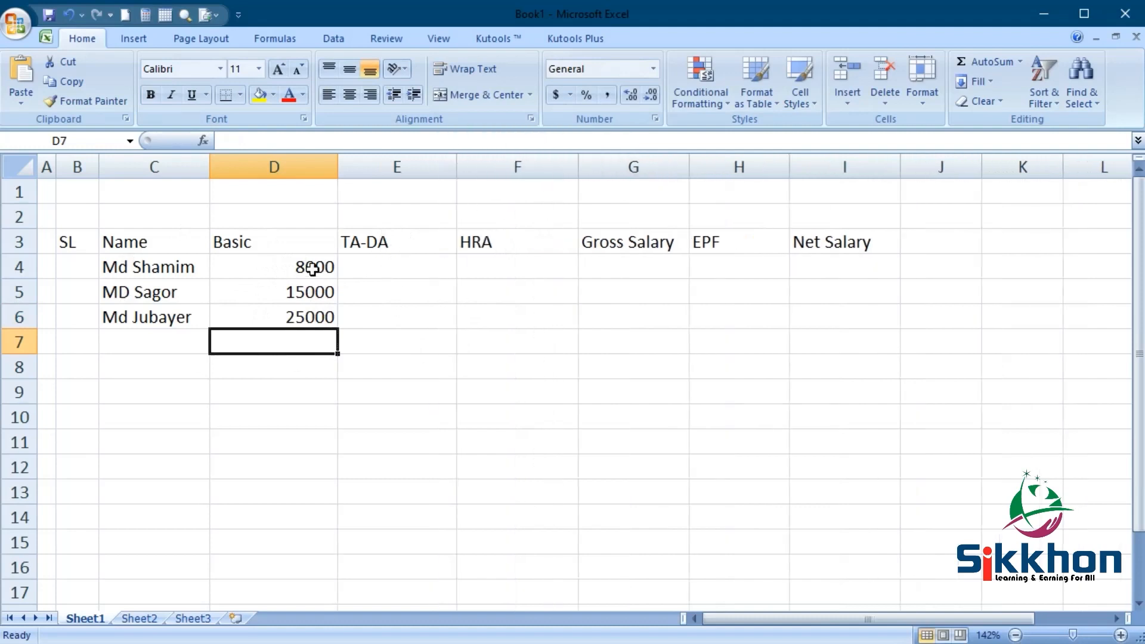
mouse_move(395, 237)
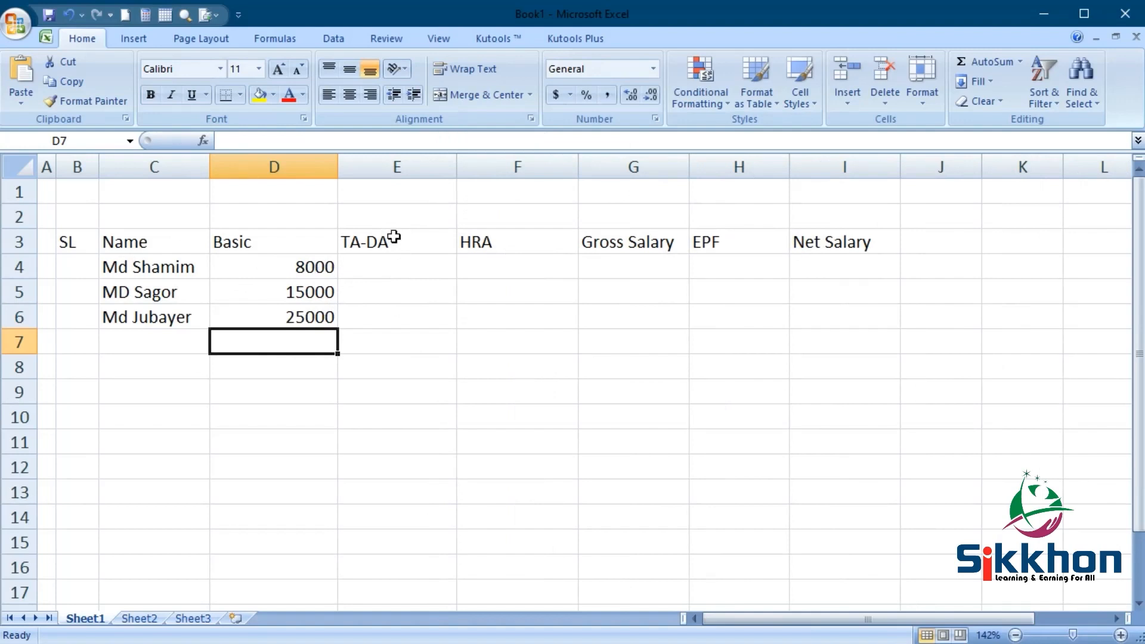
- Edit the headings to read TA-DA (10%) and HRA (15%) showing their rates
click(396, 267)
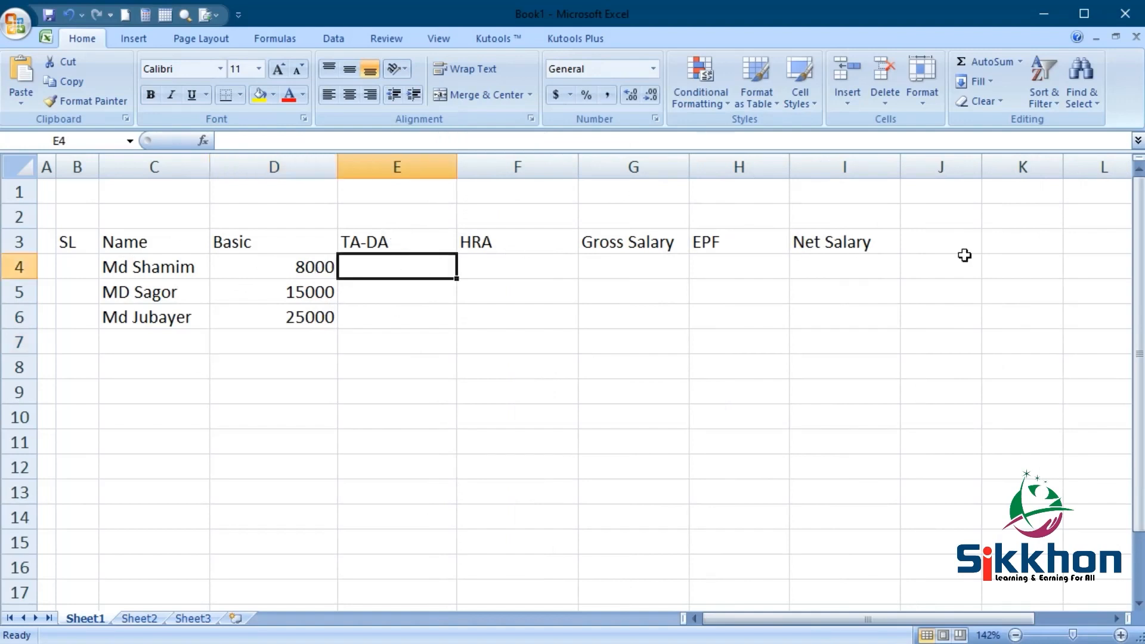
click(396, 241)
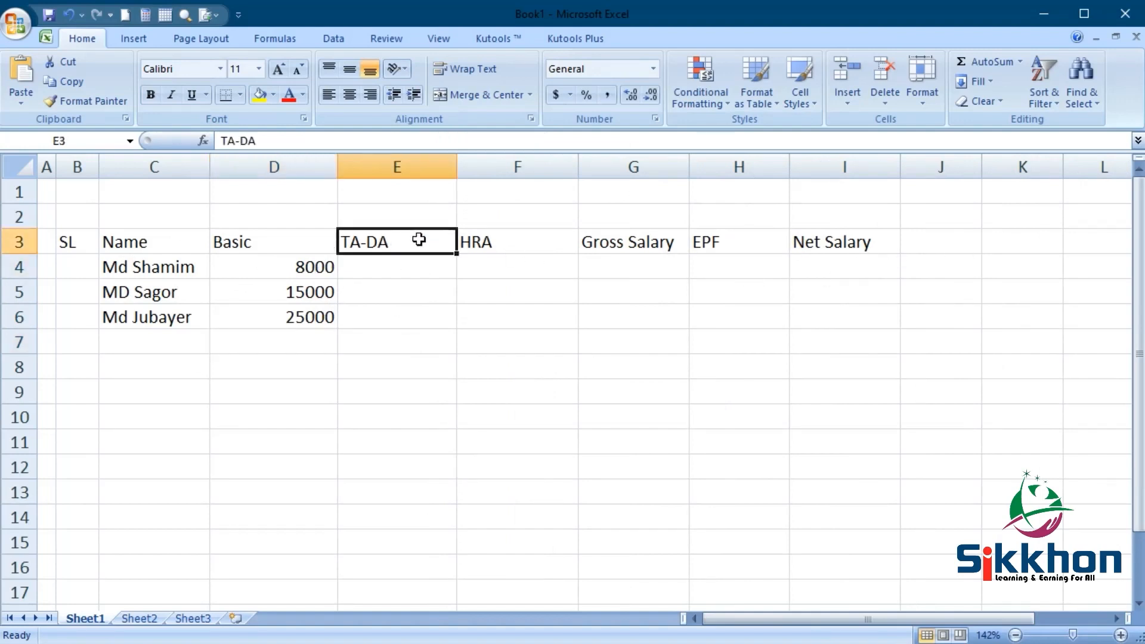
double_click(396, 241)
text( ()
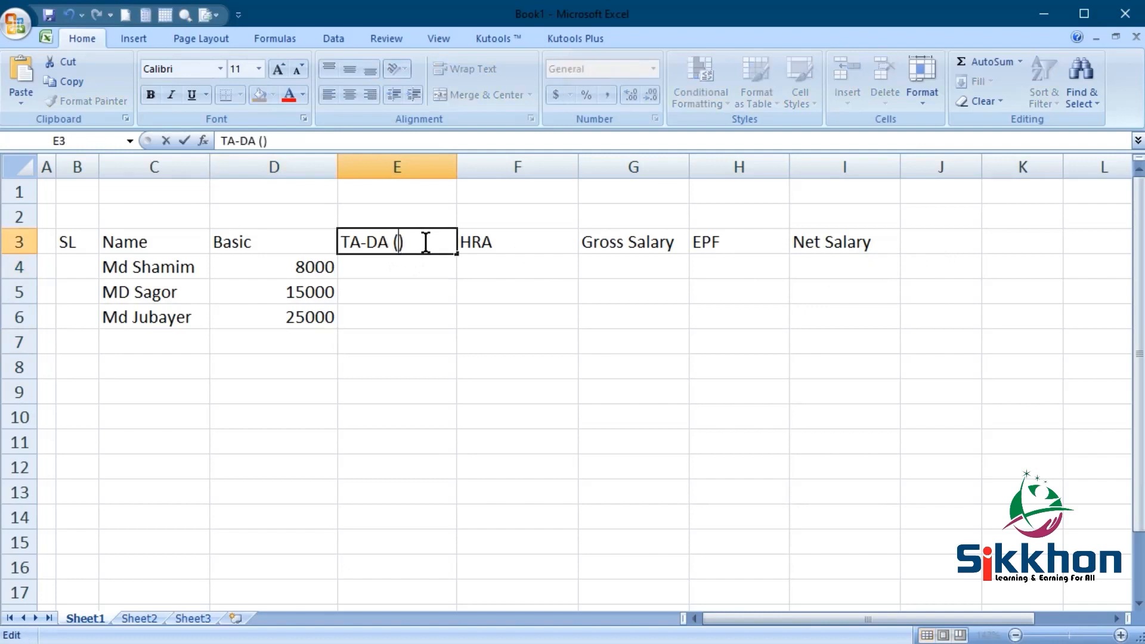
text(10%)
click(516, 243)
text( ()
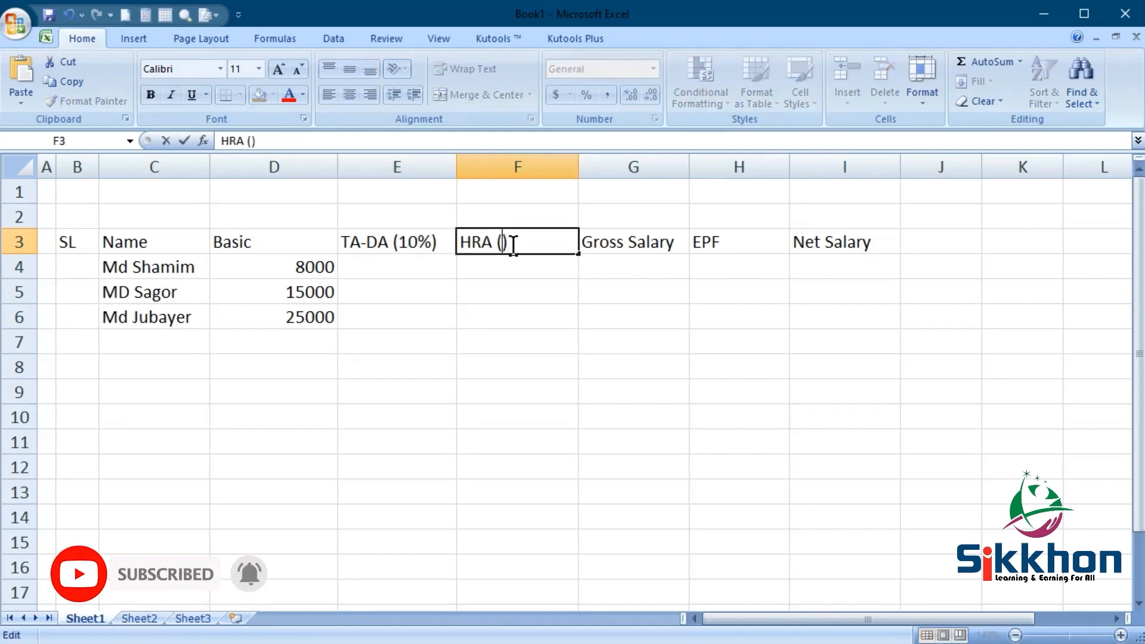
text(15%)
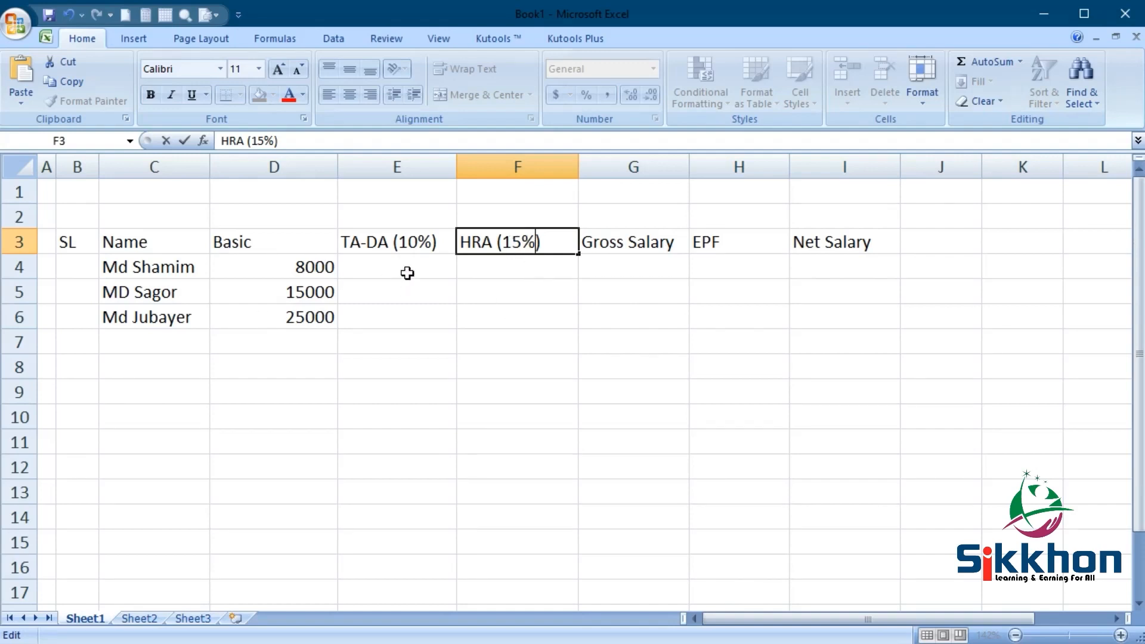
click(633, 265)
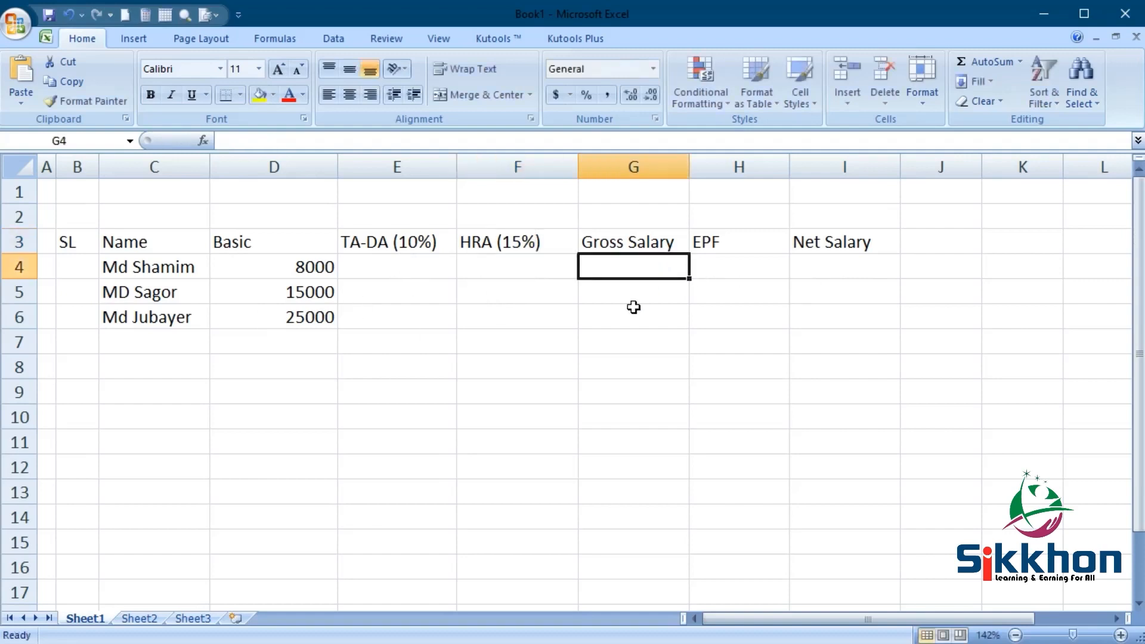
mouse_move(688, 167)
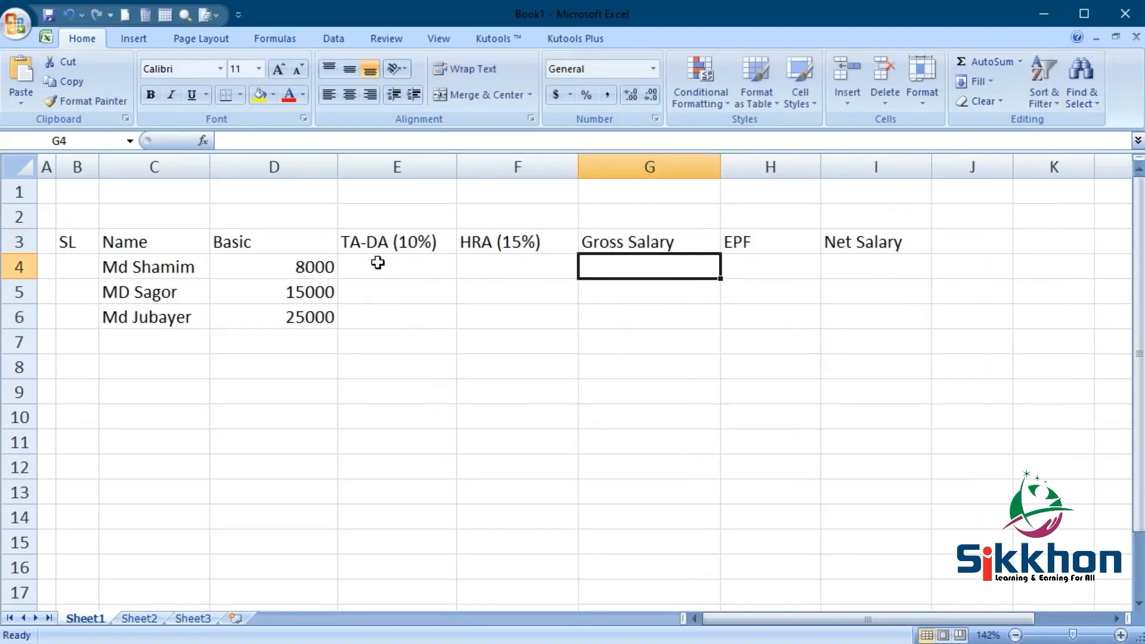
click(396, 267)
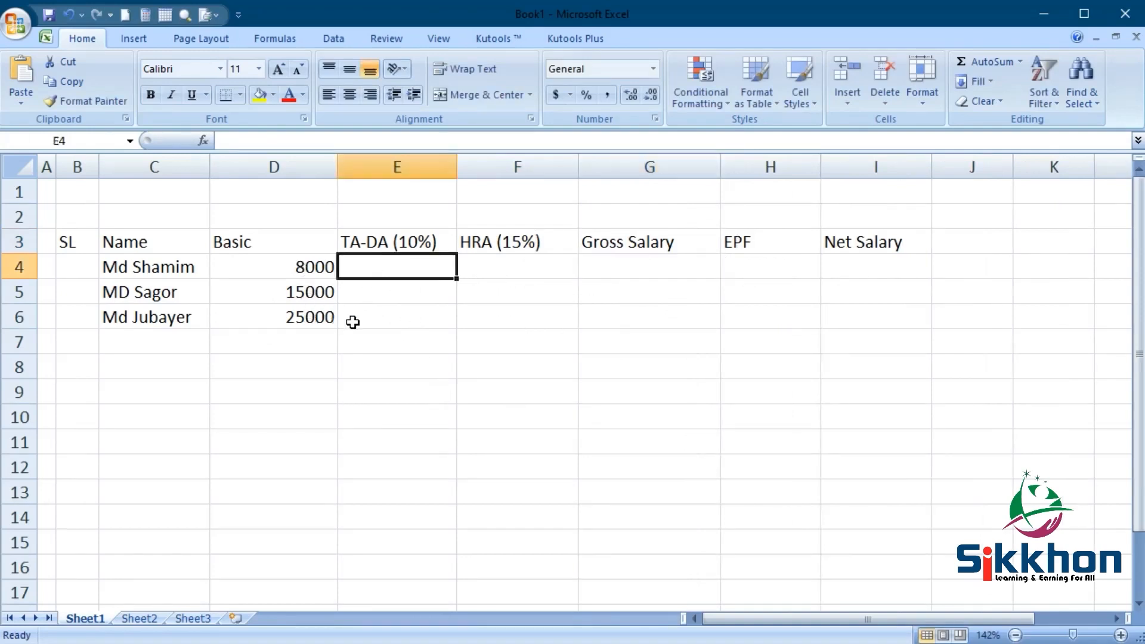
mouse_move(300, 267)
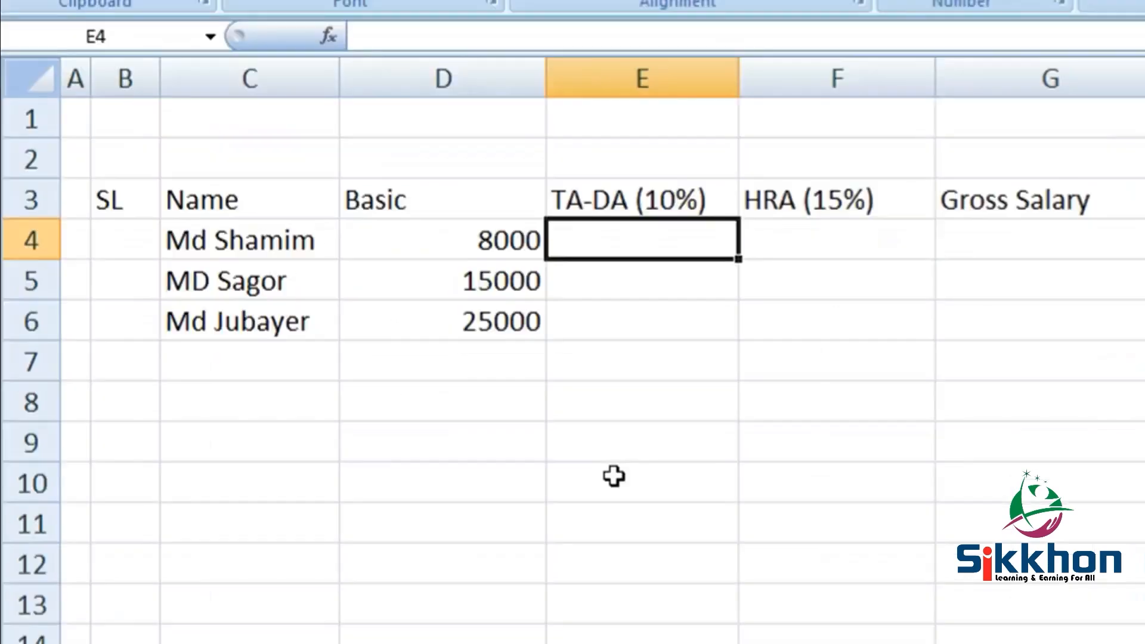
text(=sum)
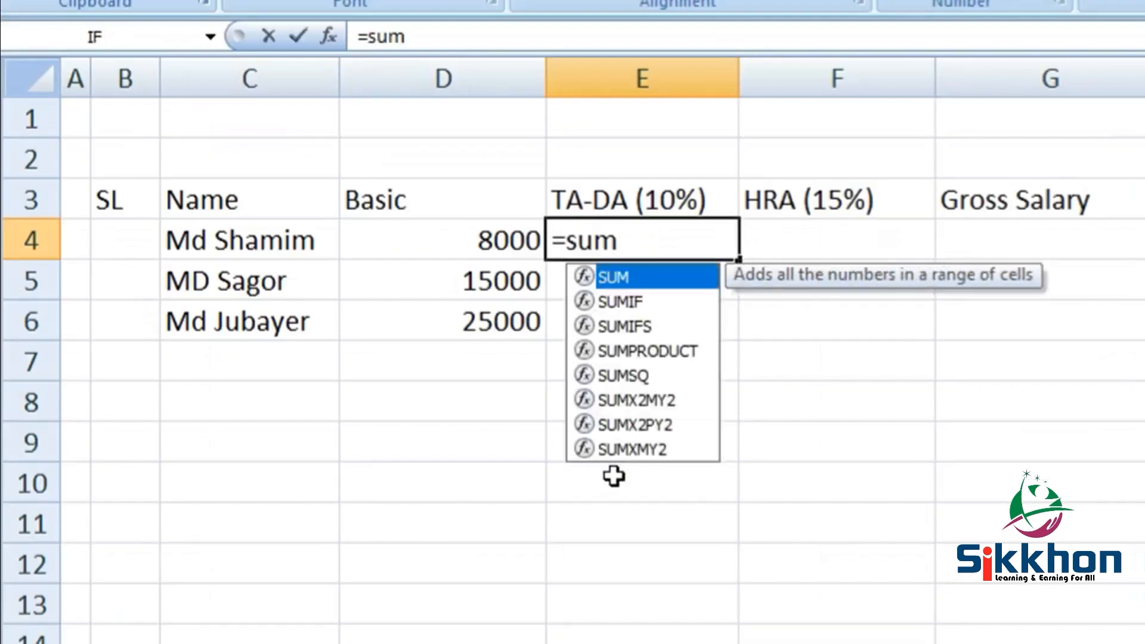
key(Enter)
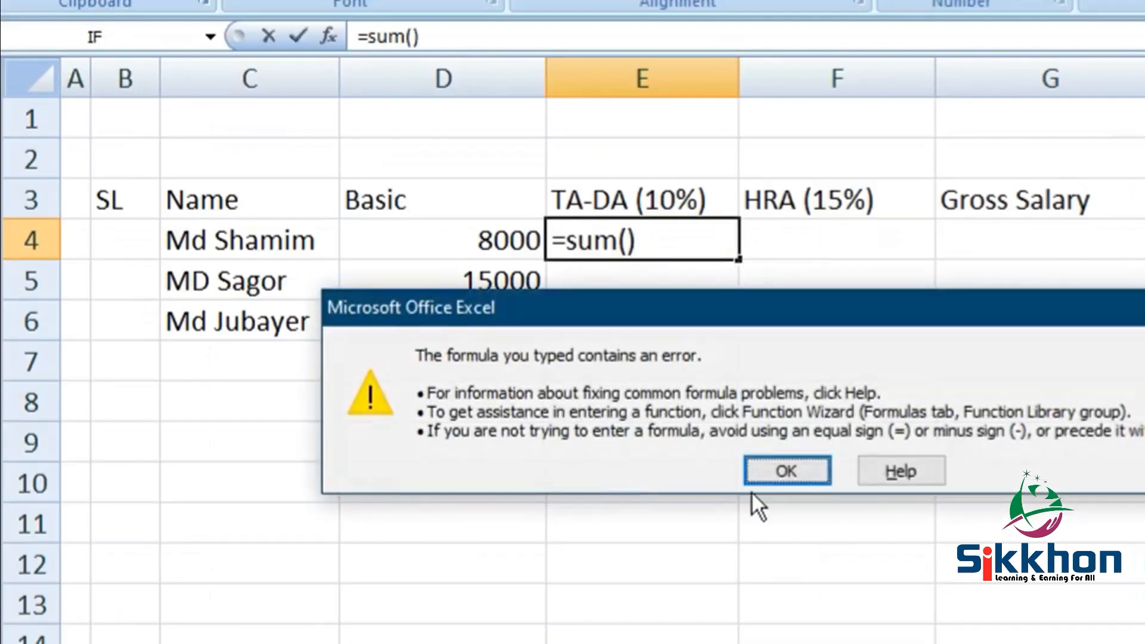
click(787, 470)
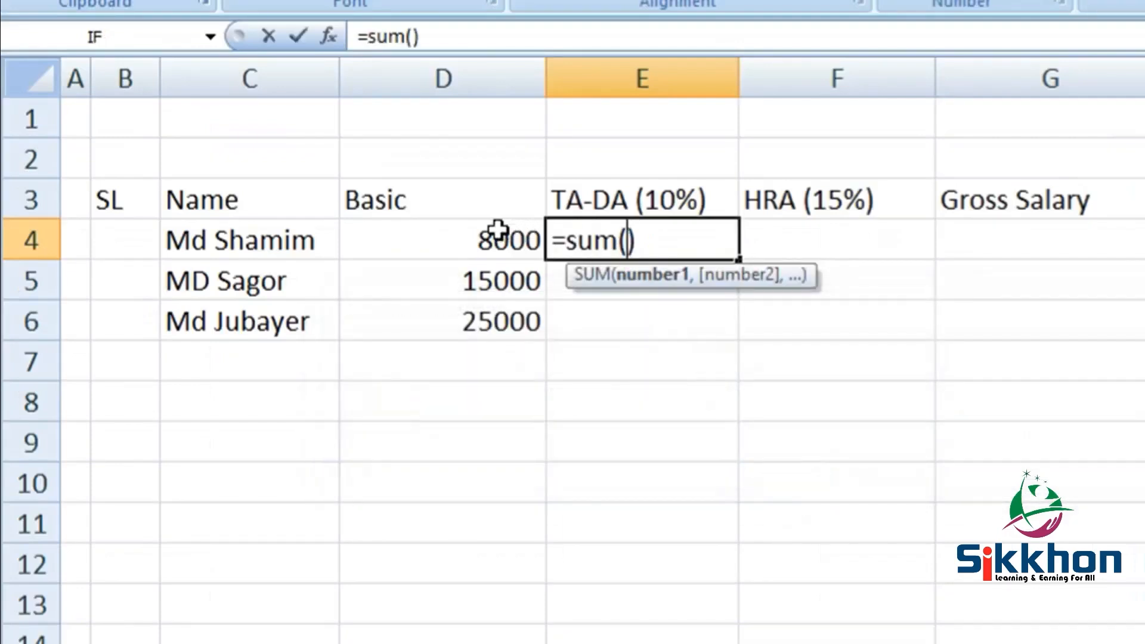
click(444, 240)
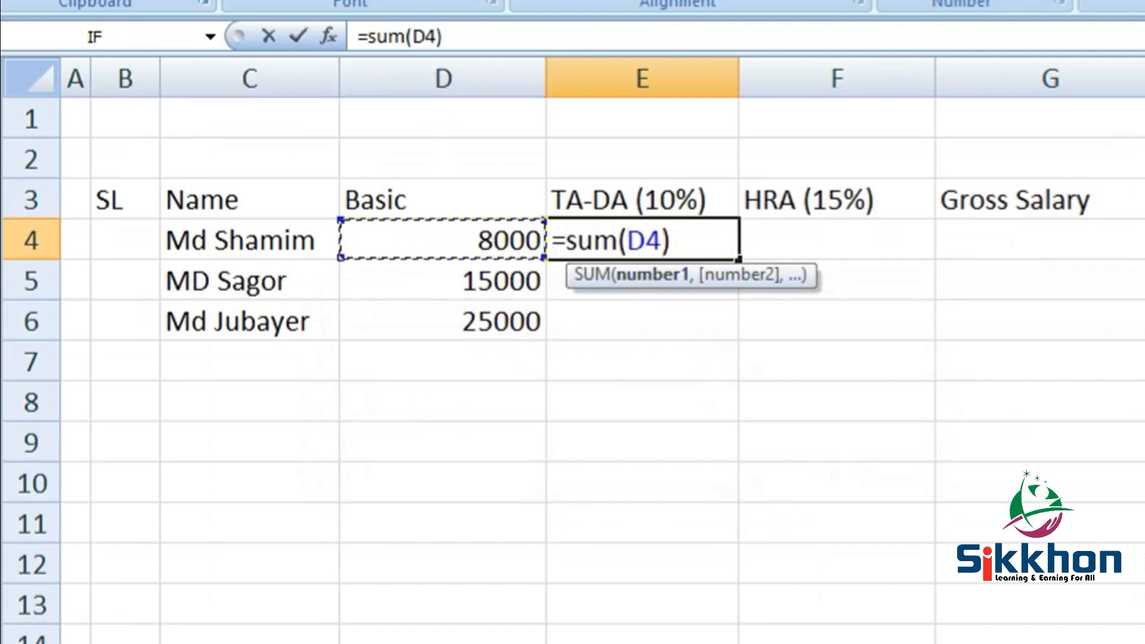
mouse_move(966, 294)
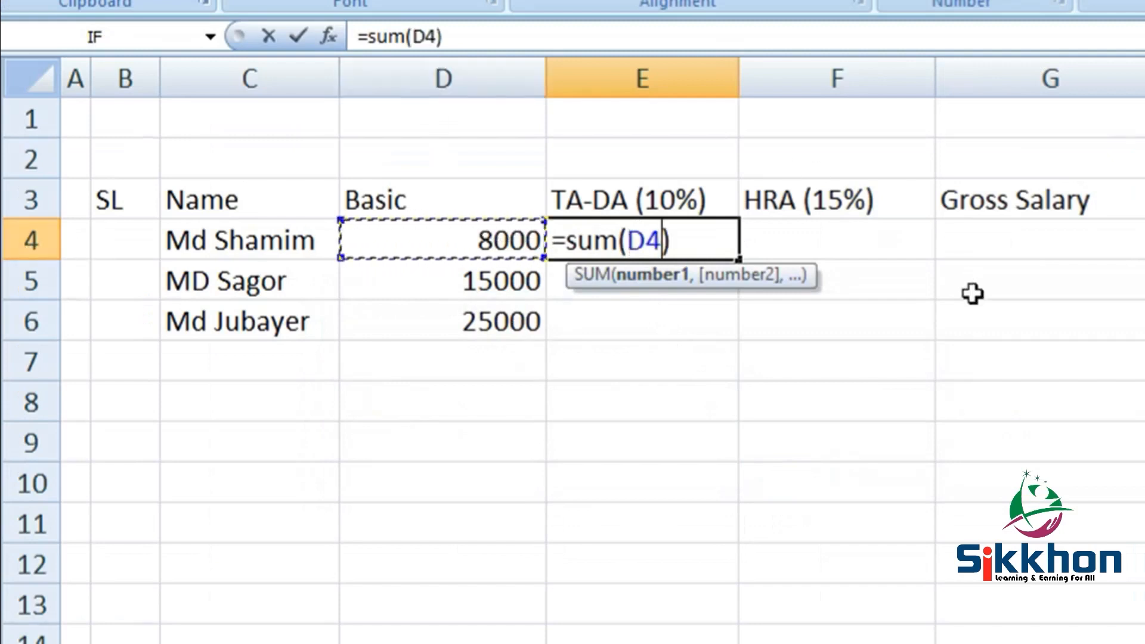
text(/)
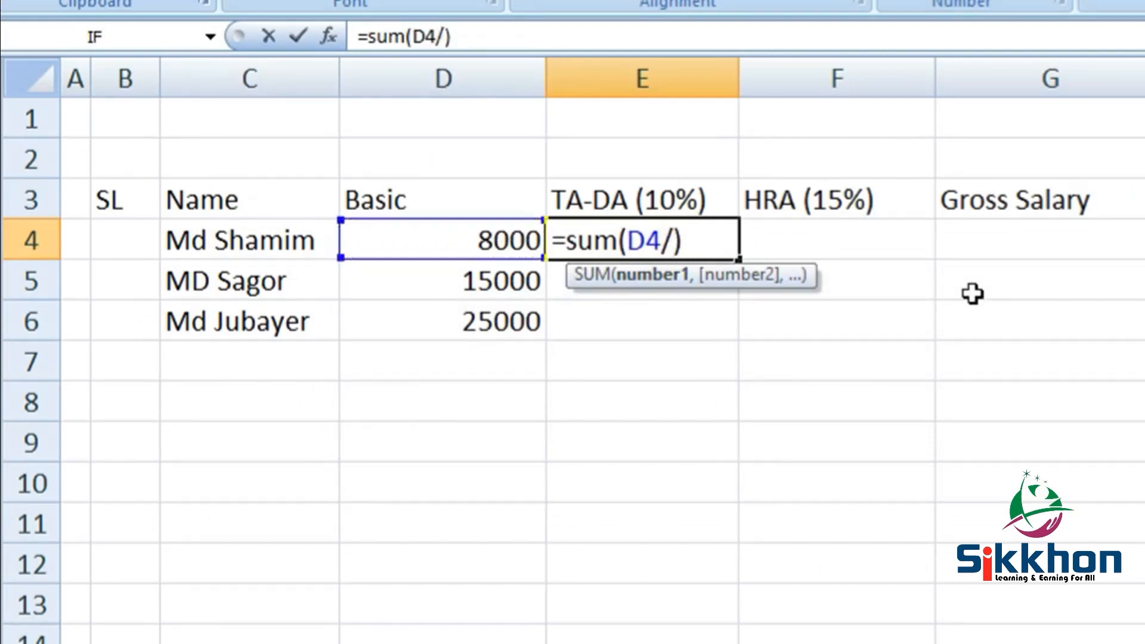
text(100*)
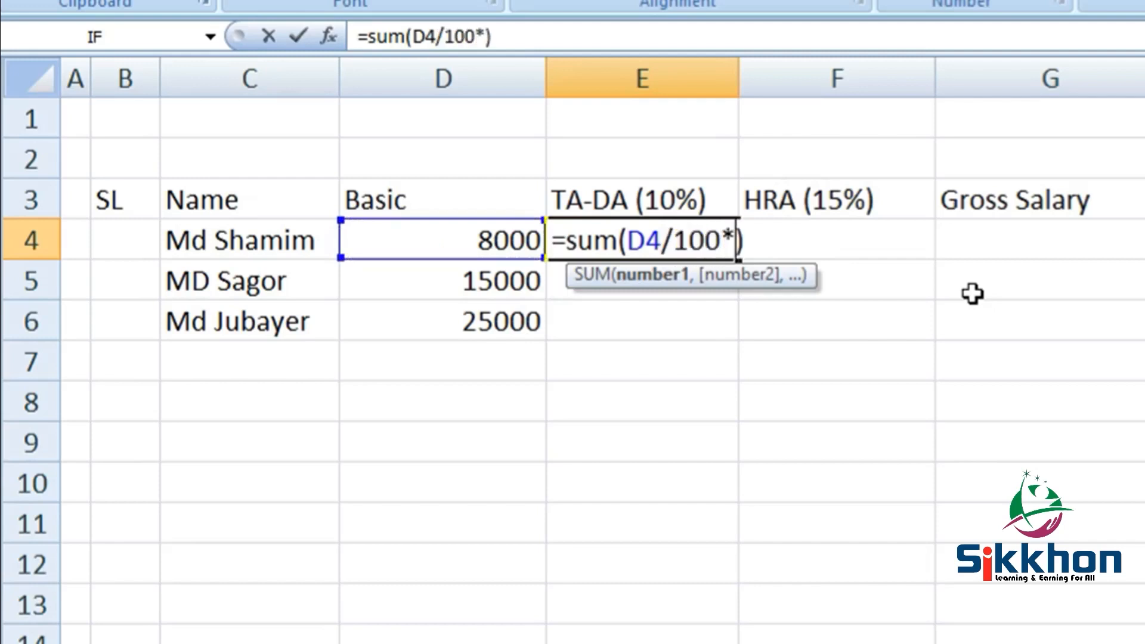
text(10)
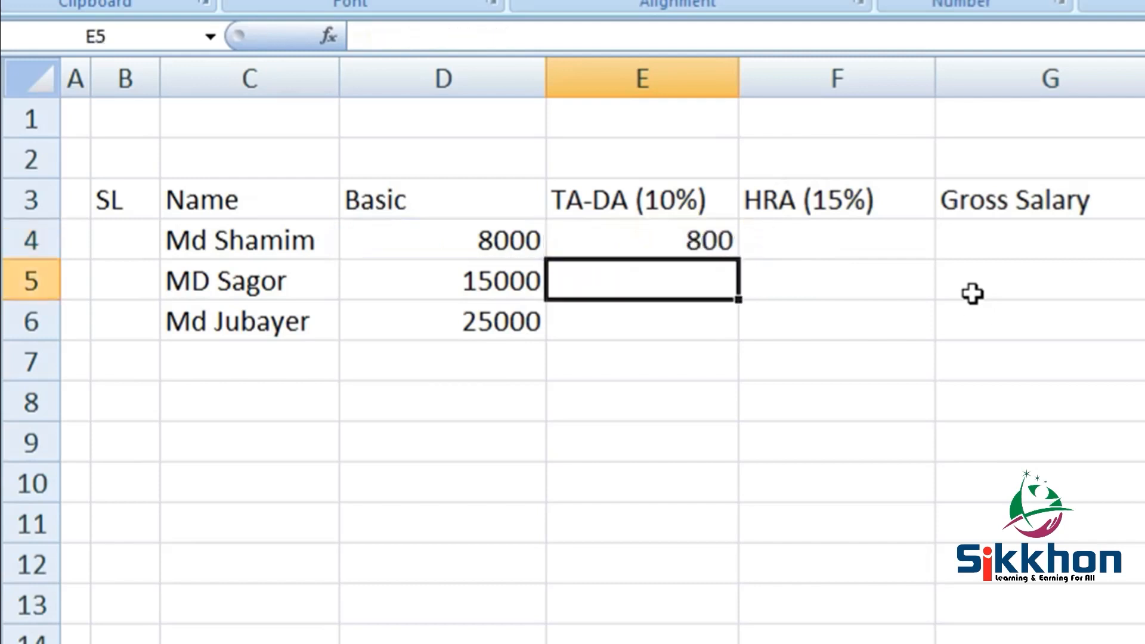
click(654, 248)
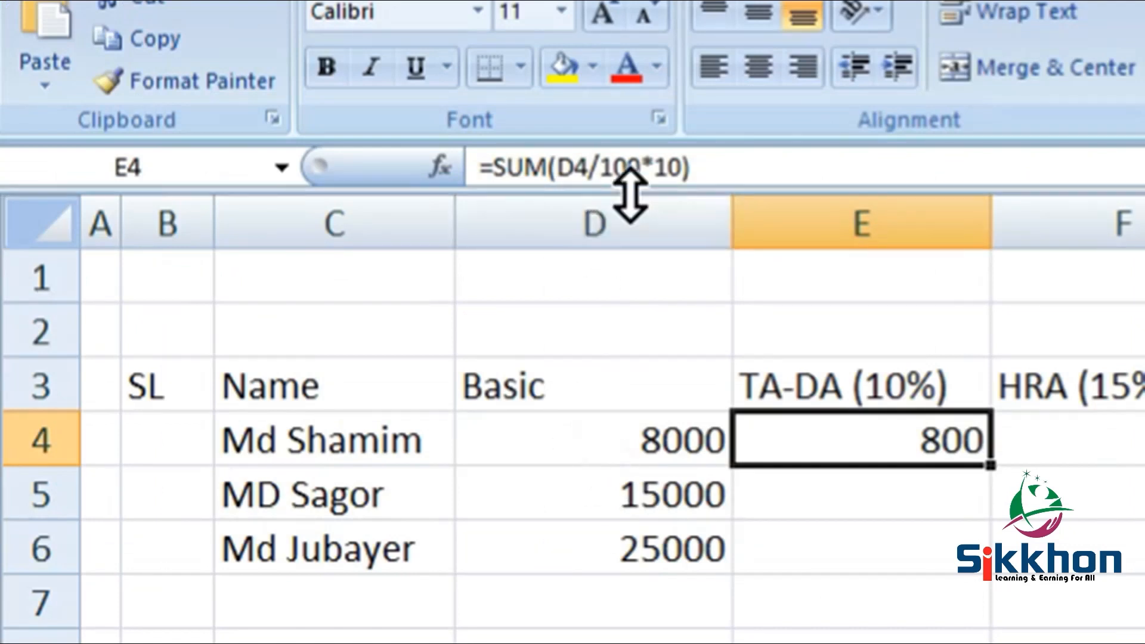
mouse_move(702, 170)
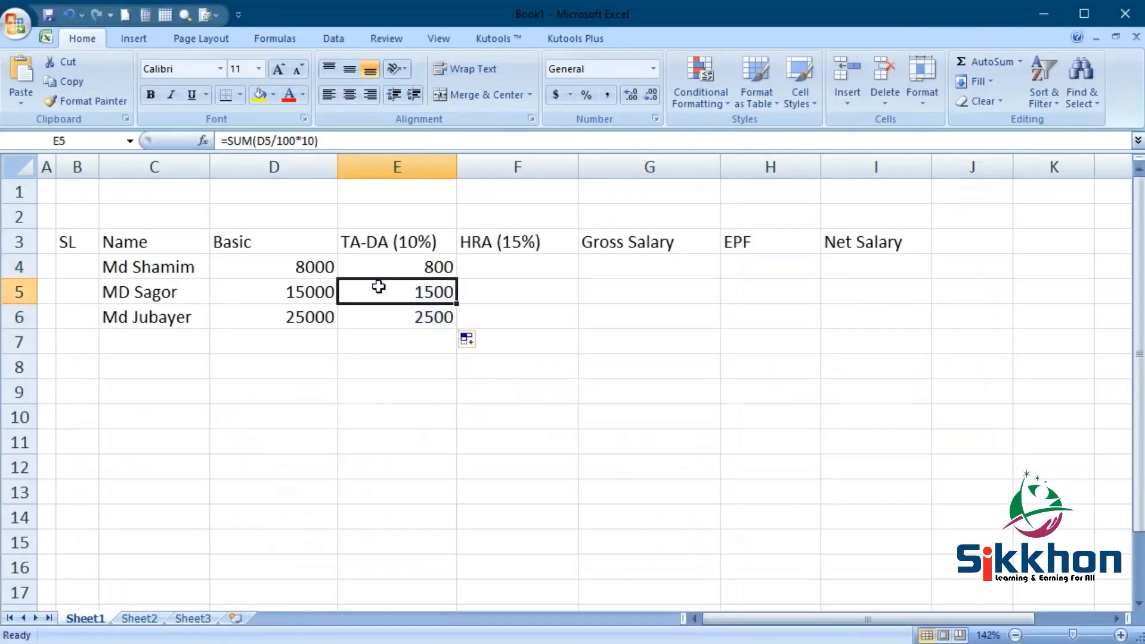
click(396, 318)
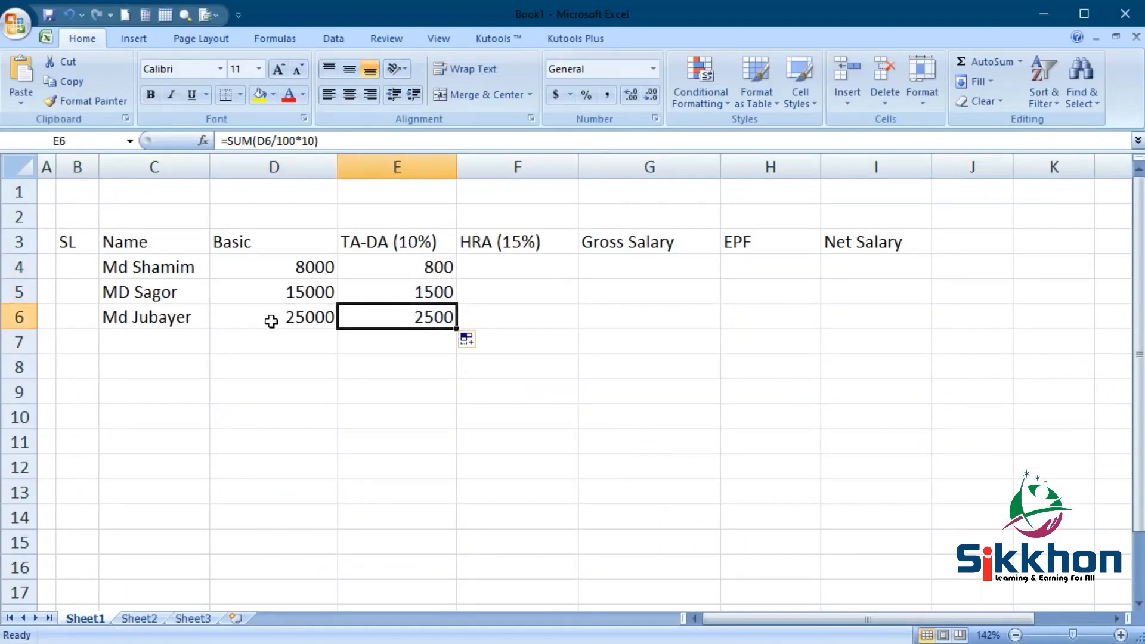
mouse_move(281, 318)
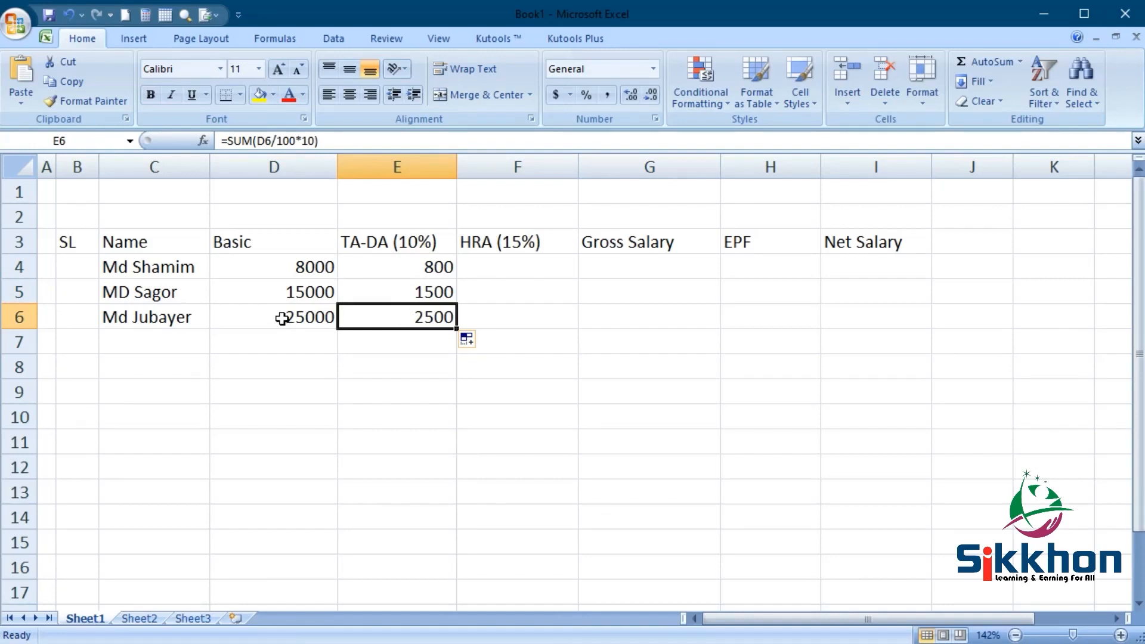
mouse_move(383, 261)
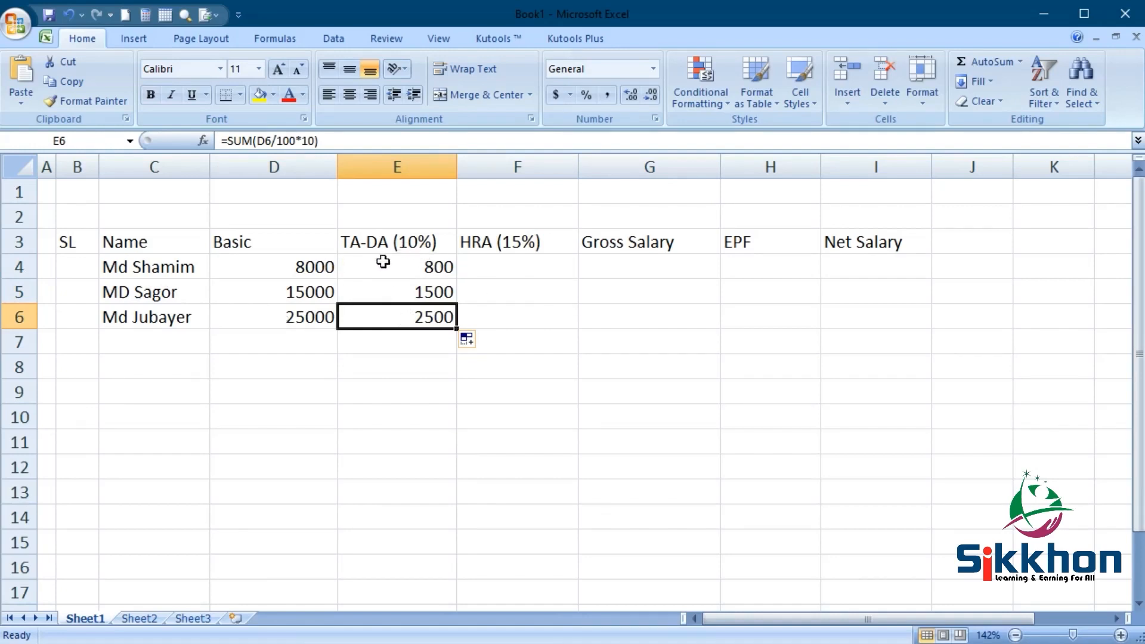
click(273, 267)
text(18000)
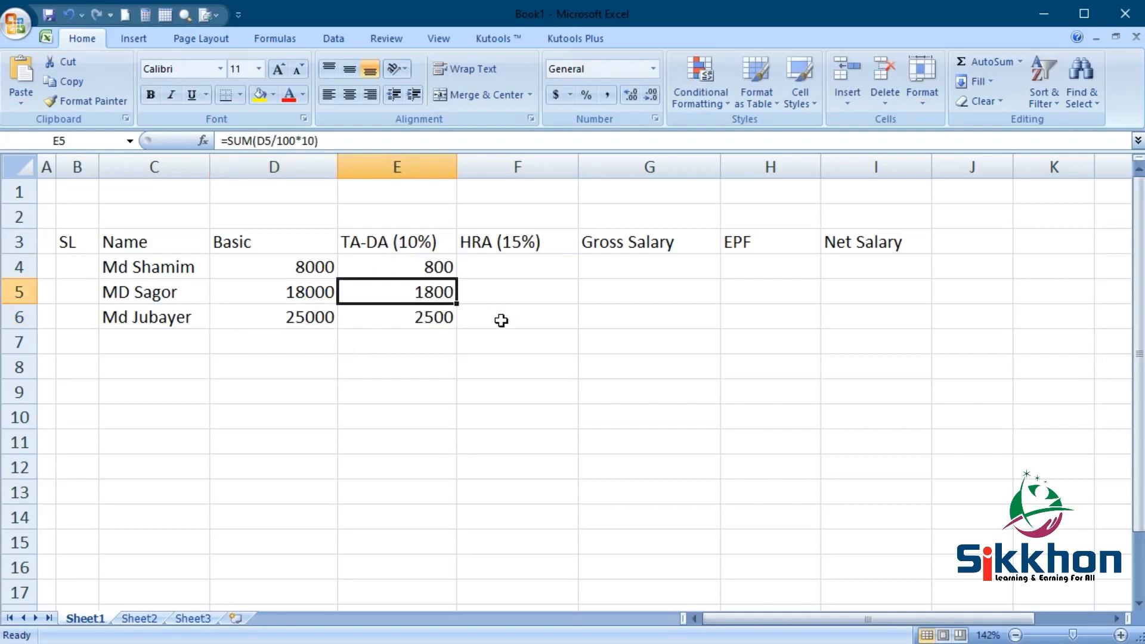
- Enter =sum(D4/100*15) in F4 and fill it down to F6, giving HRA of 1200, 2700 and 3750
click(517, 267)
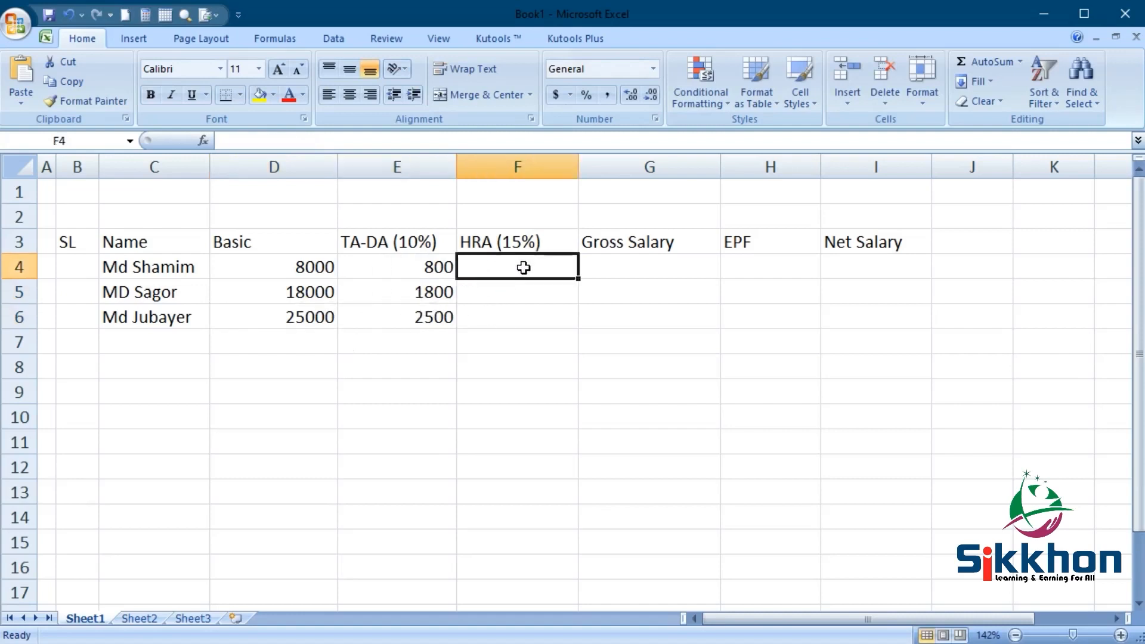
mouse_move(533, 282)
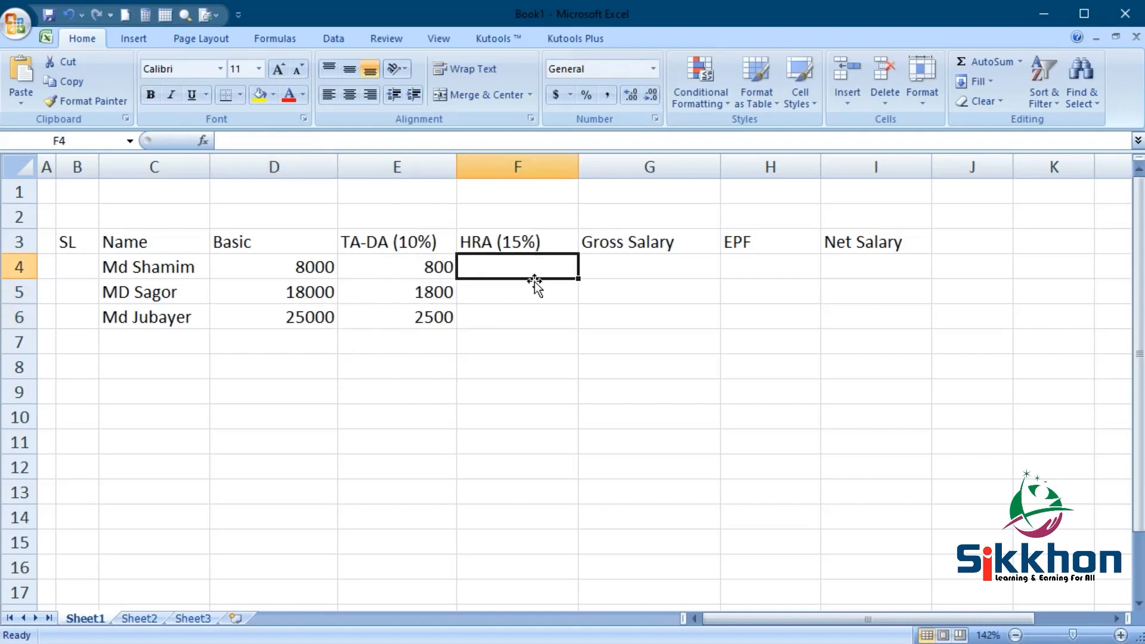
text(=sum()
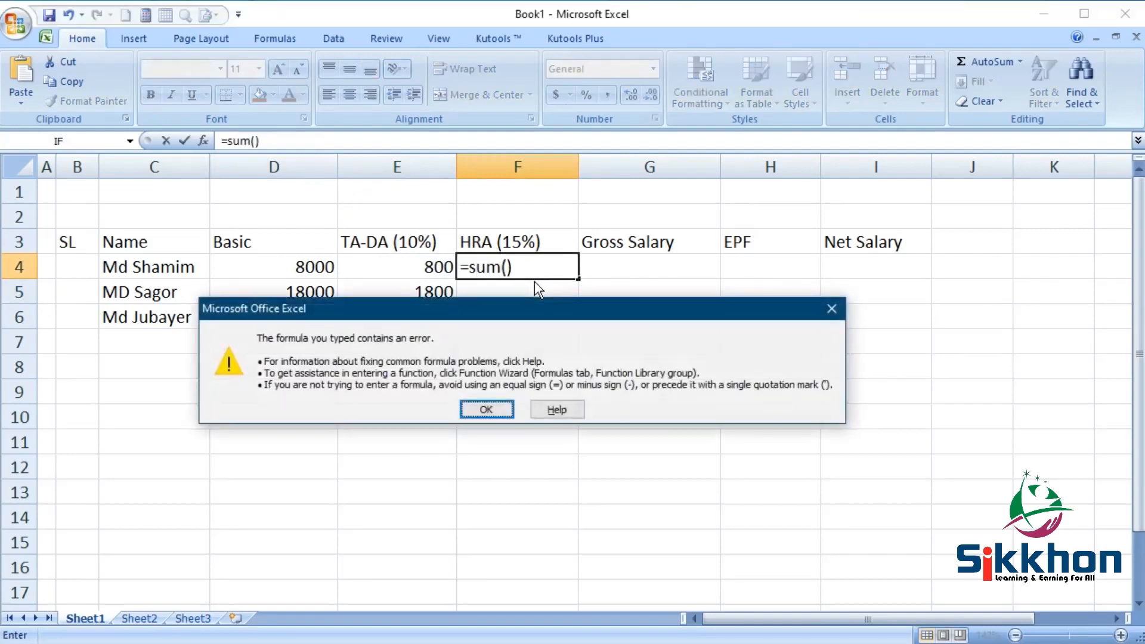
click(487, 409)
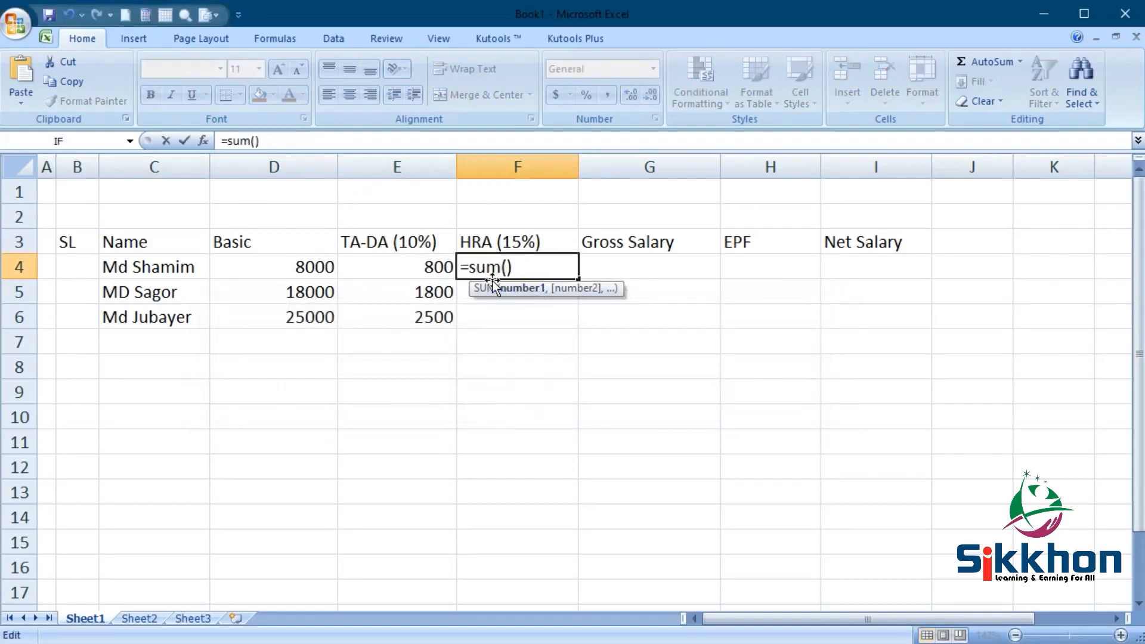
click(273, 267)
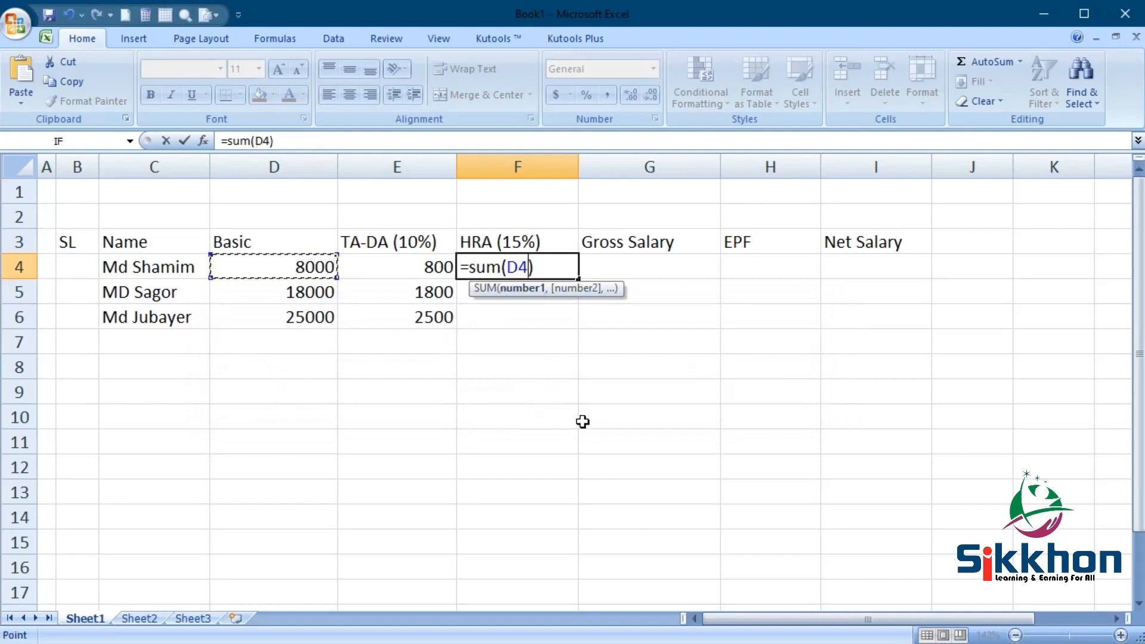
text(/100)
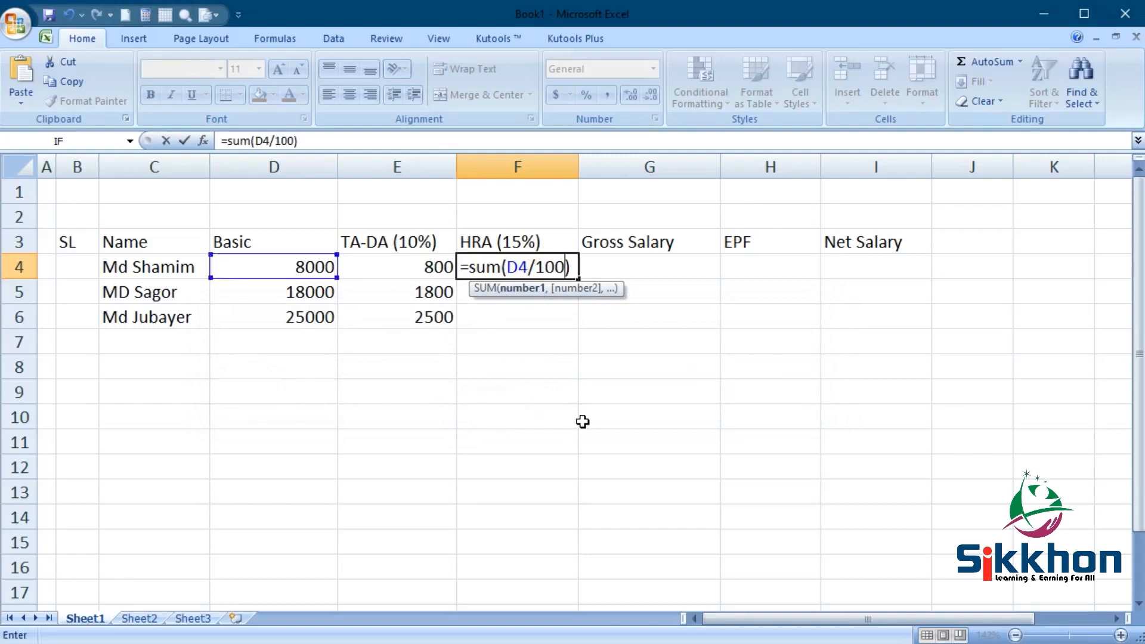
text(*15)
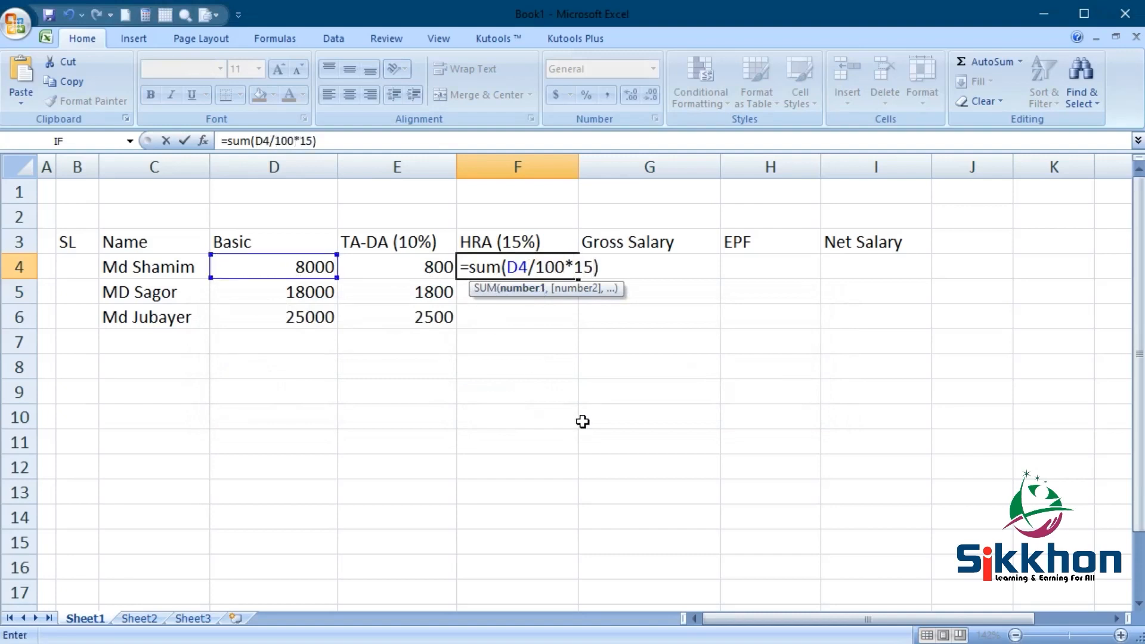
key(Enter)
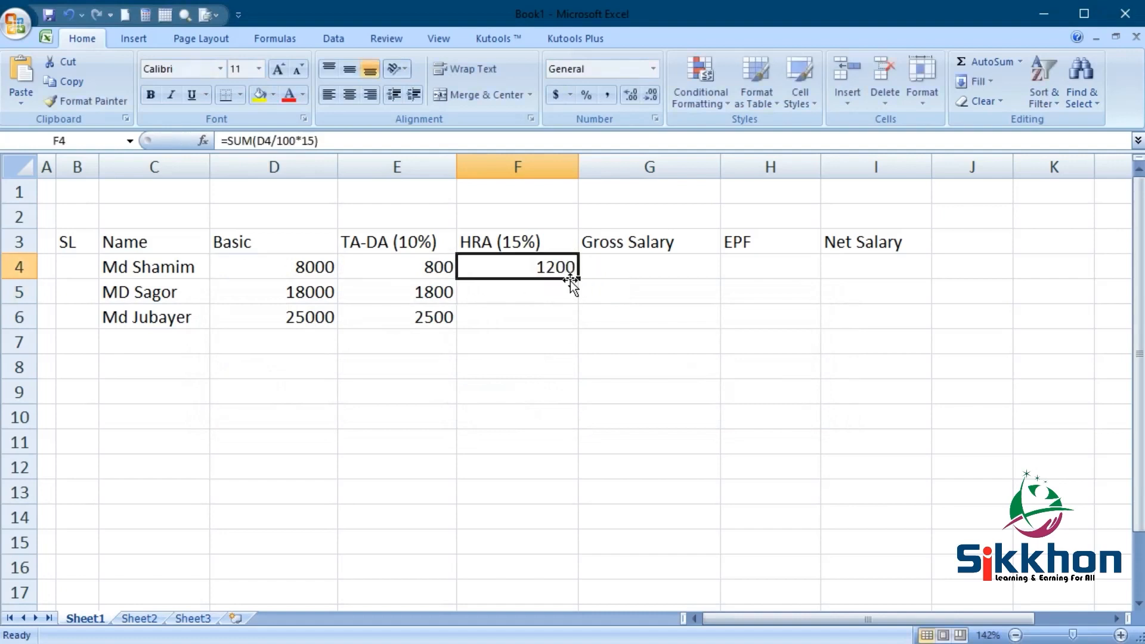
drag(574, 278, 574, 316)
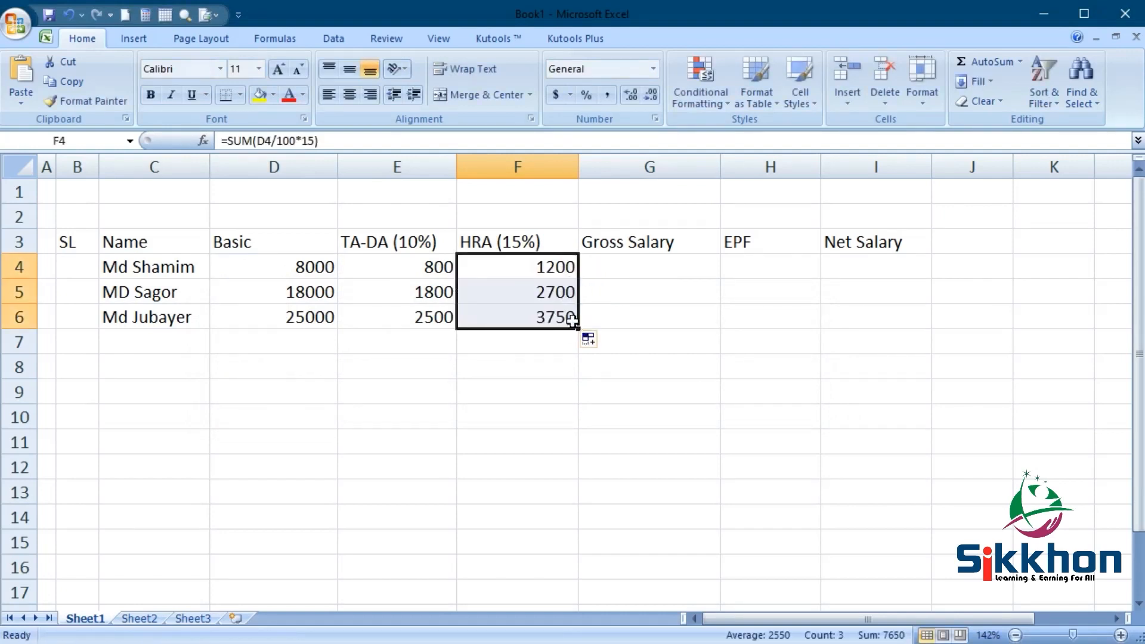
click(517, 291)
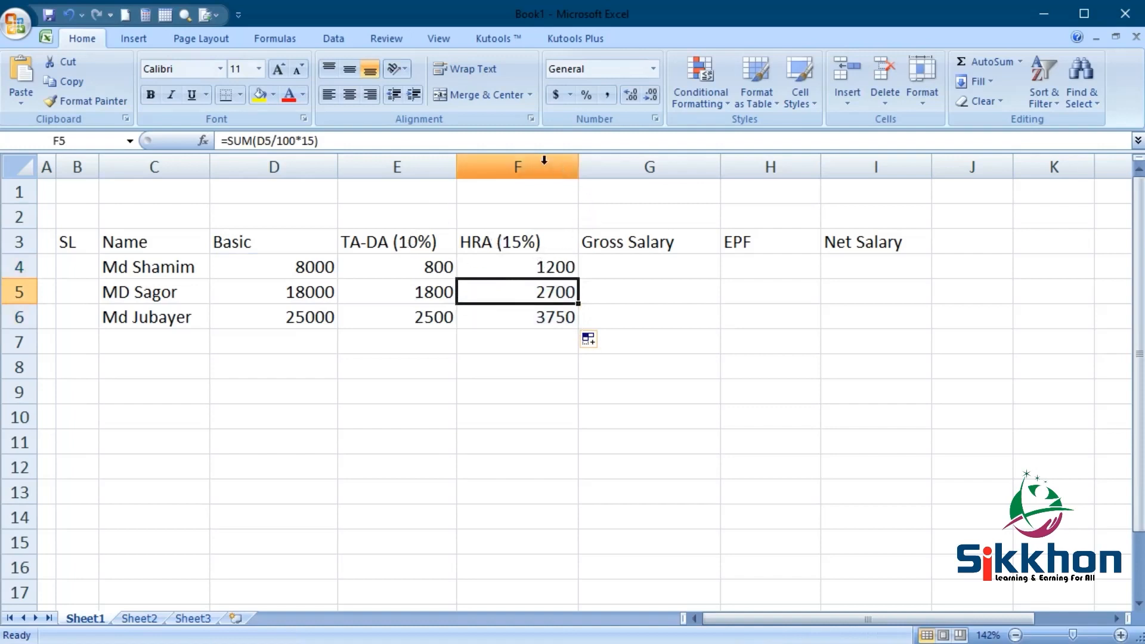
- Insert a blank column before Gross Salary and label its header G3 as Overtime
click(517, 166)
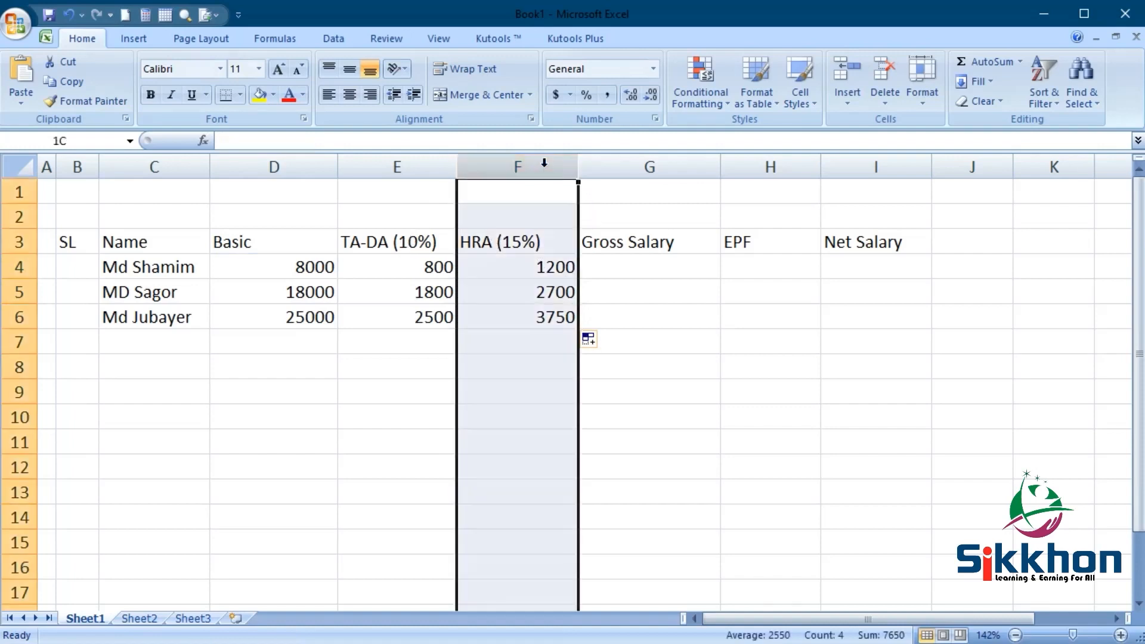
right_click(517, 166)
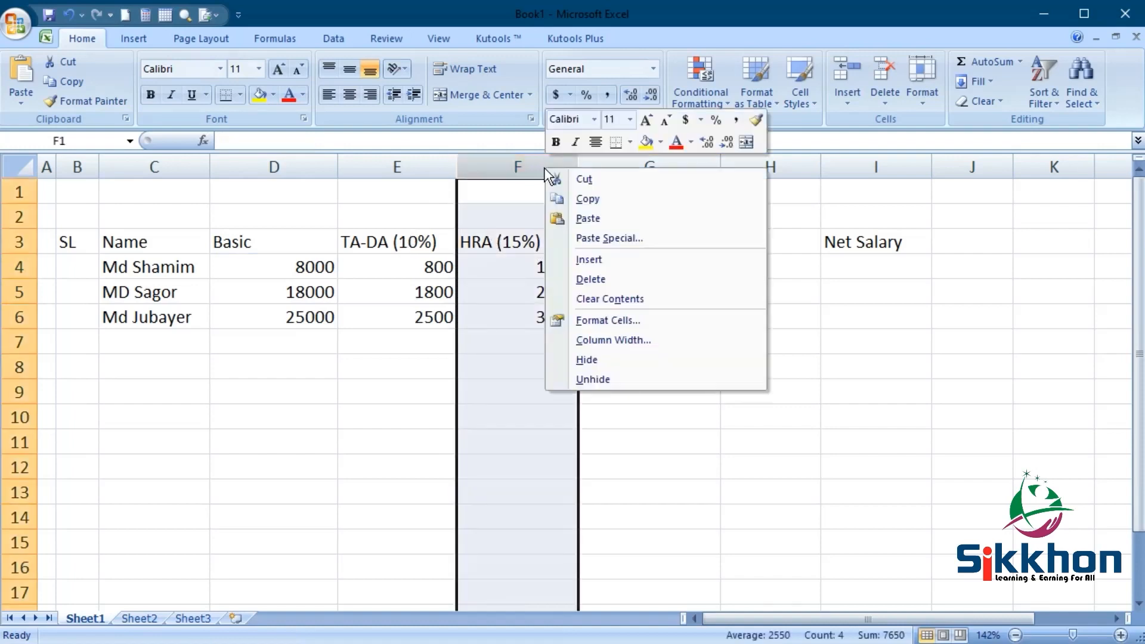
mouse_move(585, 179)
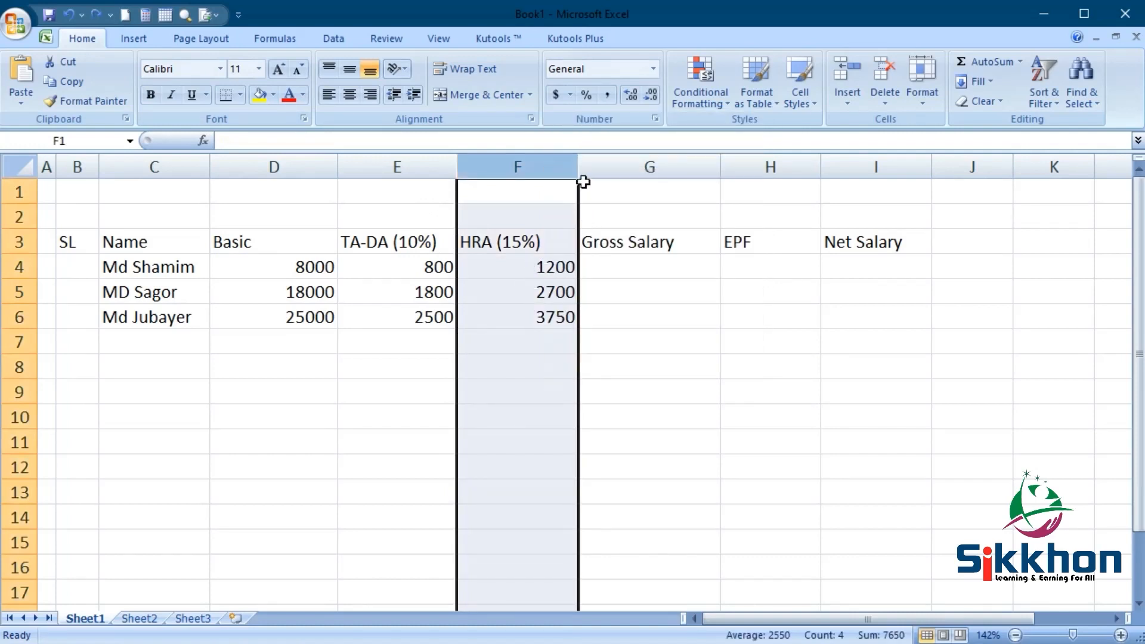
right_click(648, 165)
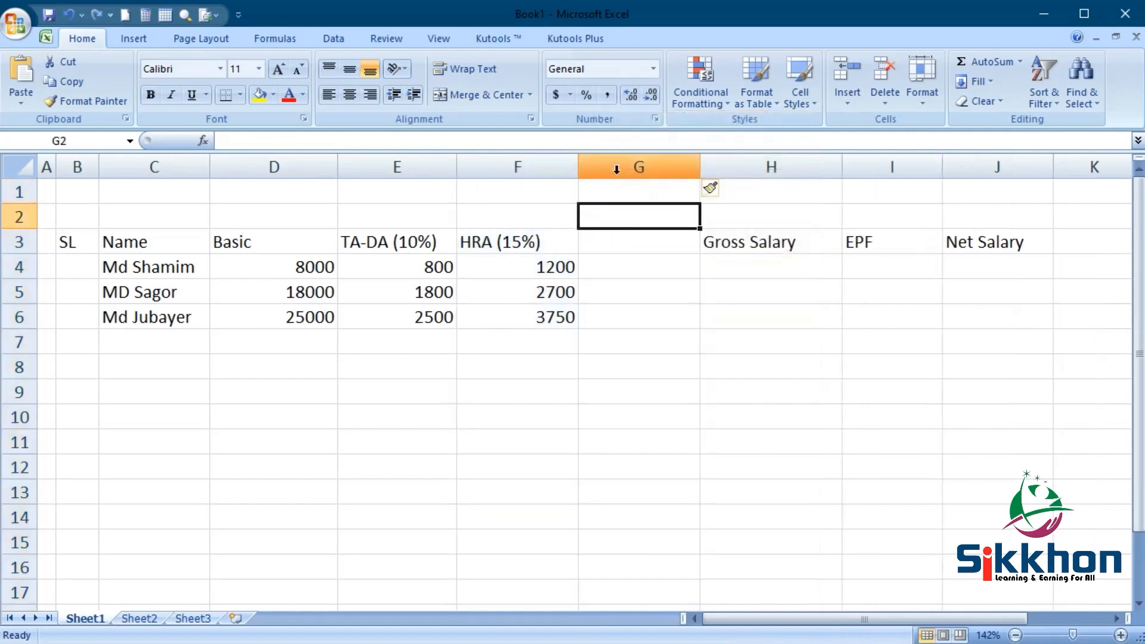
click(615, 242)
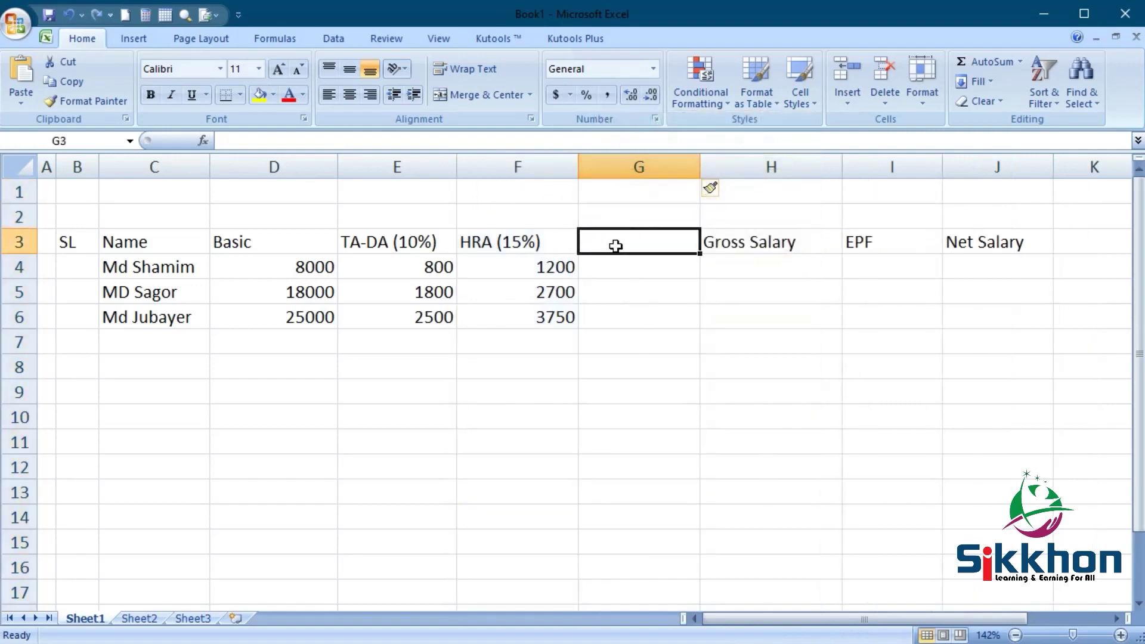
text(Overtime)
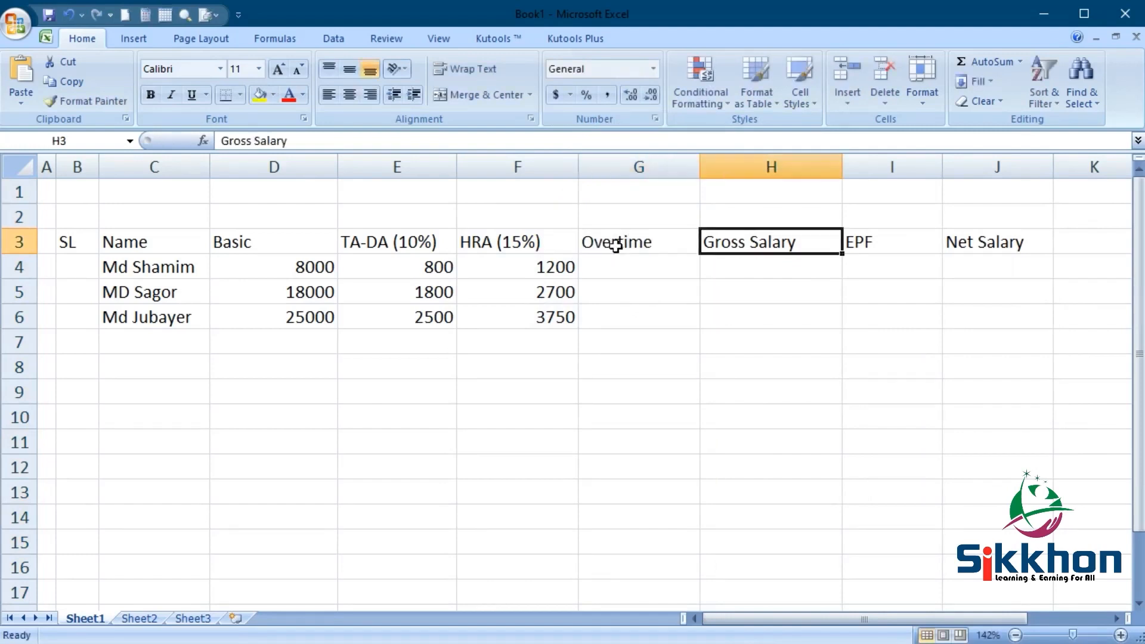
click(638, 267)
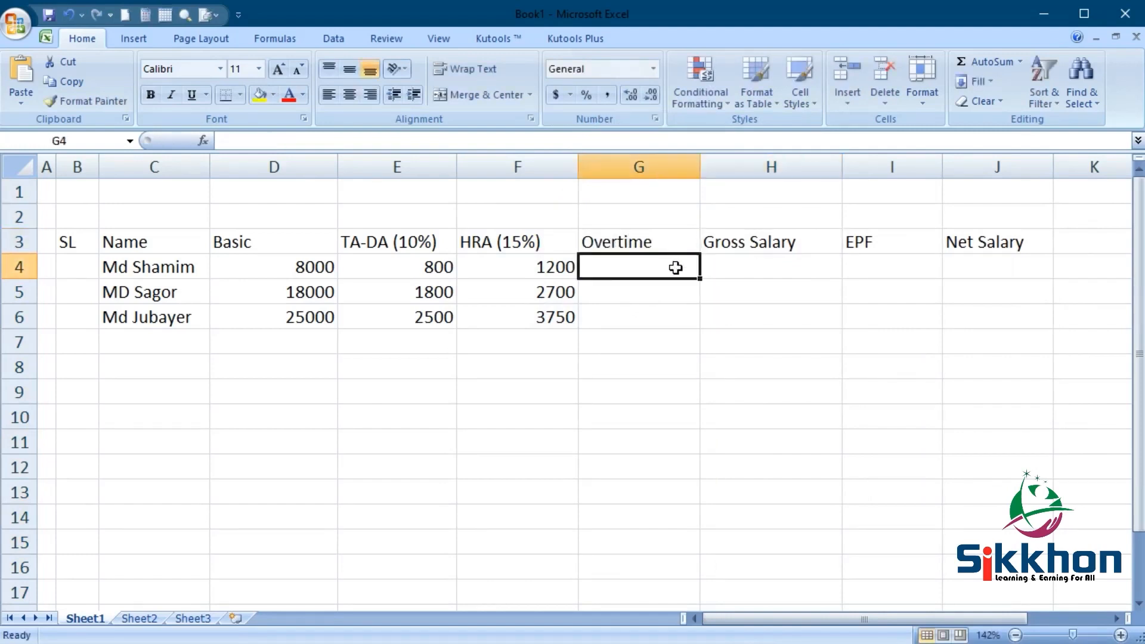
mouse_move(360, 271)
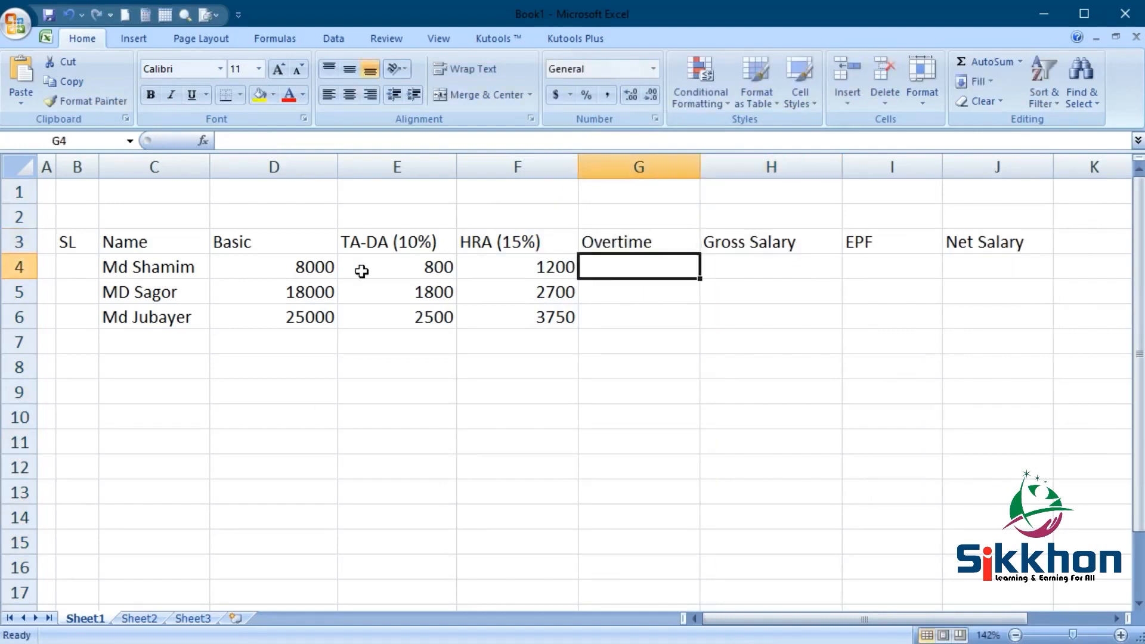
mouse_move(540, 338)
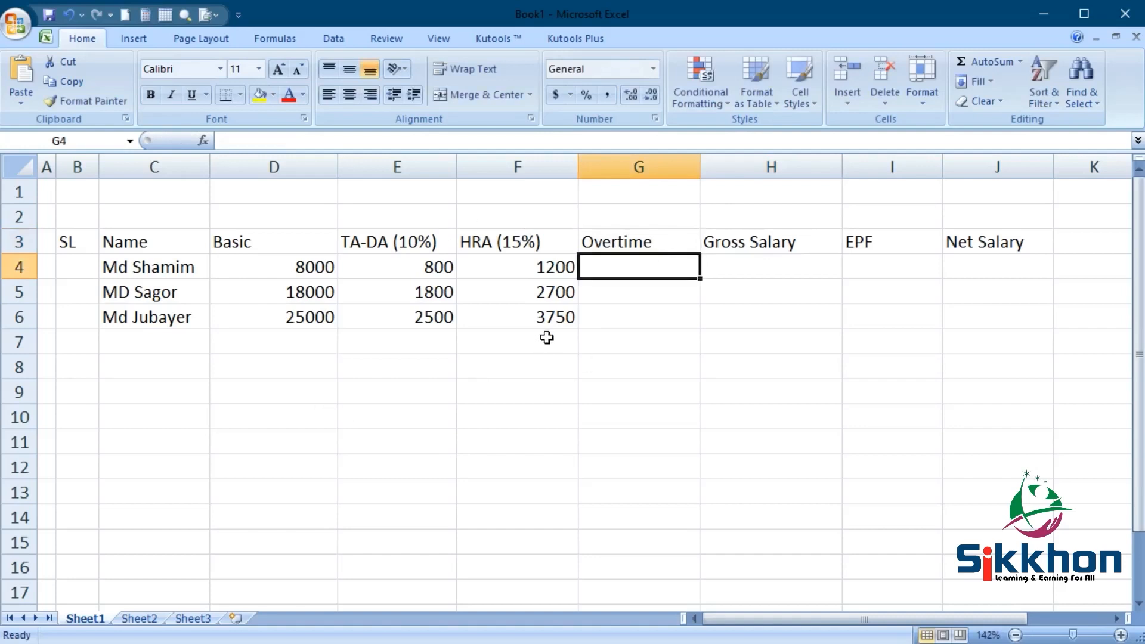
mouse_move(629, 307)
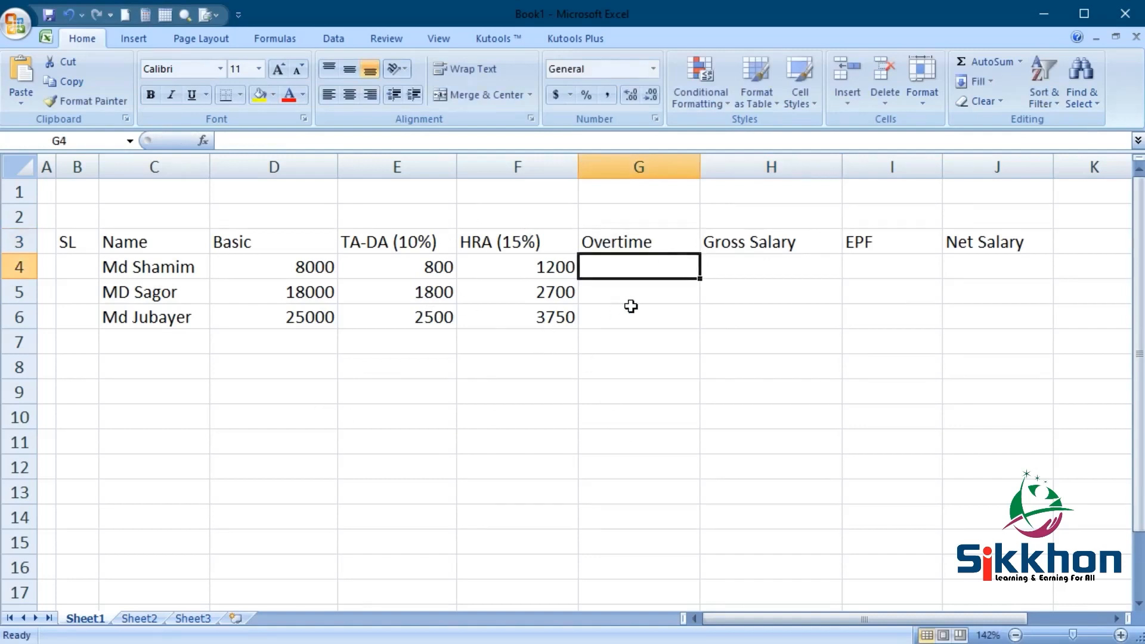
mouse_move(681, 335)
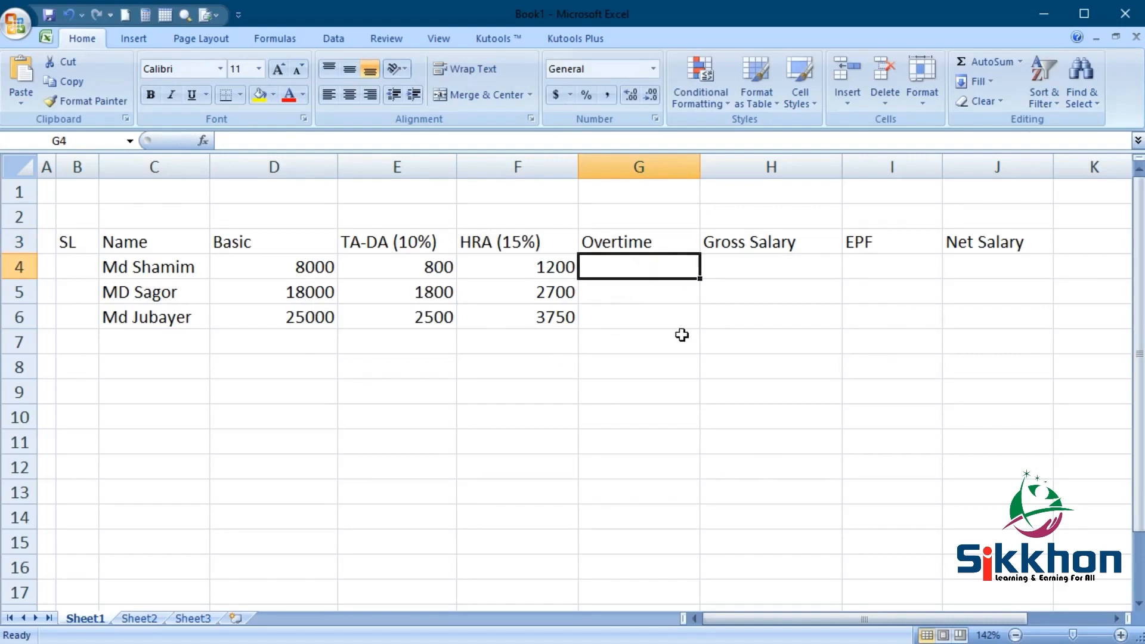
mouse_move(681, 340)
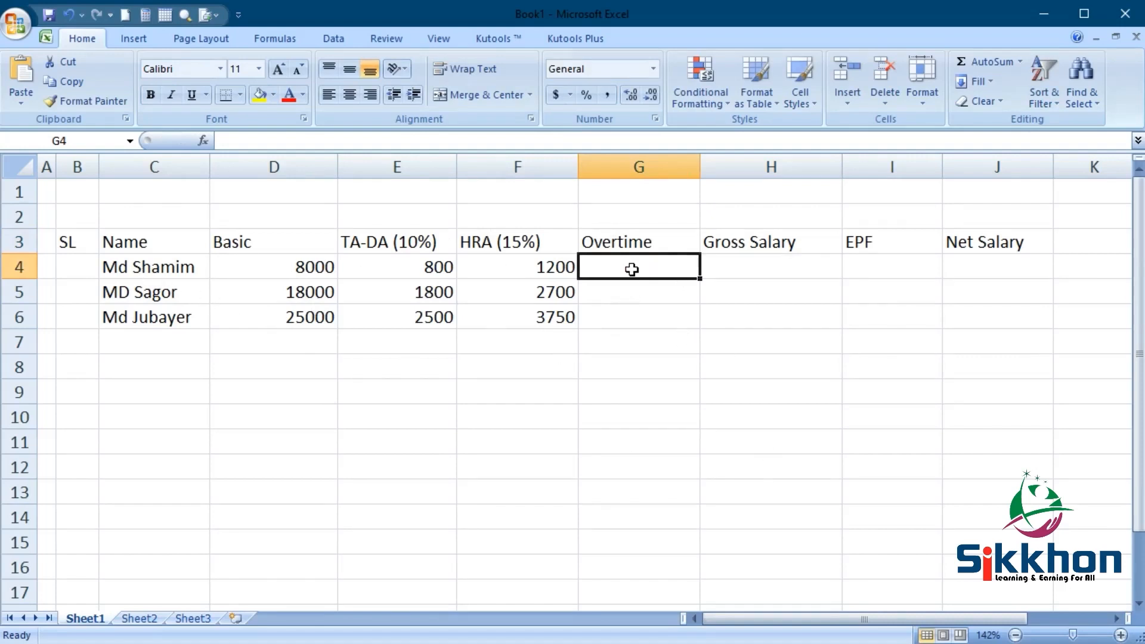
mouse_move(327, 359)
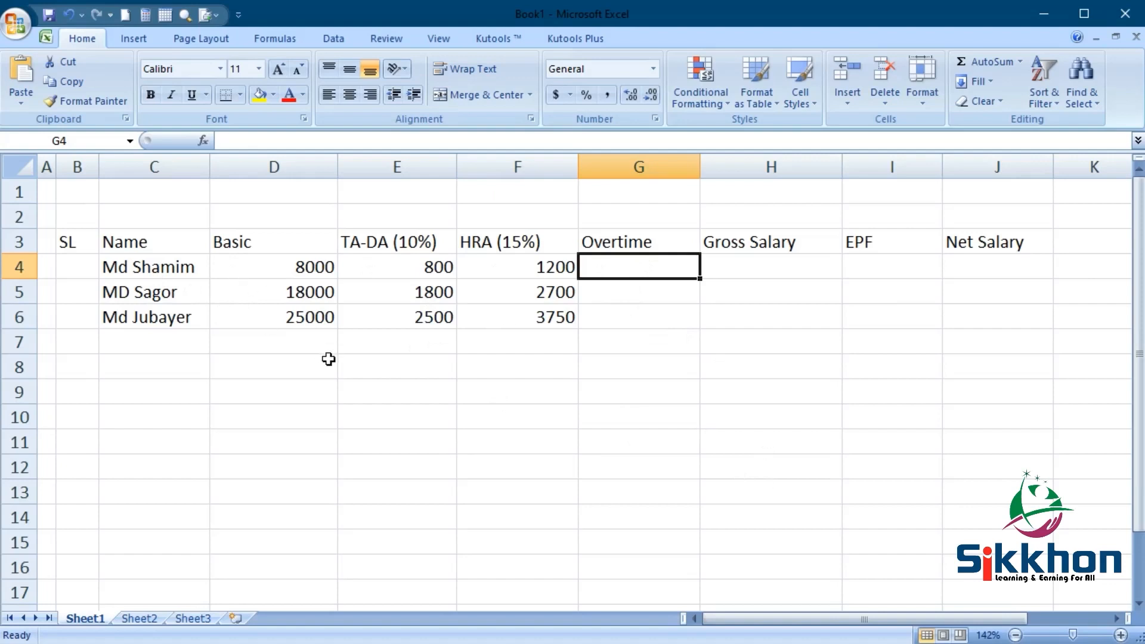
mouse_move(132, 270)
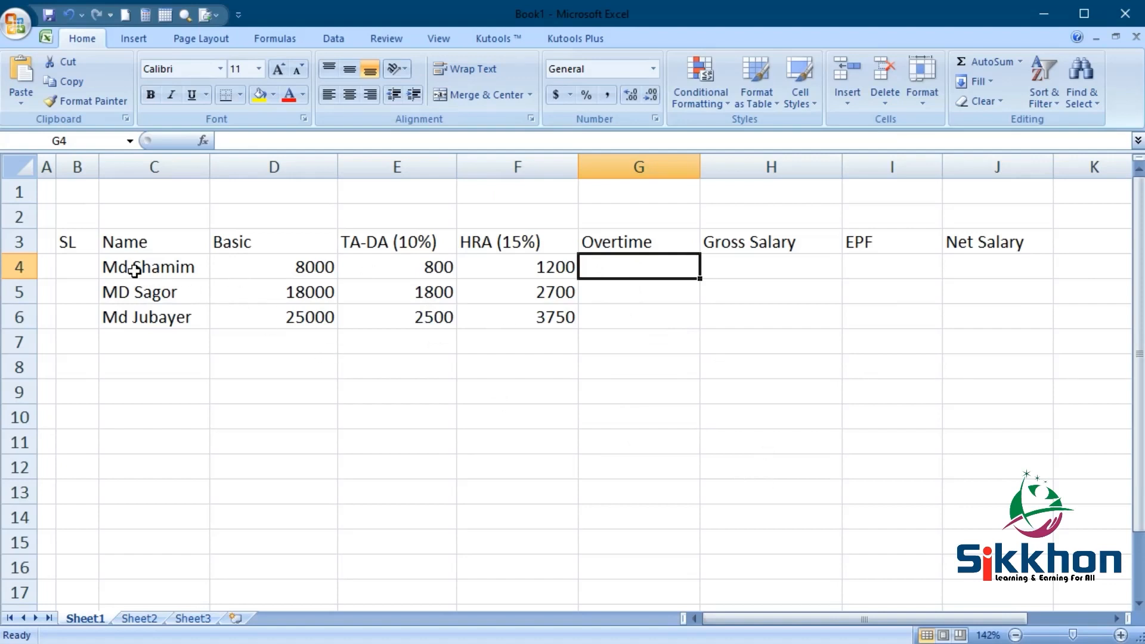
mouse_move(470, 282)
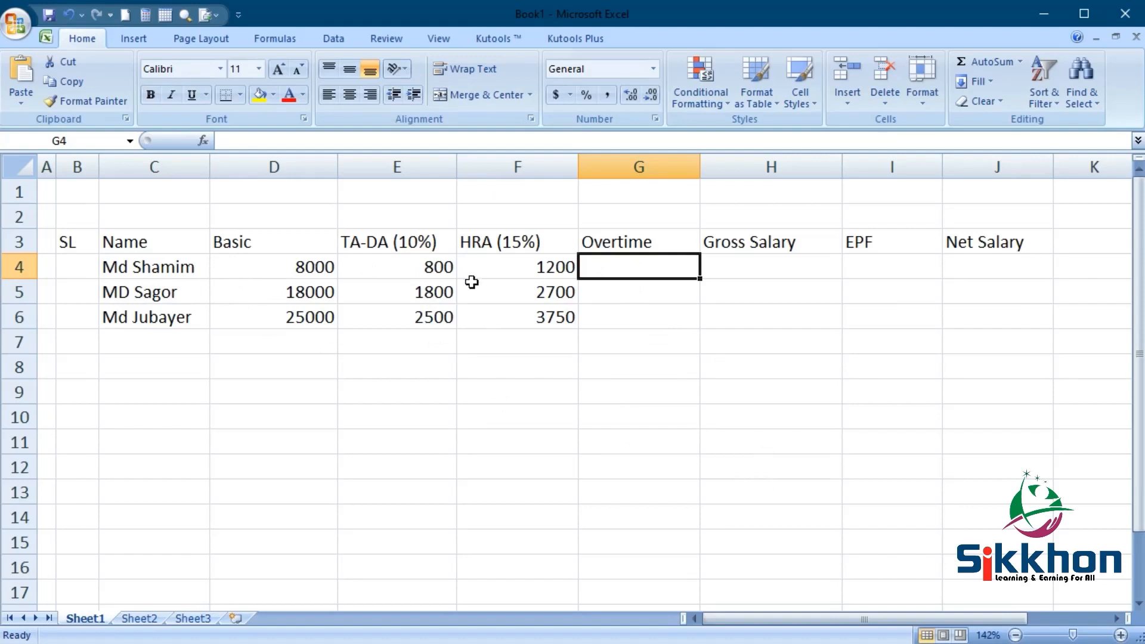
mouse_move(471, 287)
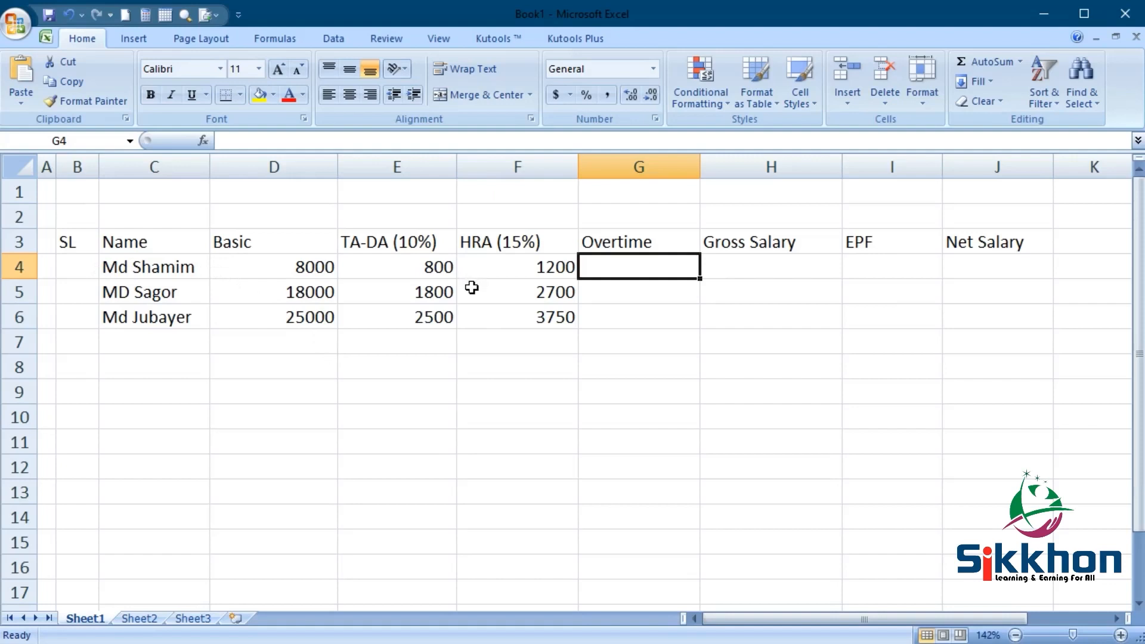
mouse_move(666, 267)
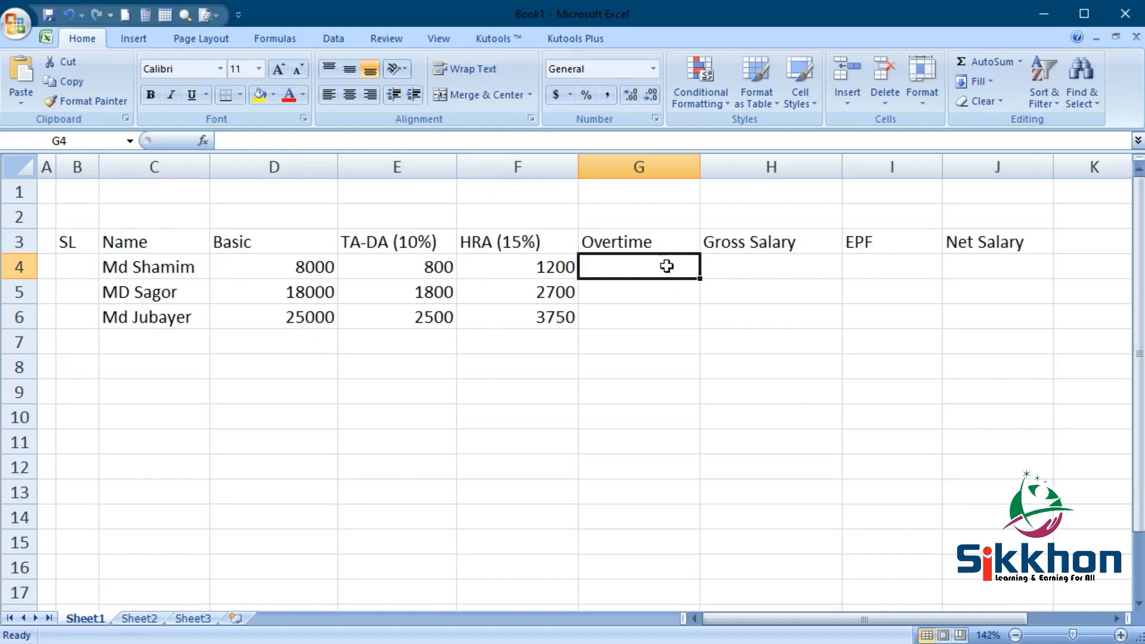
mouse_move(122, 268)
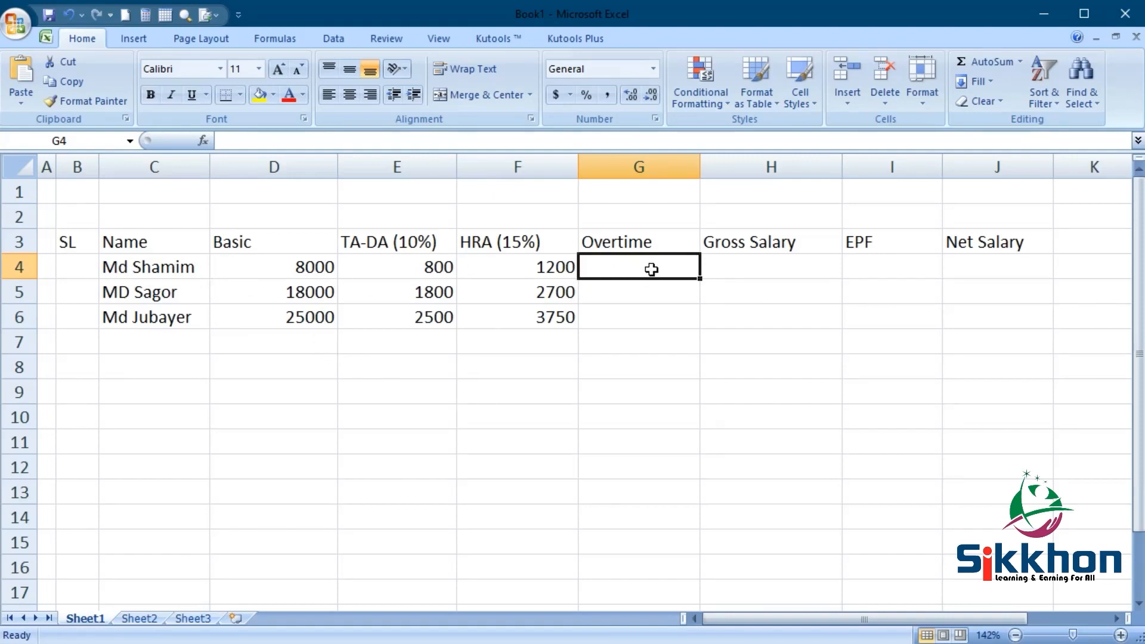
- Enter Overtime amounts 2500, 0 and 1580 in G4:G6, then select H4
text(250)
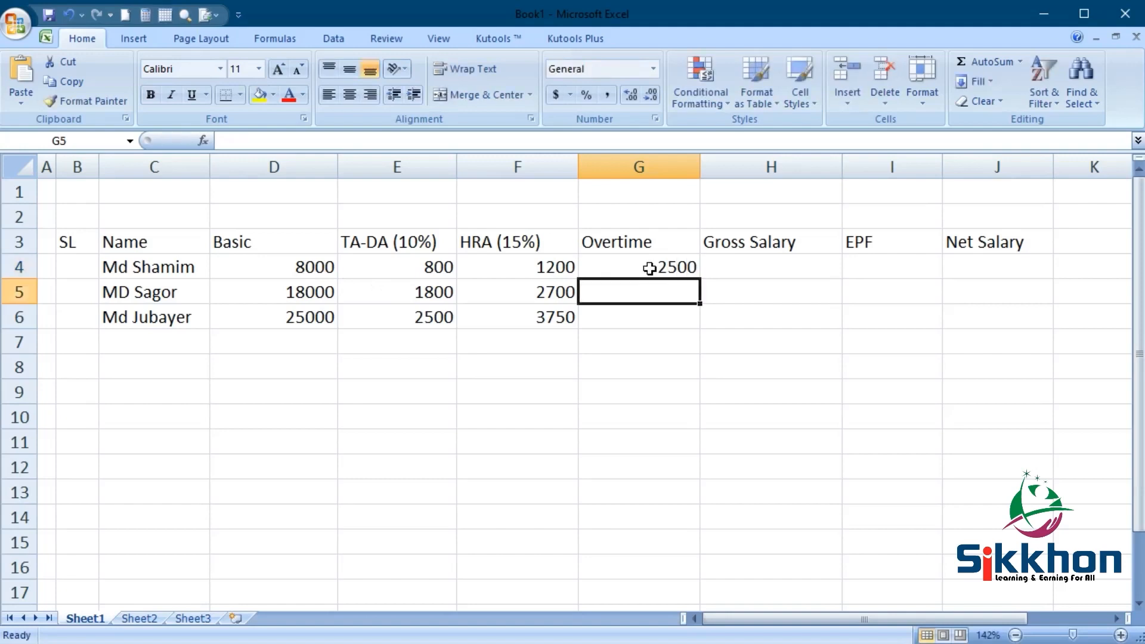
text(0)
click(639, 317)
text(1580)
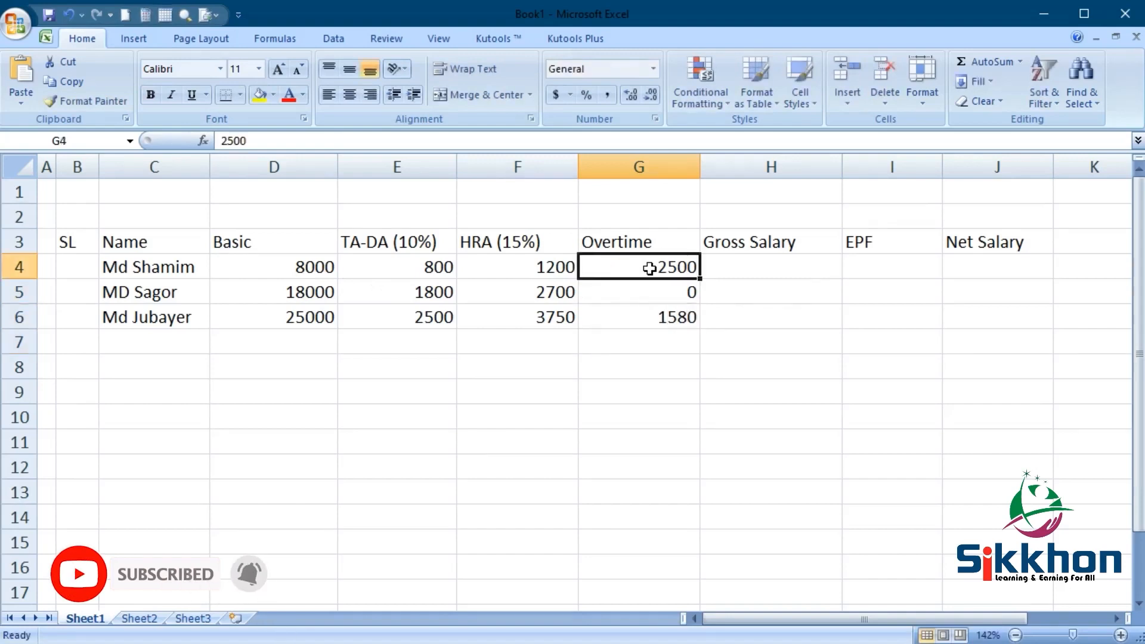
mouse_move(462, 260)
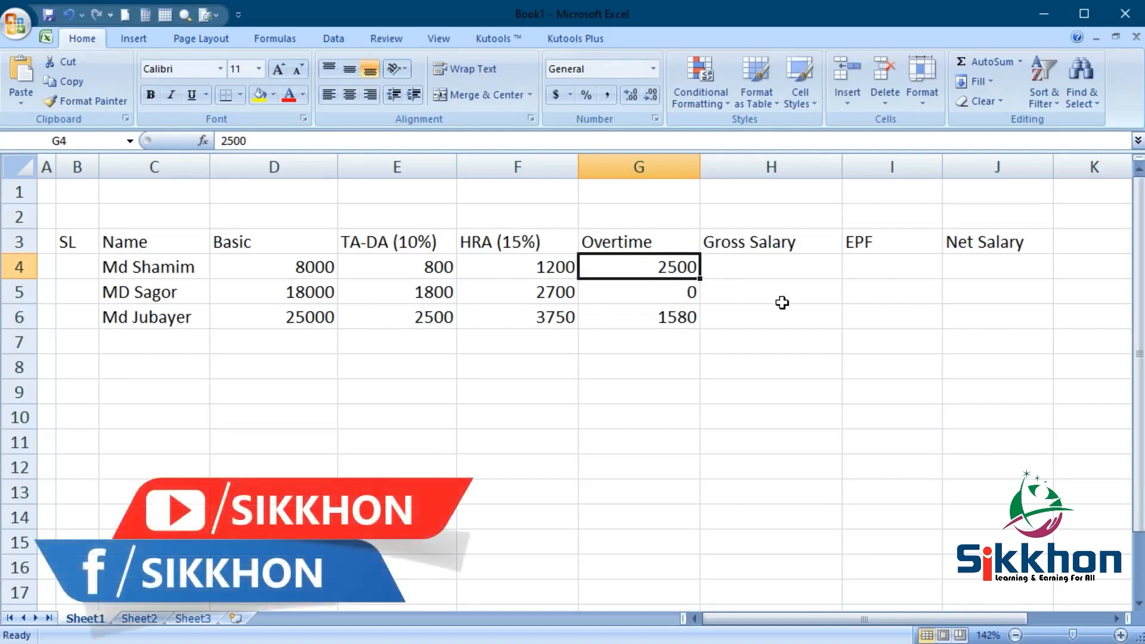
click(770, 280)
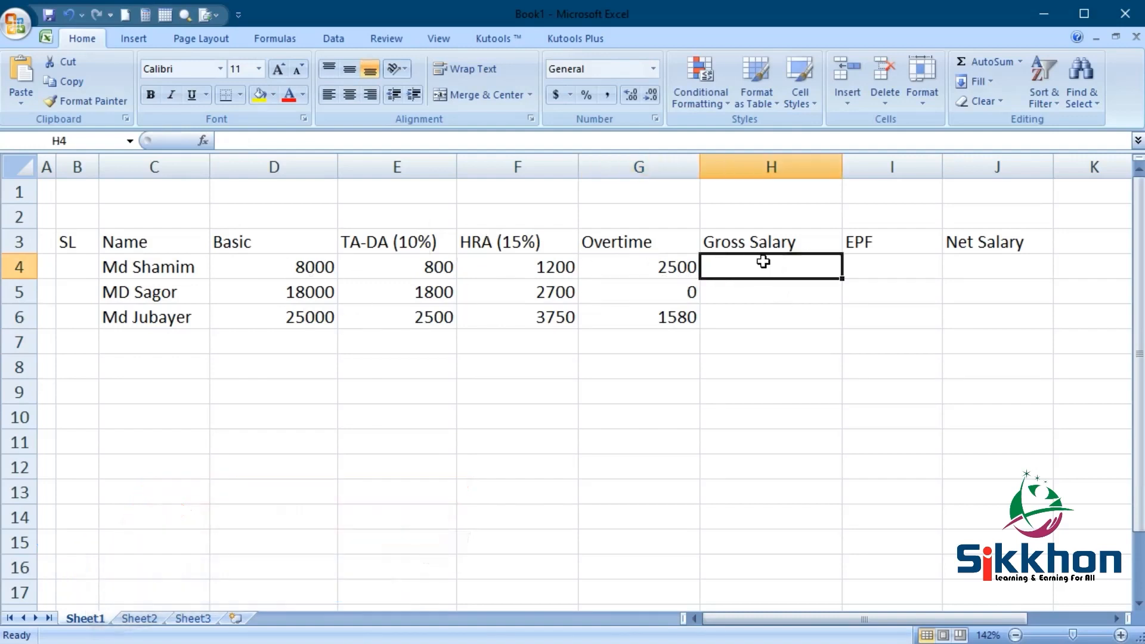
- Sum Basic through Overtime with =SUM(D4:G4) in H4 and fill it down, giving 12500, 22500 and 32830
click(988, 62)
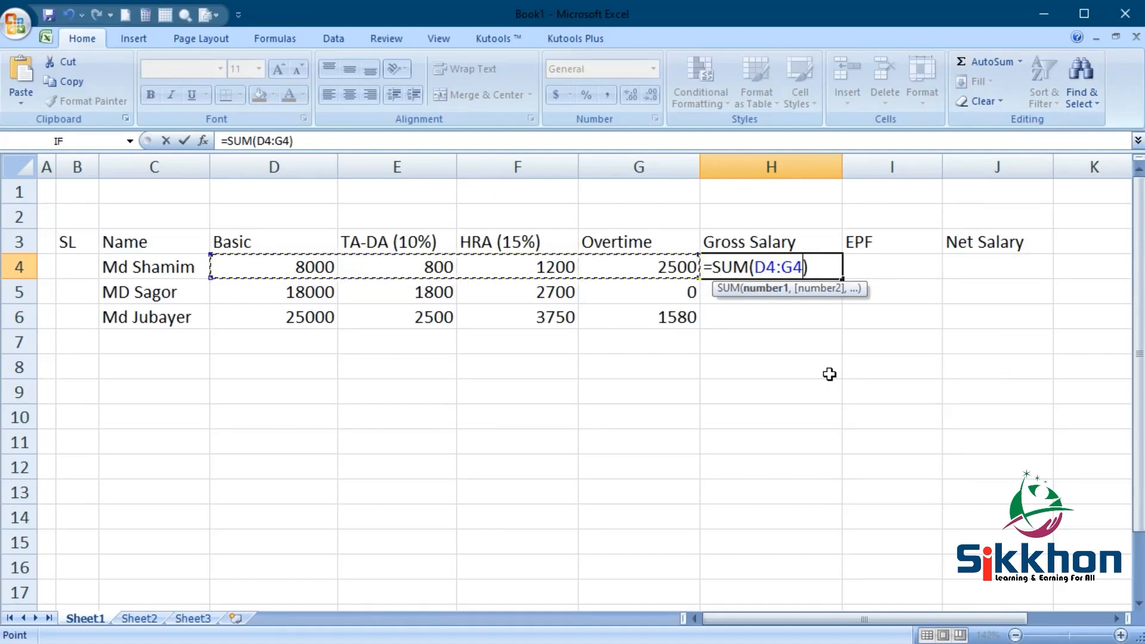
key(Enter)
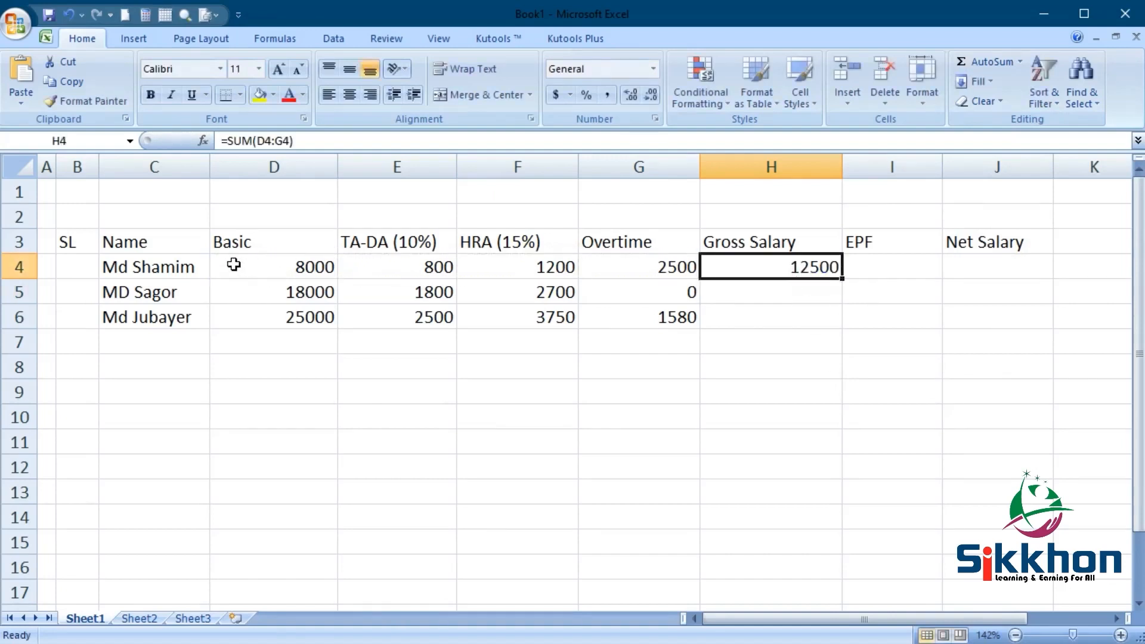
mouse_move(347, 265)
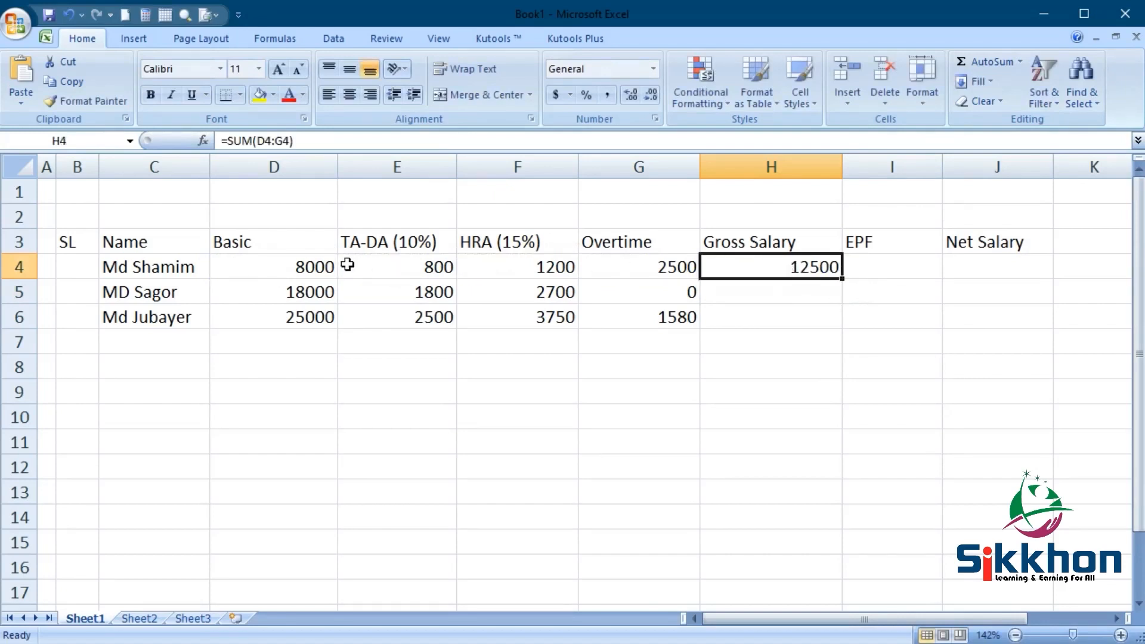
mouse_move(842, 279)
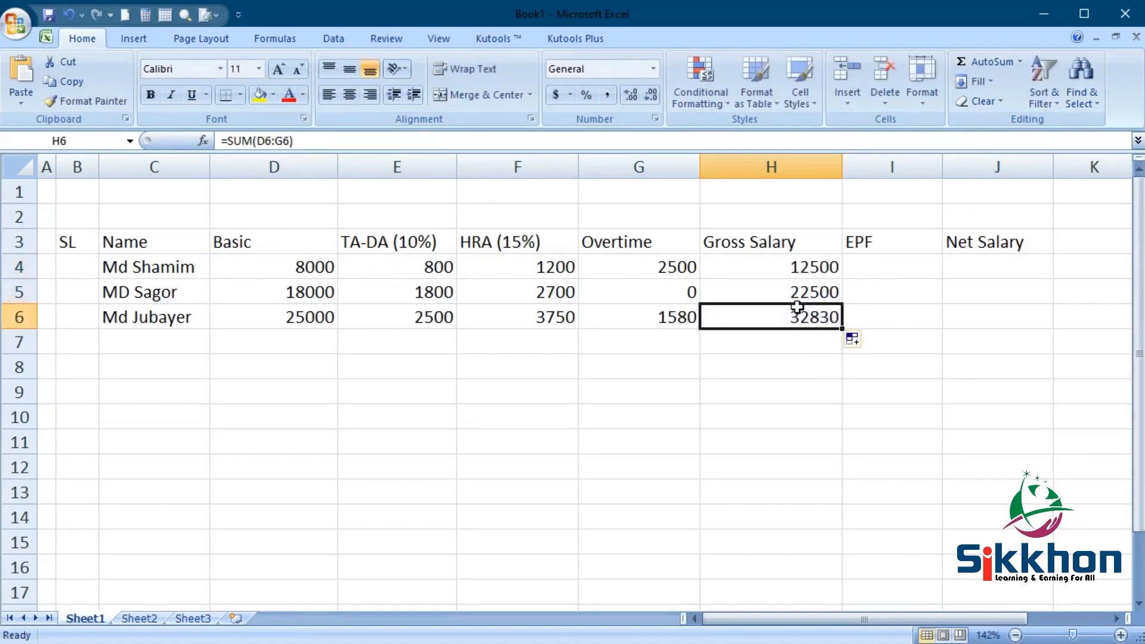
click(770, 291)
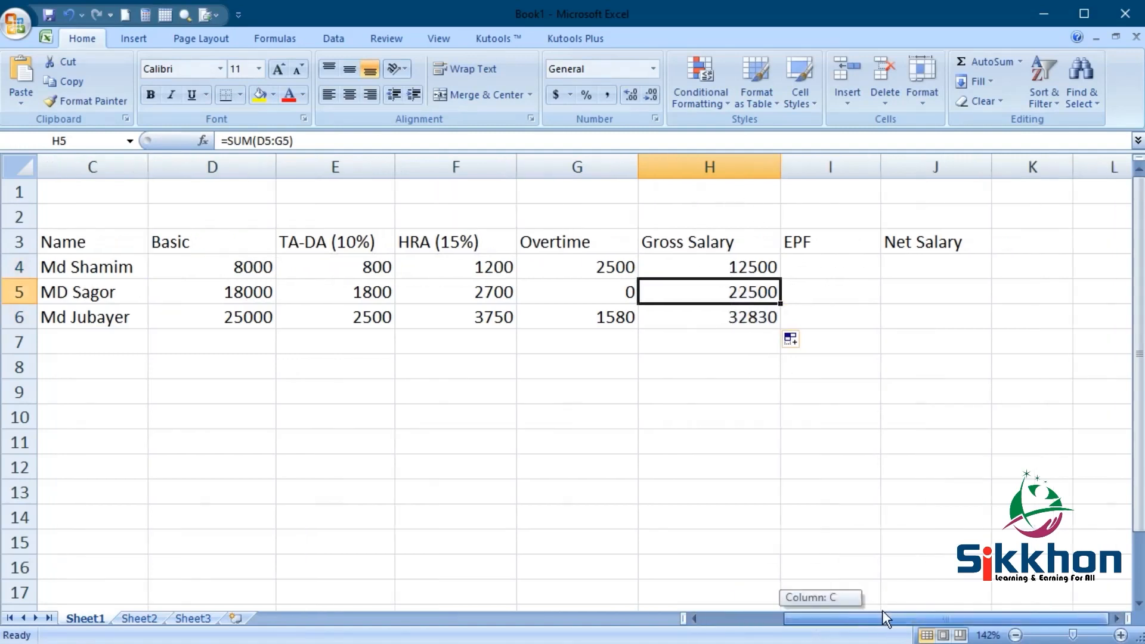
mouse_move(872, 384)
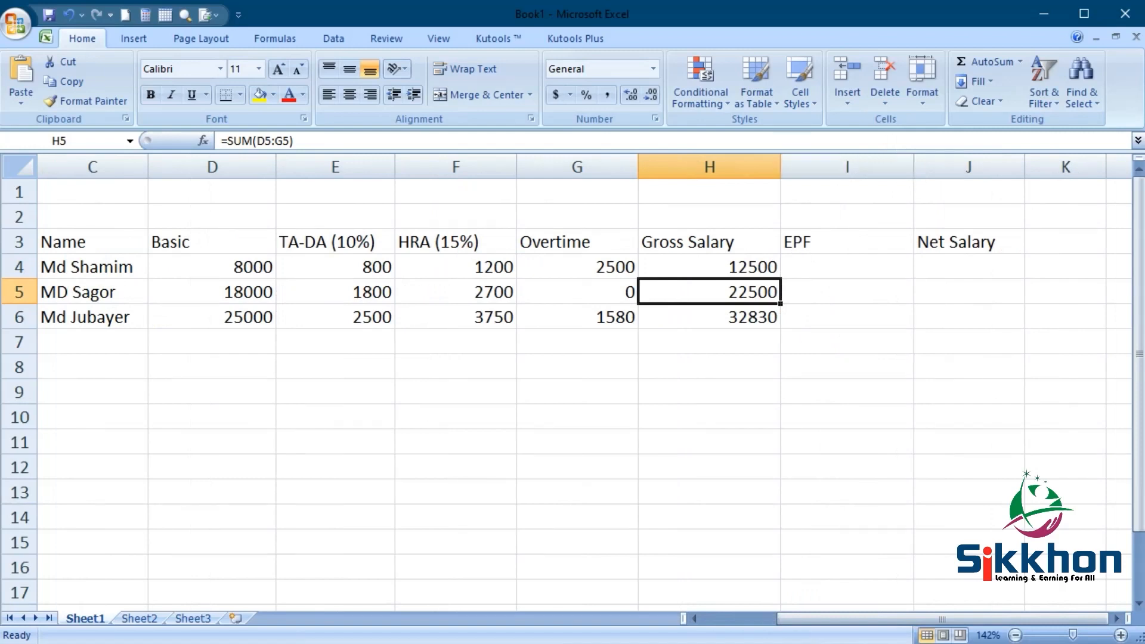
mouse_move(921, 180)
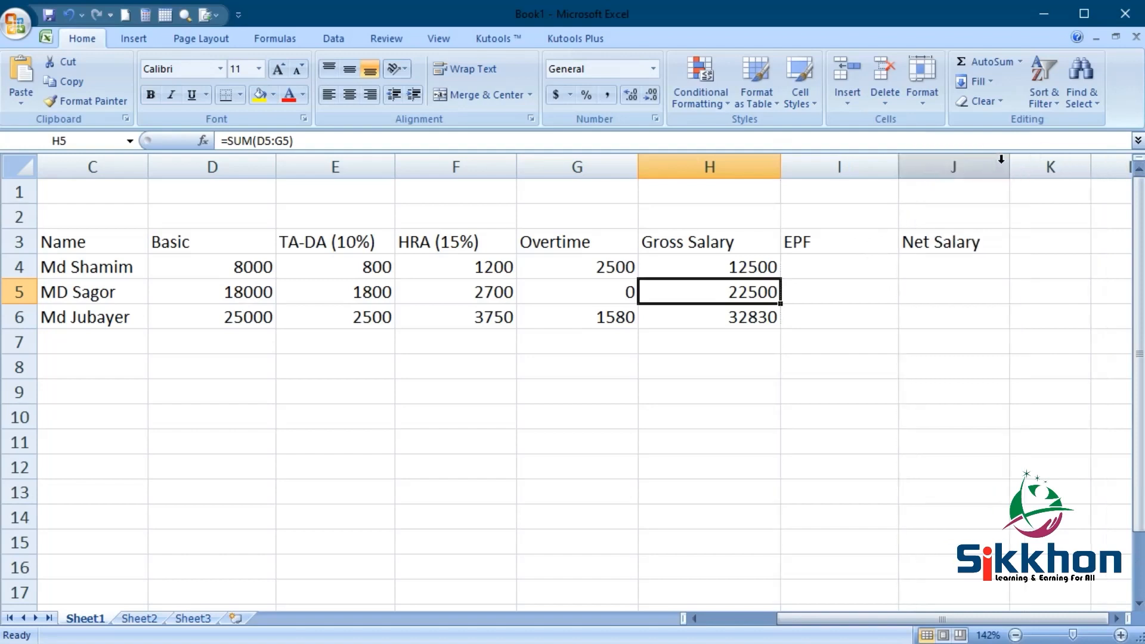
mouse_move(1037, 163)
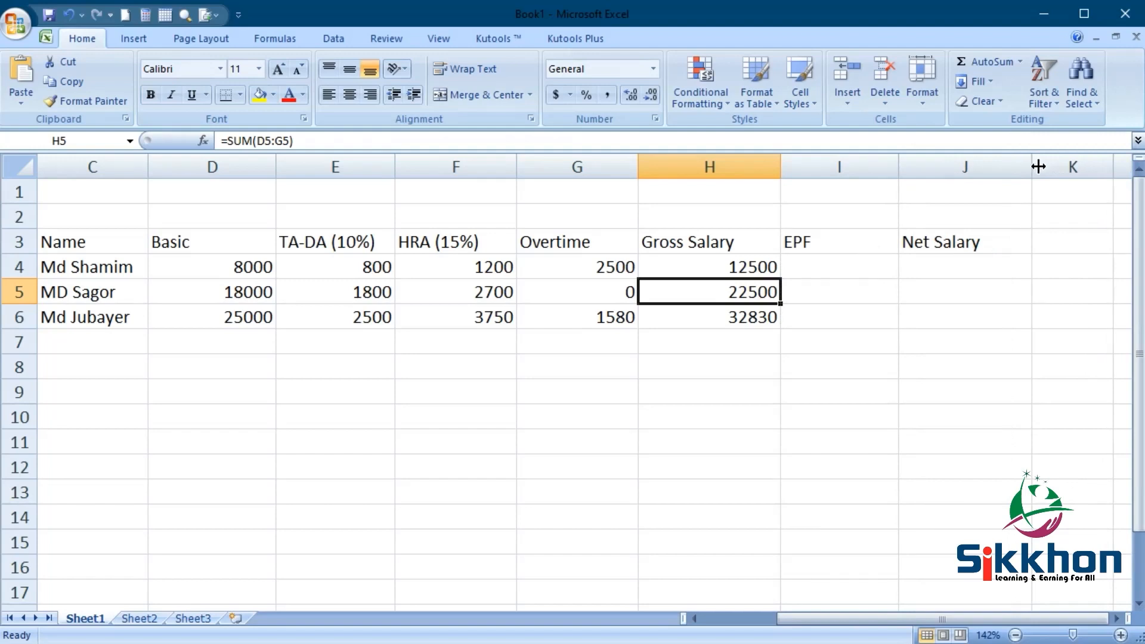
mouse_move(1040, 193)
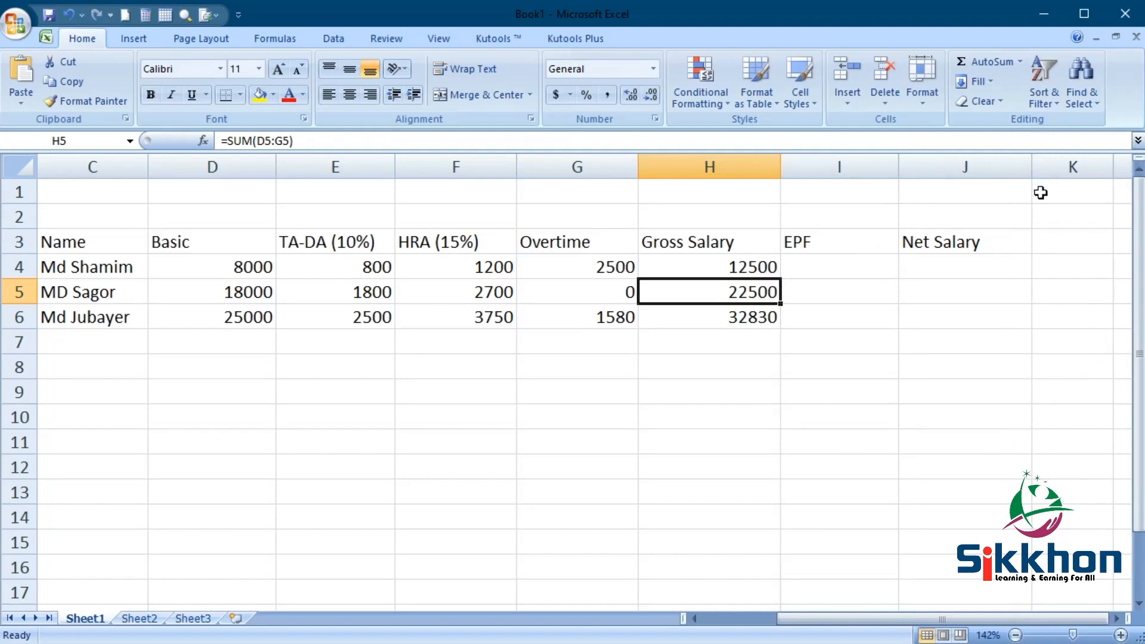
mouse_move(859, 255)
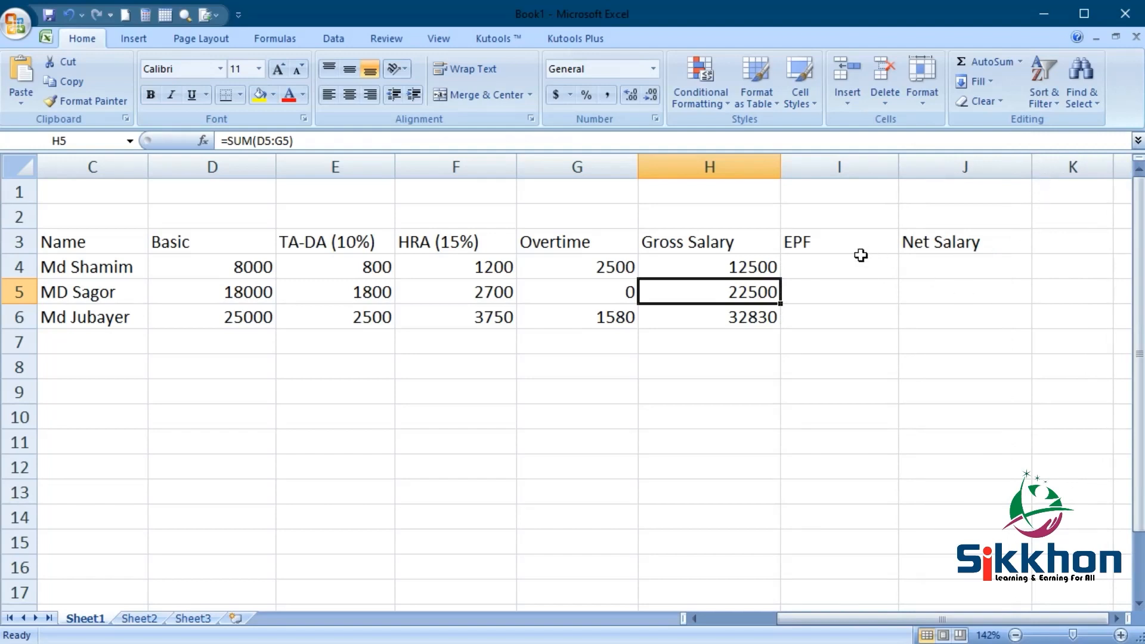
click(236, 267)
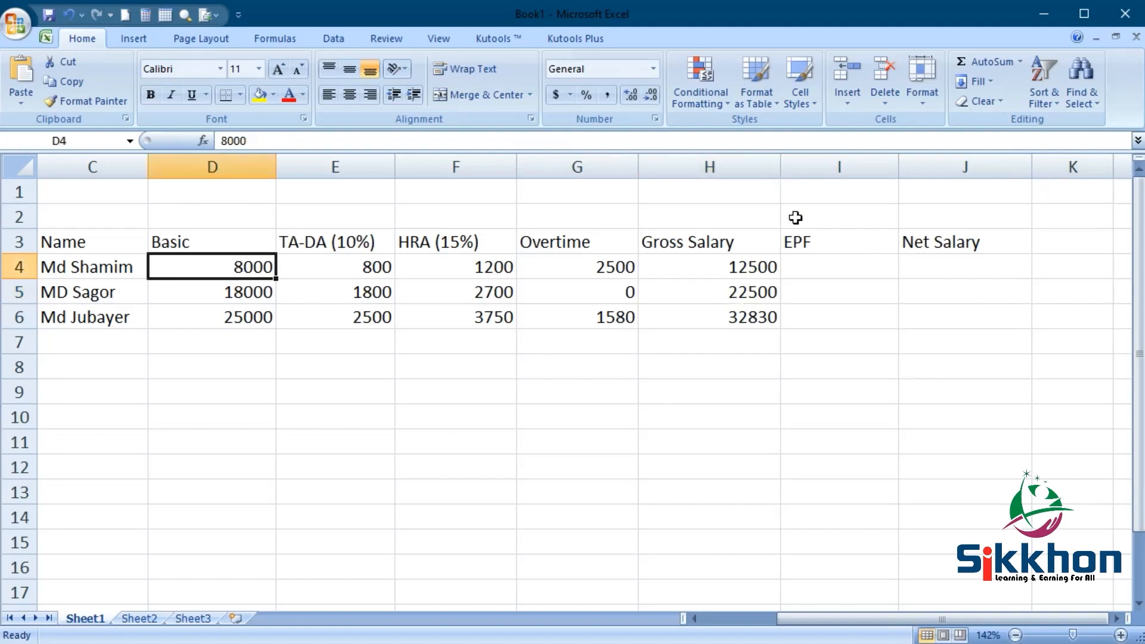
mouse_move(799, 257)
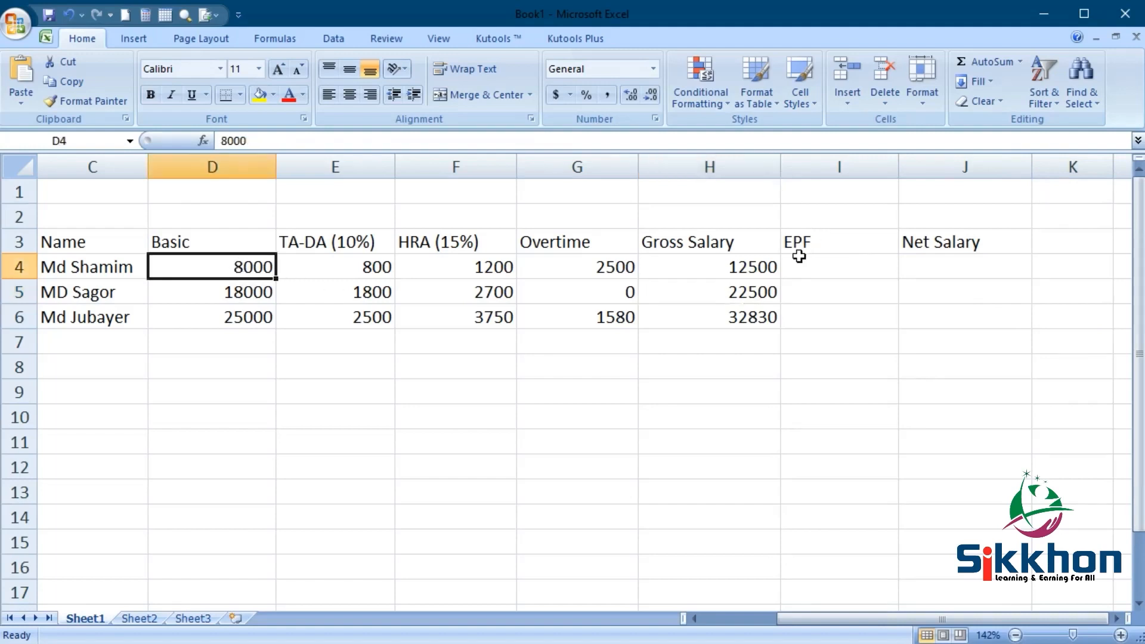
mouse_move(258, 292)
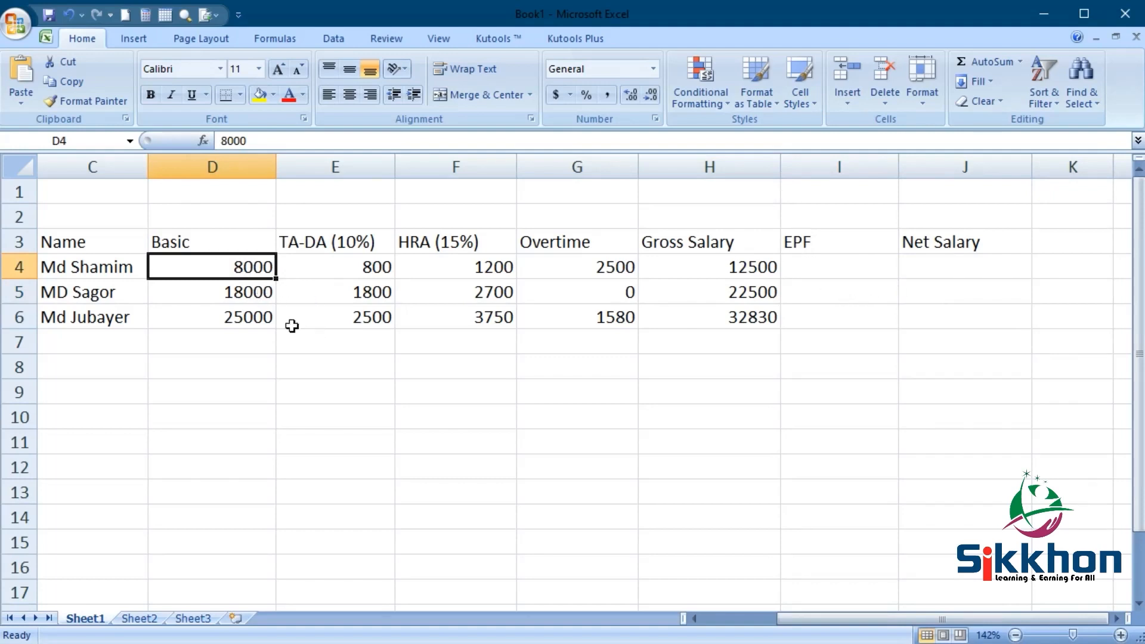
mouse_move(257, 317)
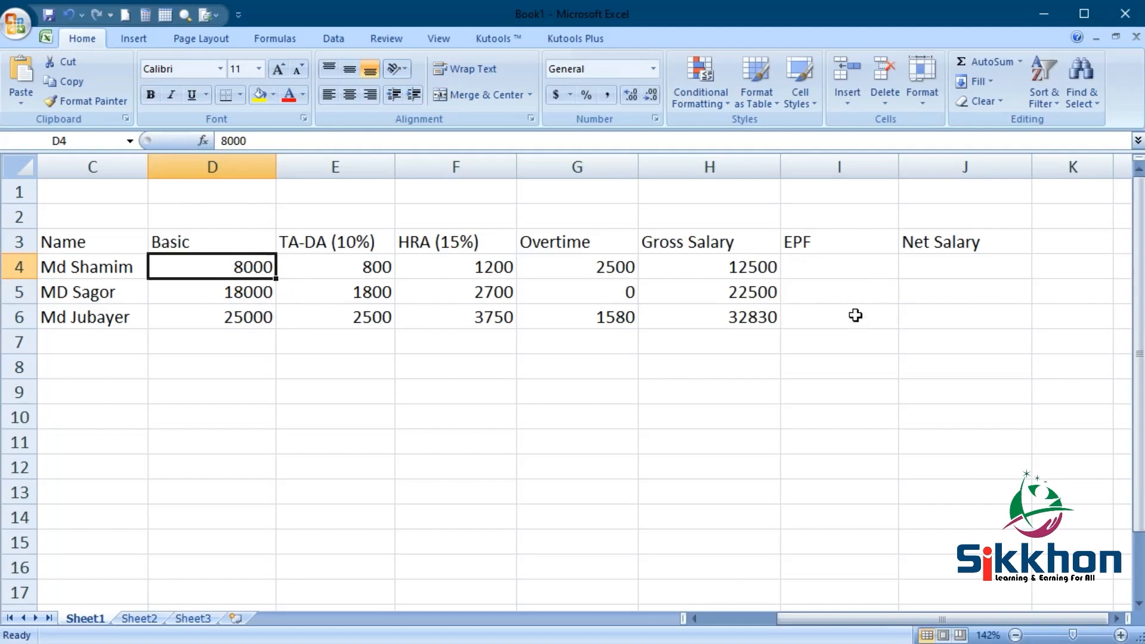
mouse_move(855, 313)
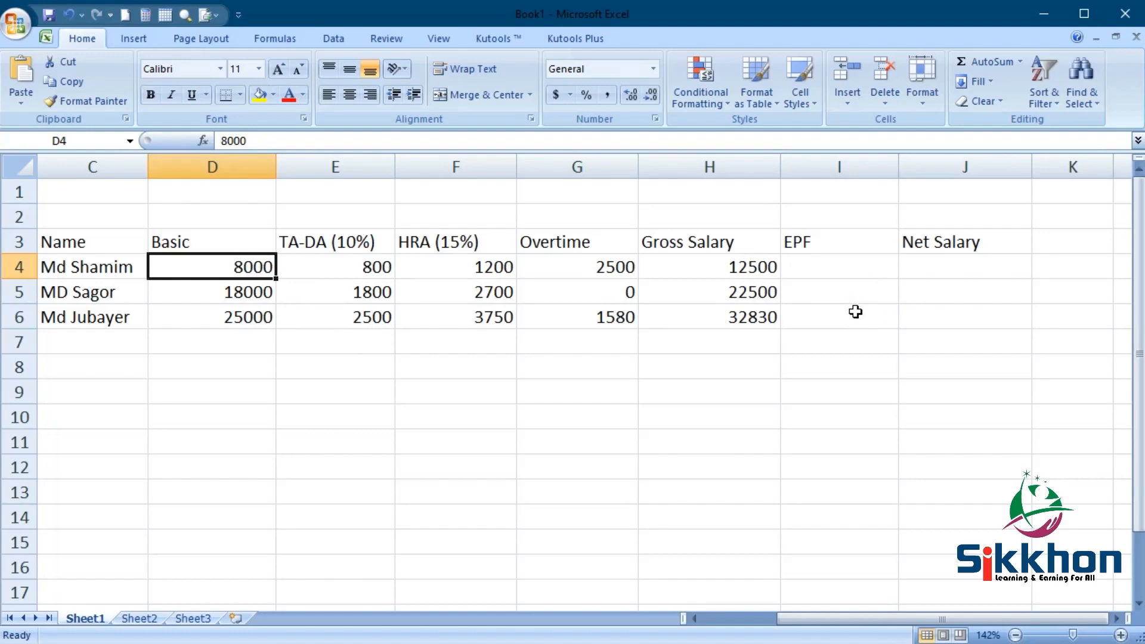
mouse_move(824, 261)
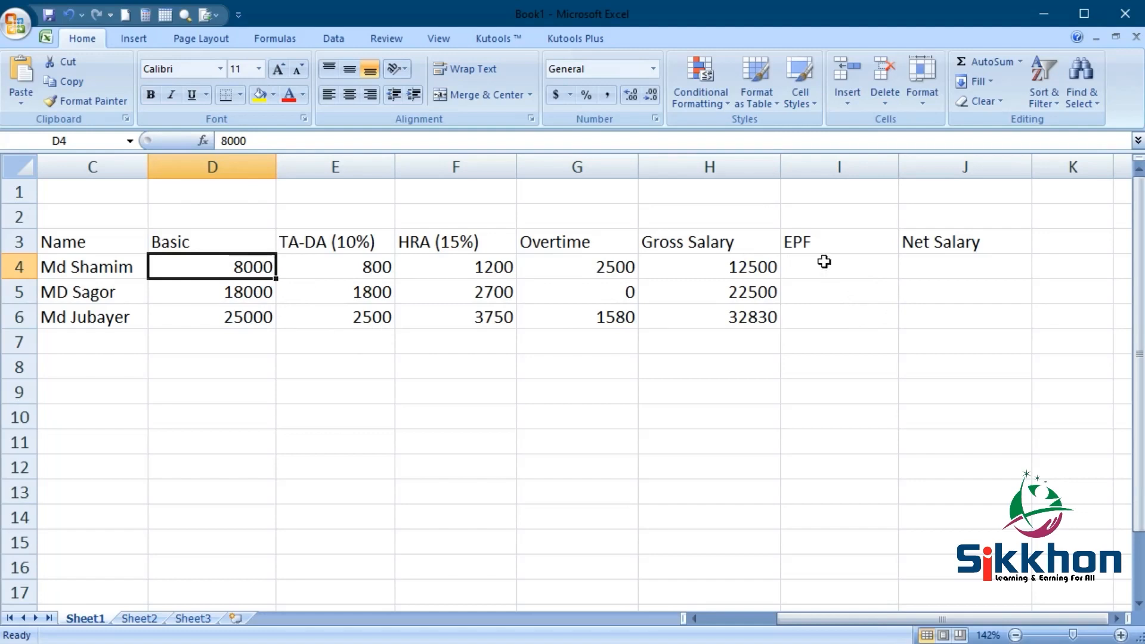
mouse_move(844, 242)
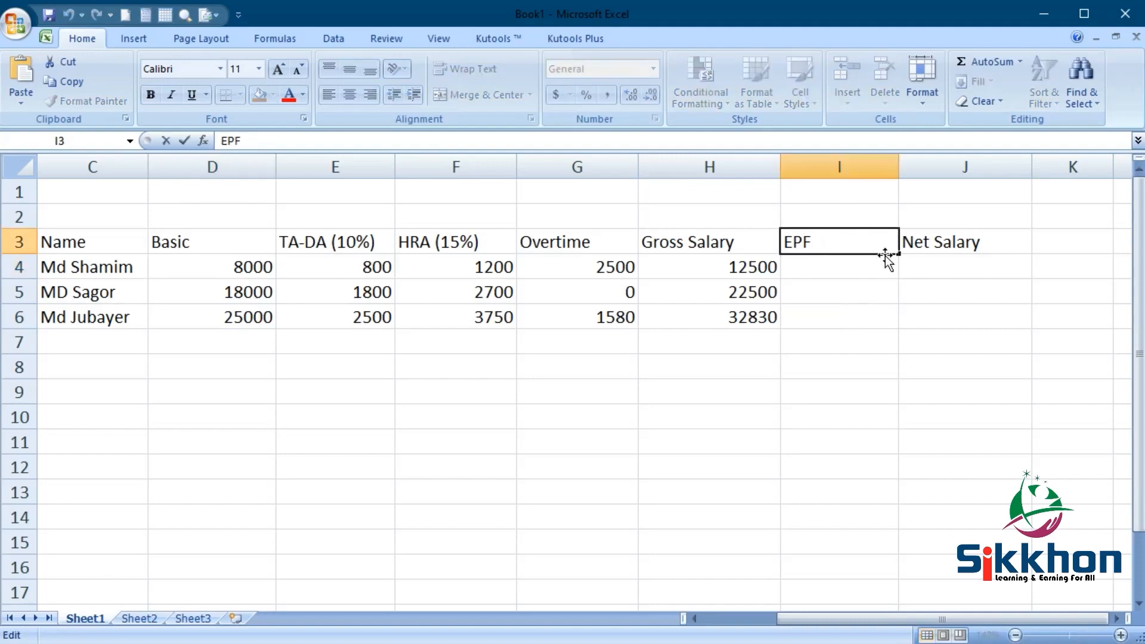
- Append ' (12%)' to the EPF heading in I3 so it reads EPF (12%)
text((12))
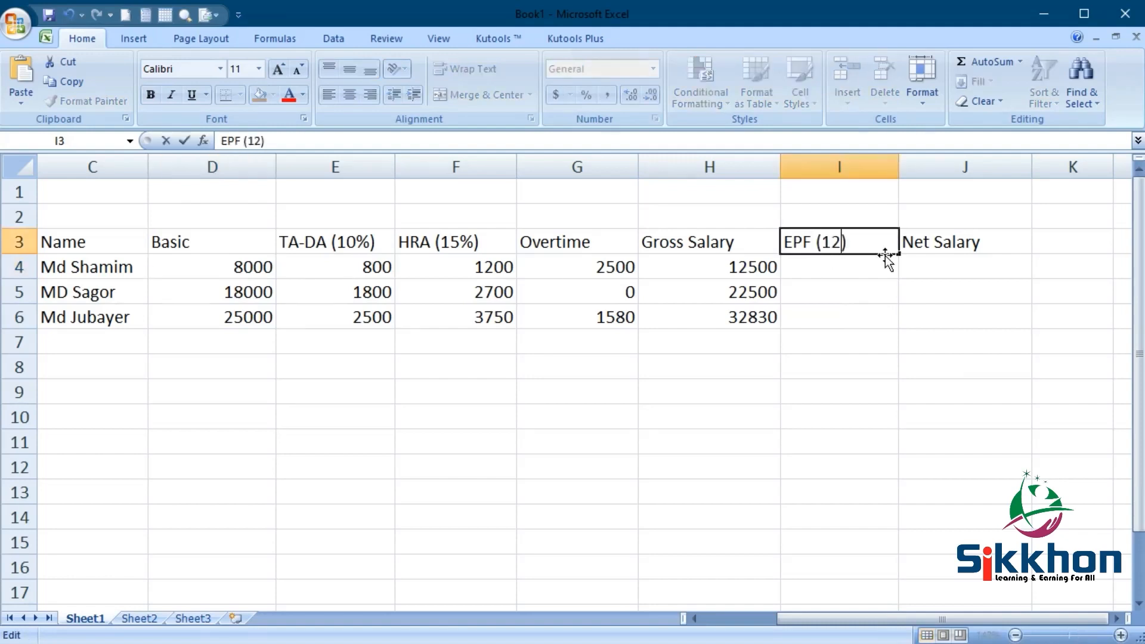
text(%)
key(Enter)
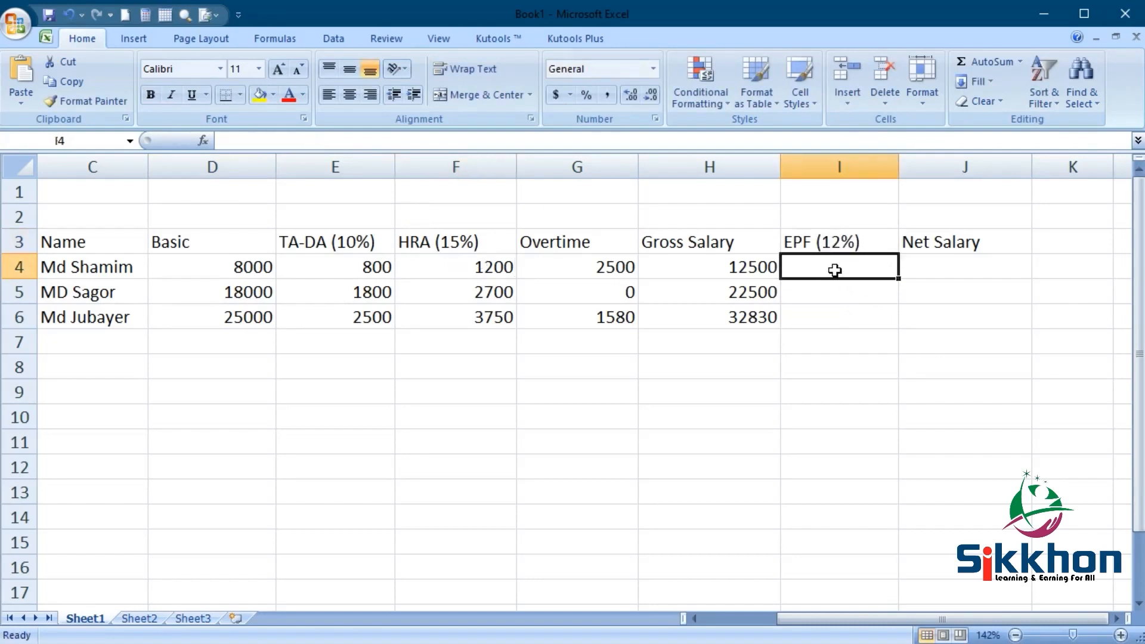
- Compute EPF as =SUM(D4/100*12) in I4 and fill down to I6, giving 960, 2160 and 3000
text(=sum()
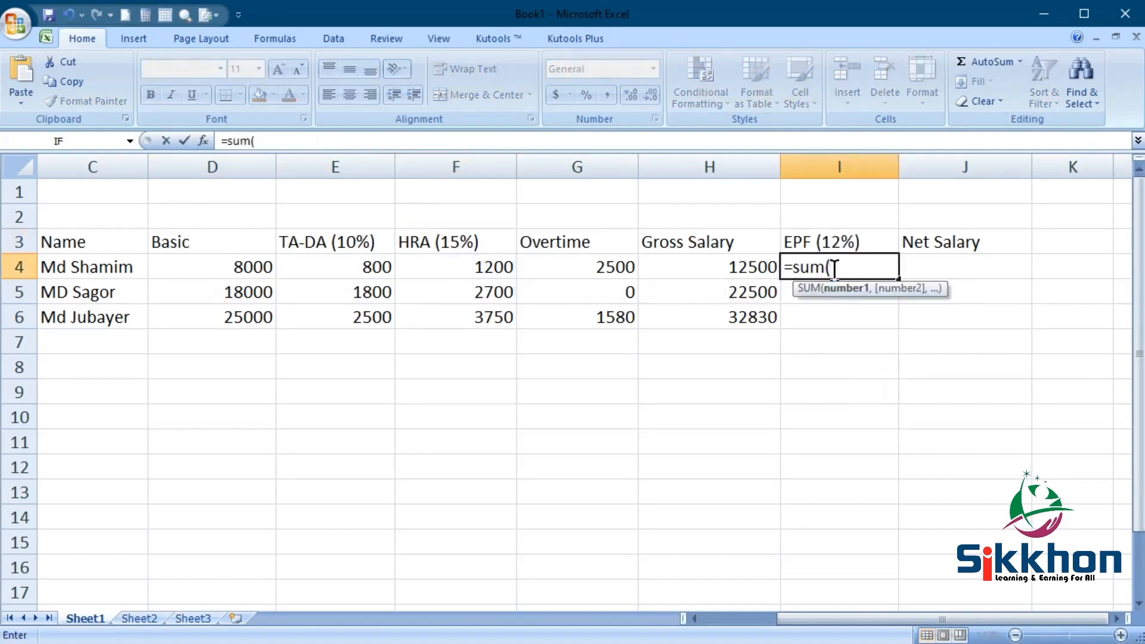
click(213, 267)
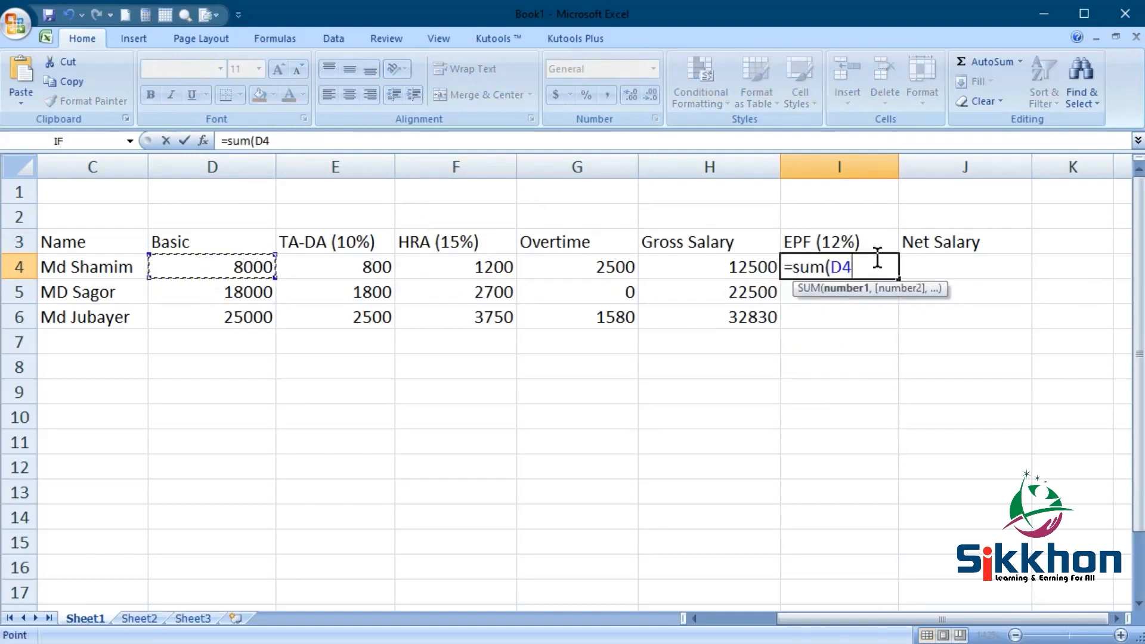
text(/100*)
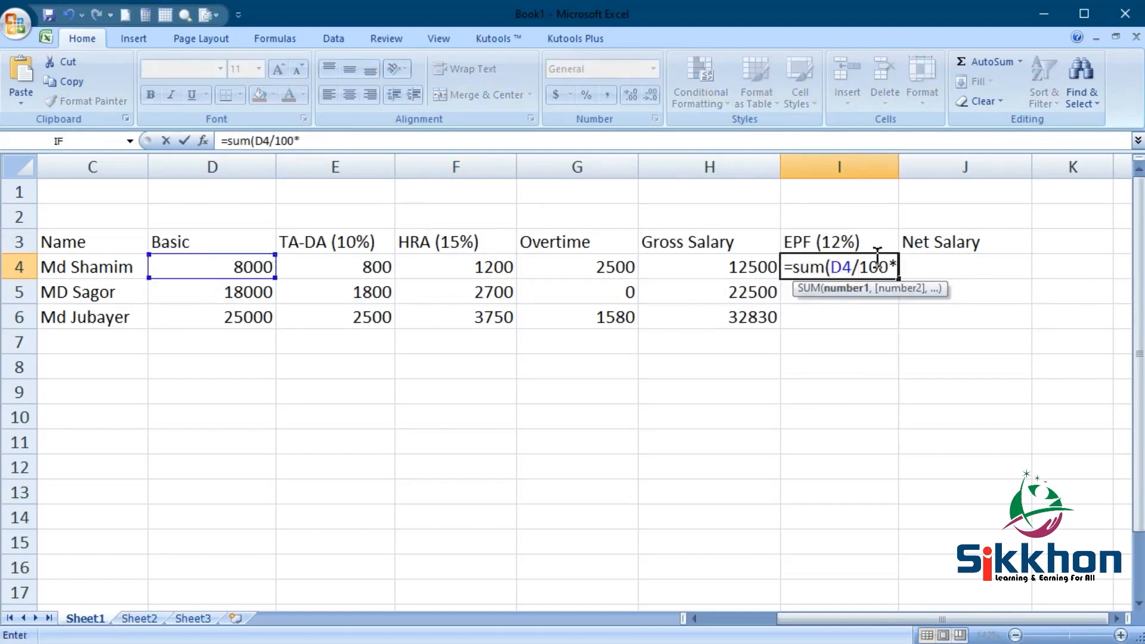
text(12))
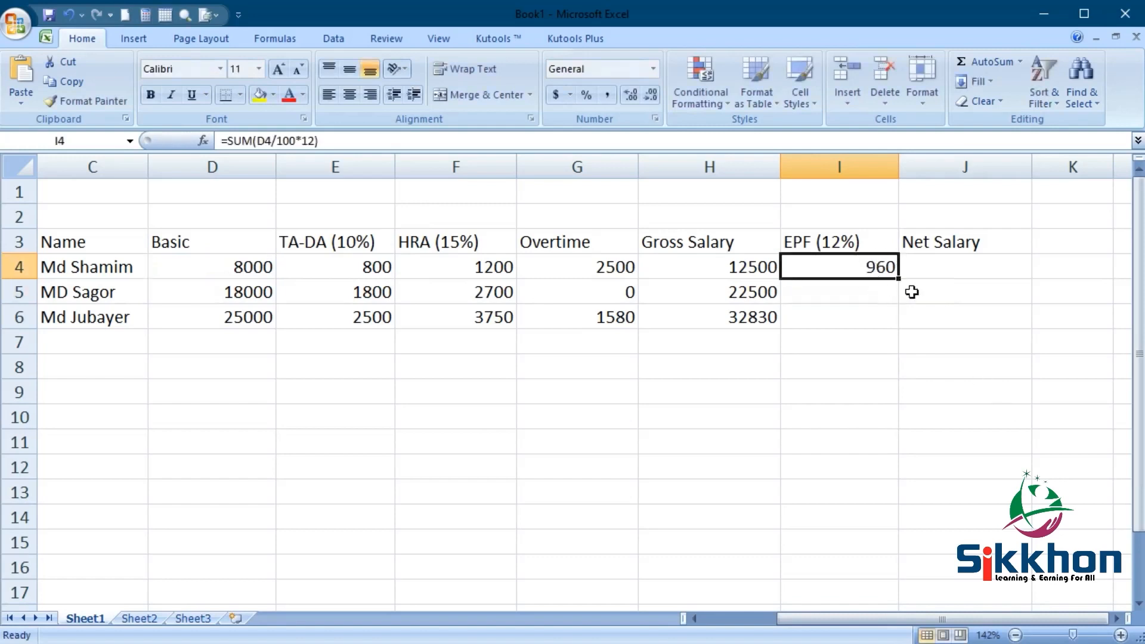
drag(897, 279, 898, 327)
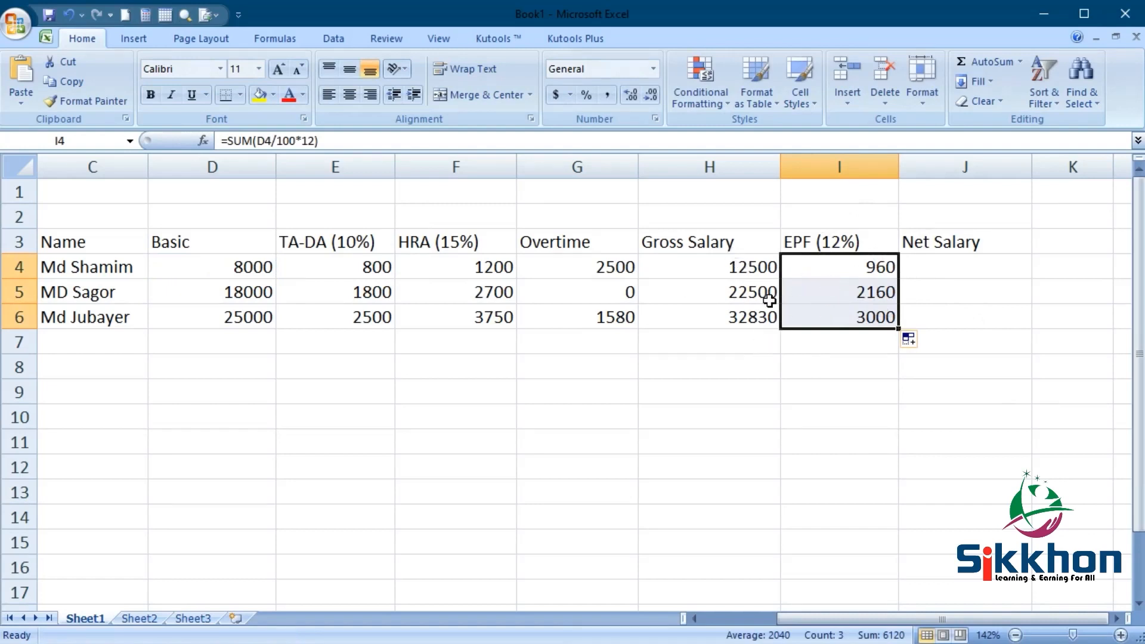
mouse_move(742, 310)
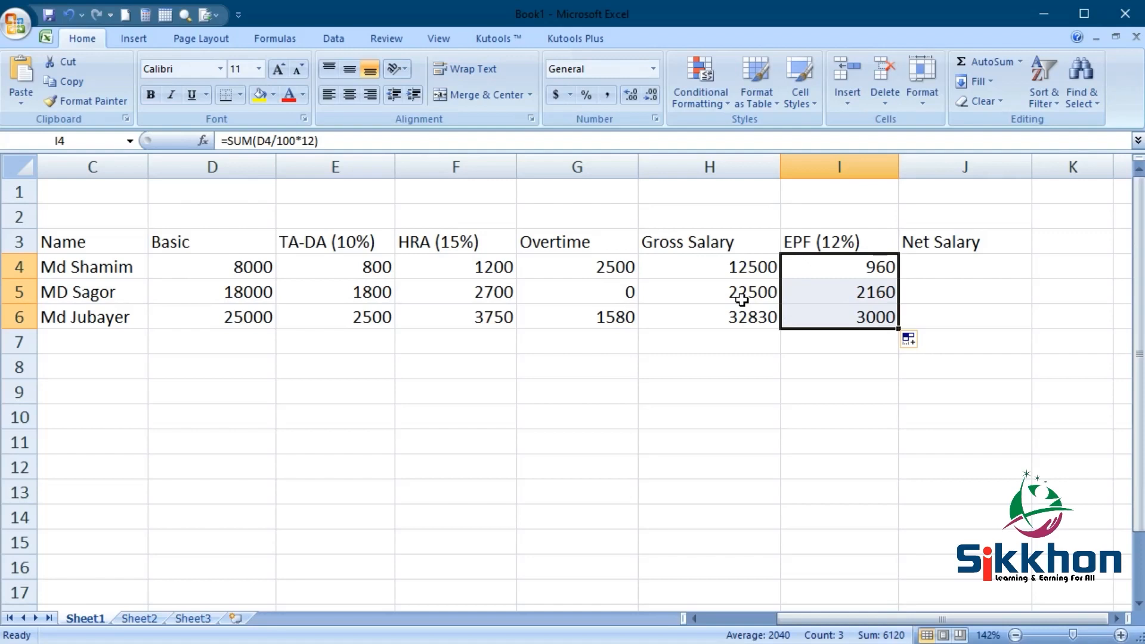
mouse_move(1117, 215)
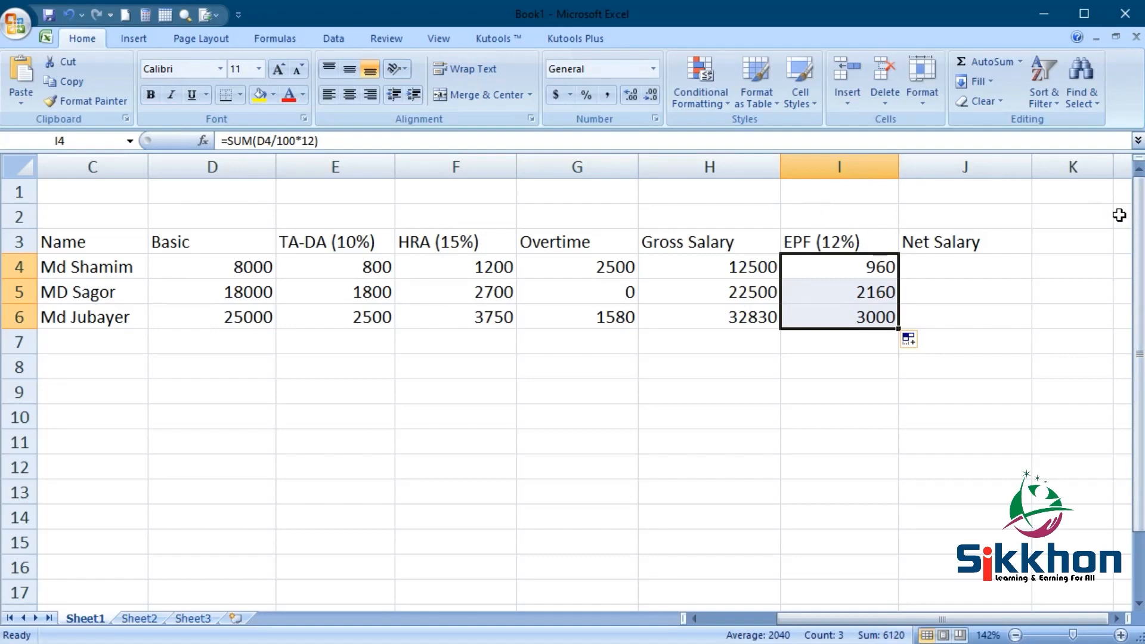
mouse_move(1035, 173)
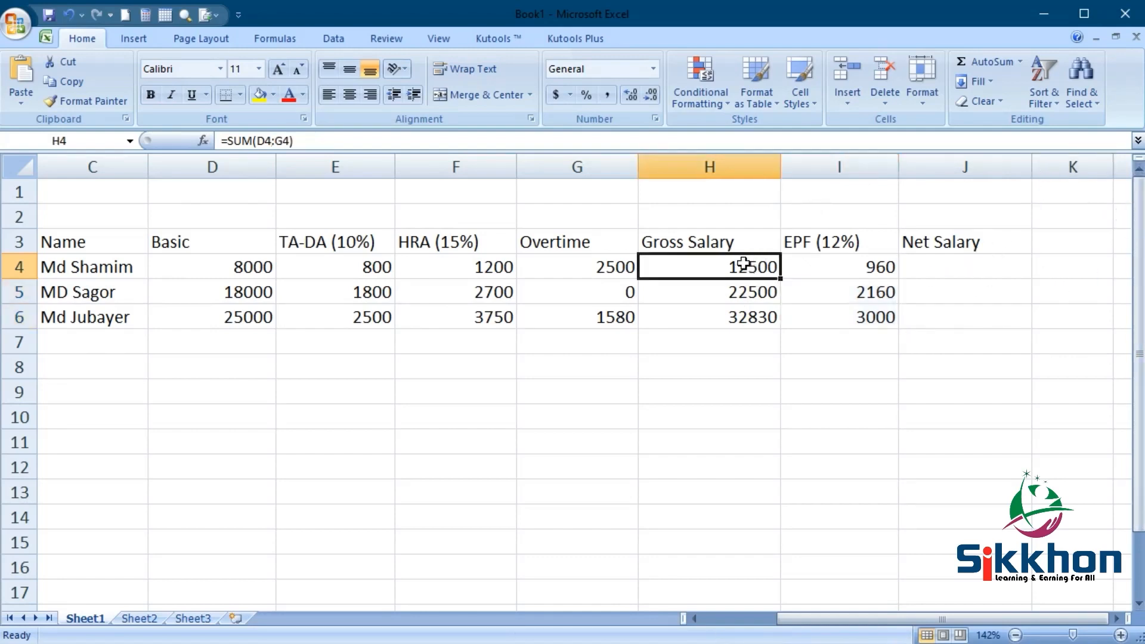
- Check the EPF formula in I4 and select J4 for the Net Salary formula =SUM(H4-I4)
click(839, 267)
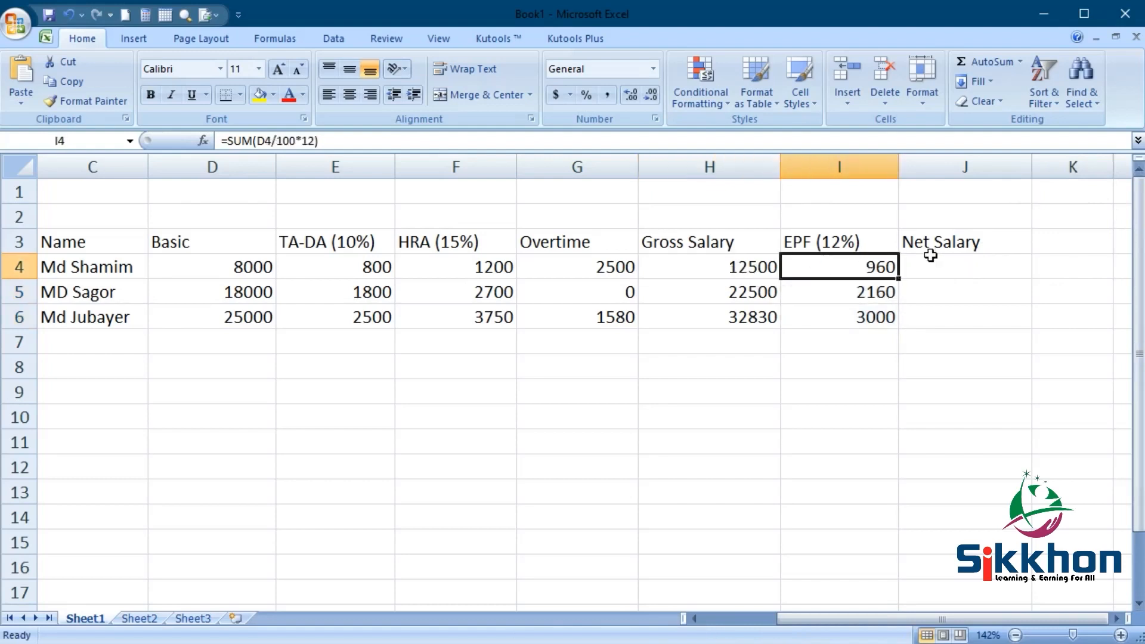
click(984, 265)
text(=SUM(H4-I4))
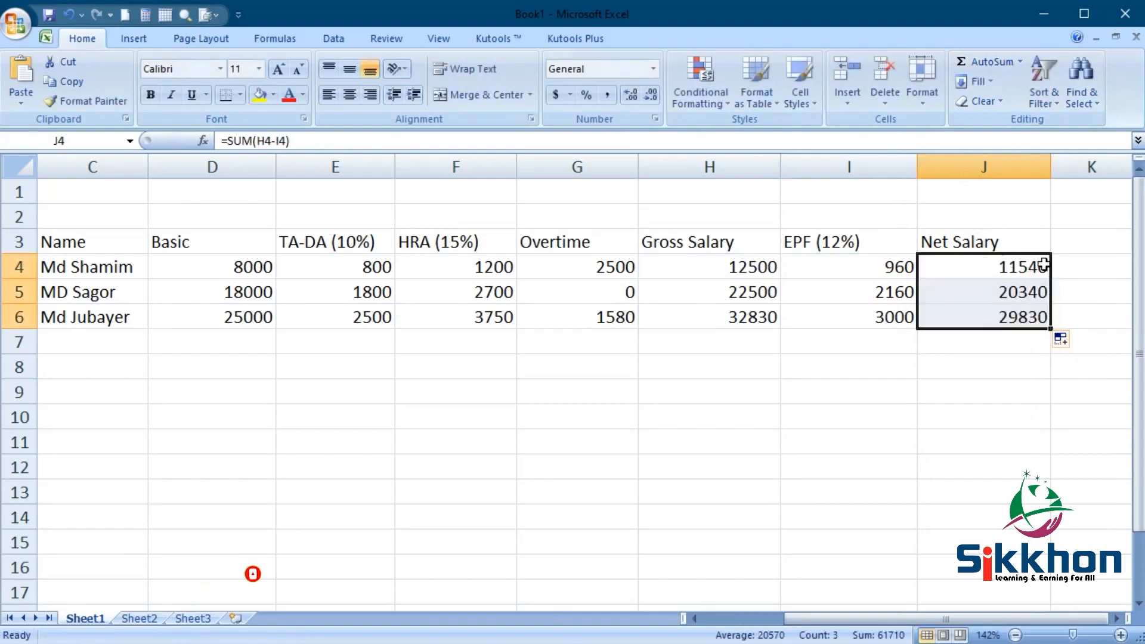
mouse_move(1023, 317)
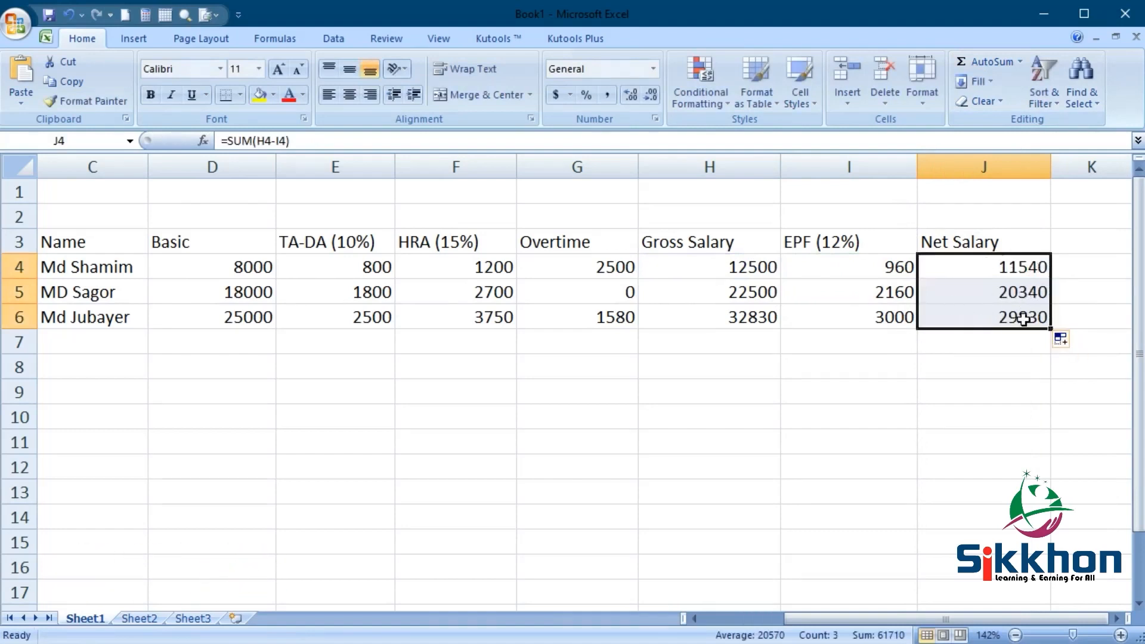
mouse_move(940, 378)
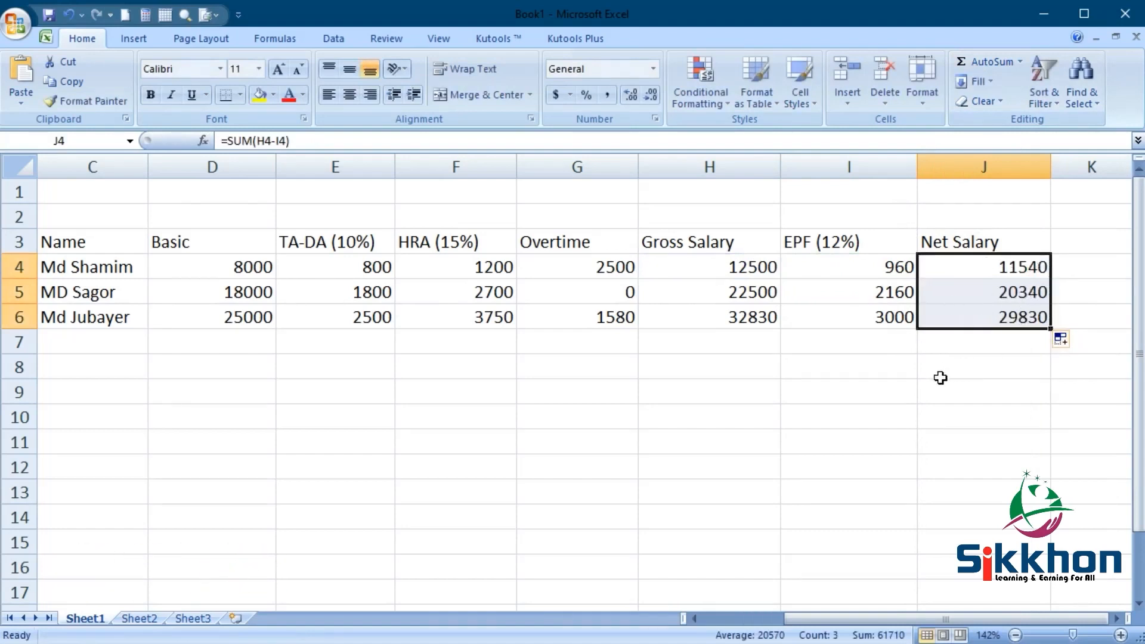
mouse_move(954, 356)
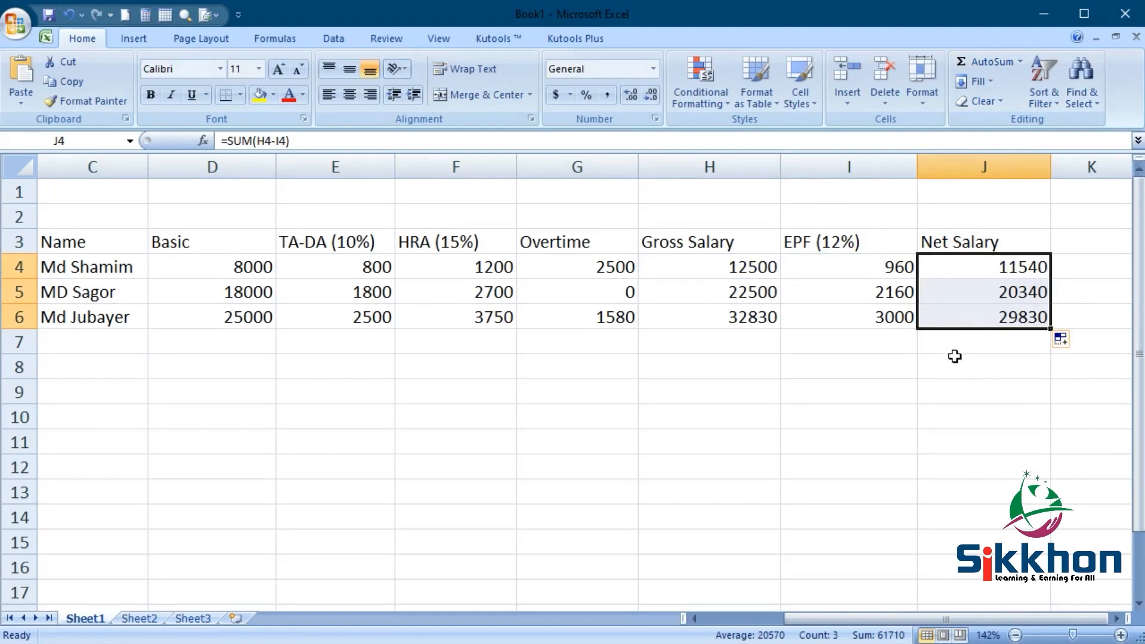